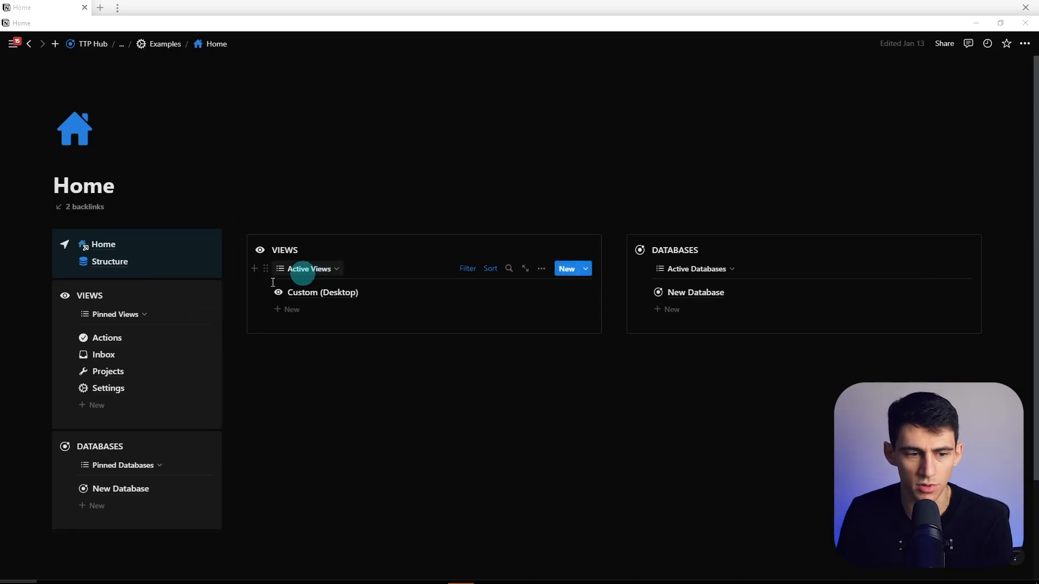
Open the Second Brain (DB) database from the Structure page's Core Databases.
{"action": "left_click", "coordinate": [110, 261]}
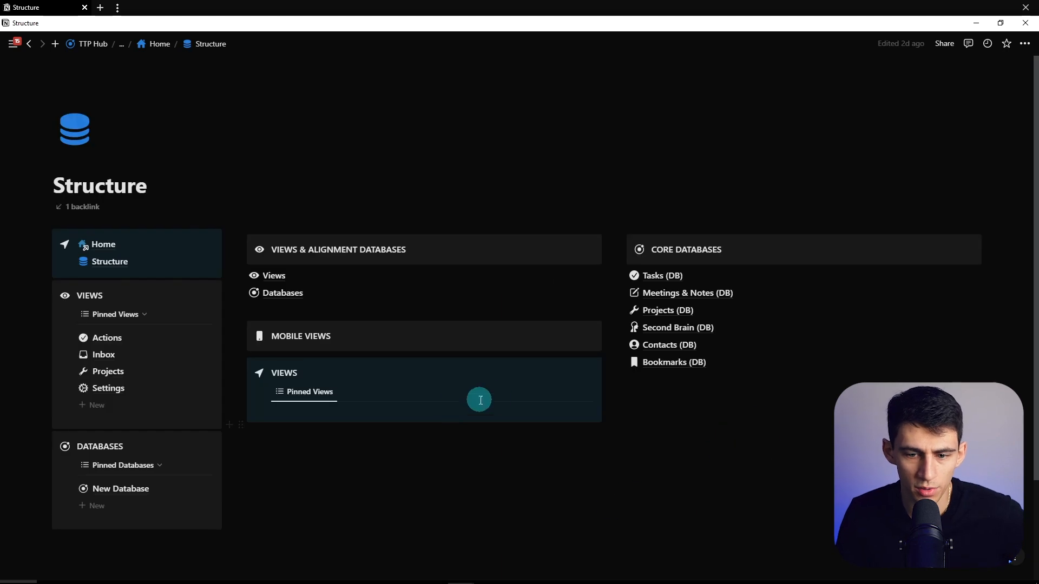
{"action": "left_click", "coordinate": [677, 327]}
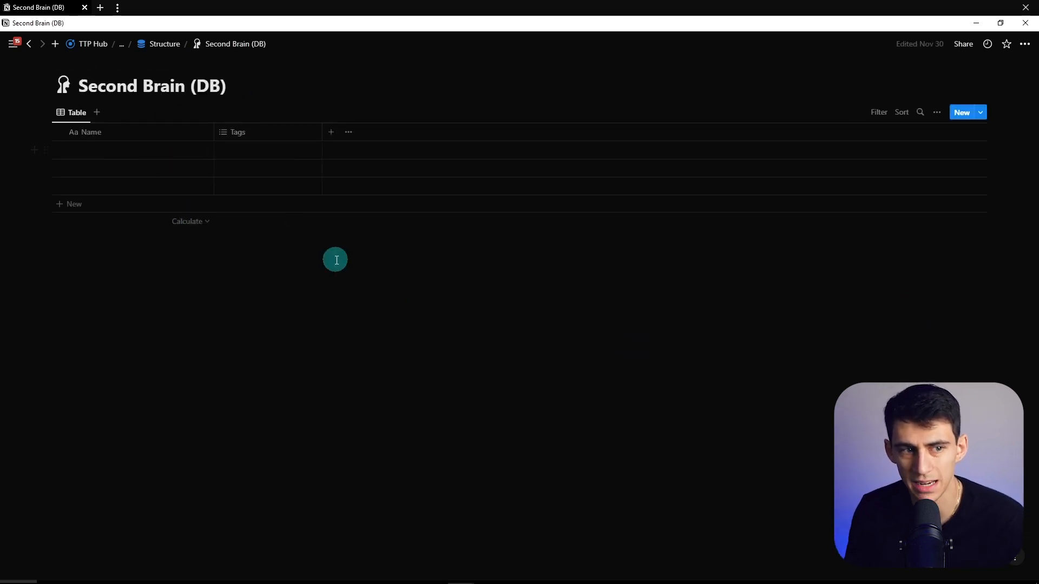
{"action": "mouse_move", "coordinate": [247, 102]}
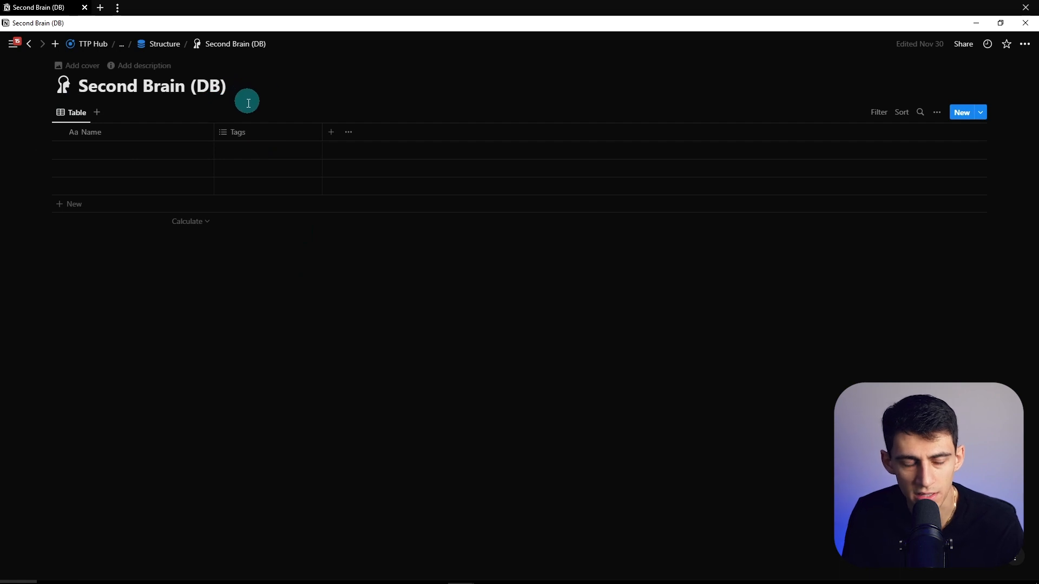
Duplicate the Custom (Desktop) view template and rename the copy 'Second Brain (Desktop)'.
{"action": "left_click", "coordinate": [164, 43]}
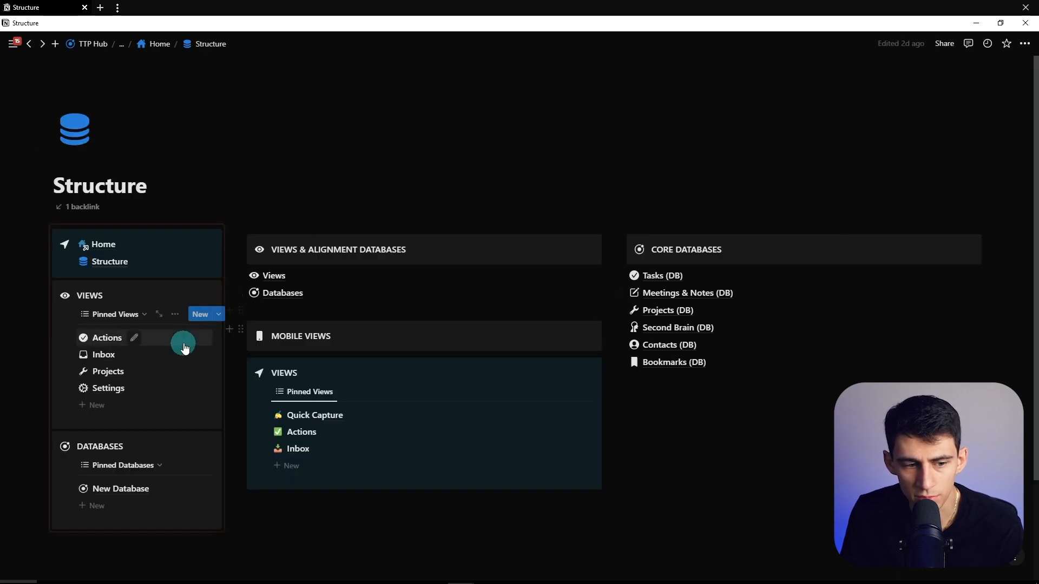
{"action": "left_click", "coordinate": [200, 314]}
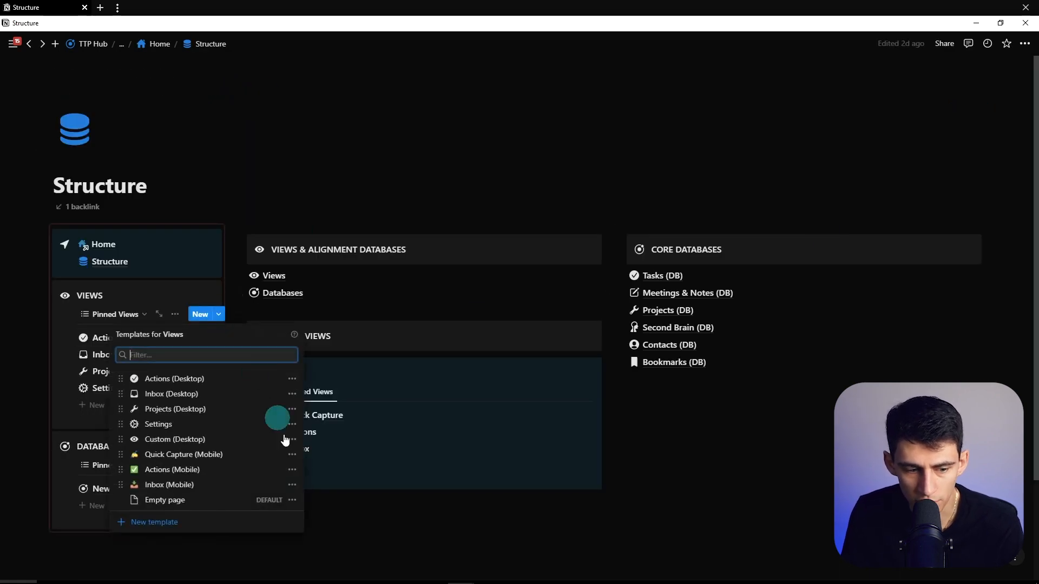
{"action": "left_click", "coordinate": [292, 440]}
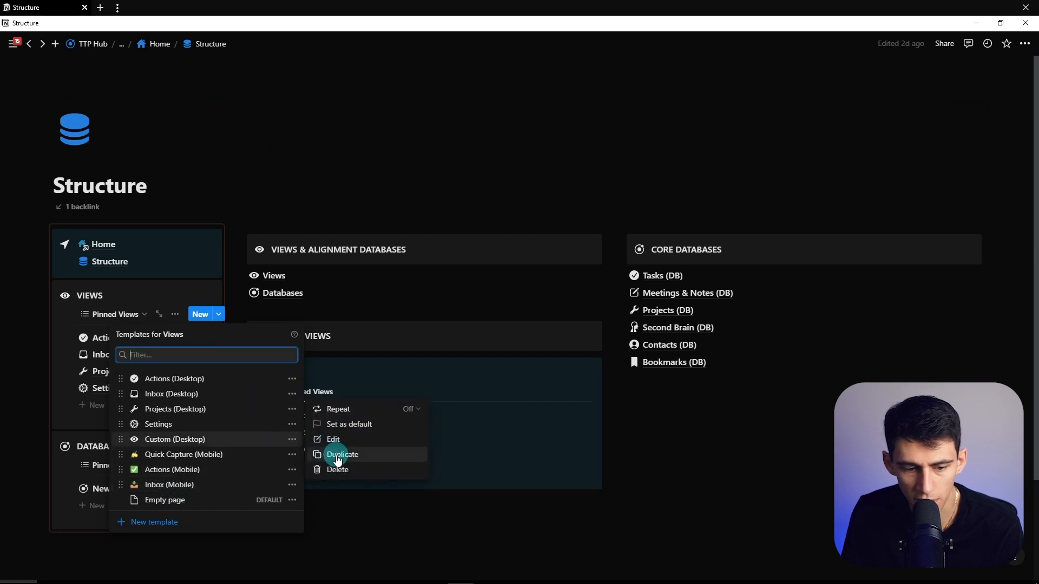
{"action": "left_click", "coordinate": [342, 454]}
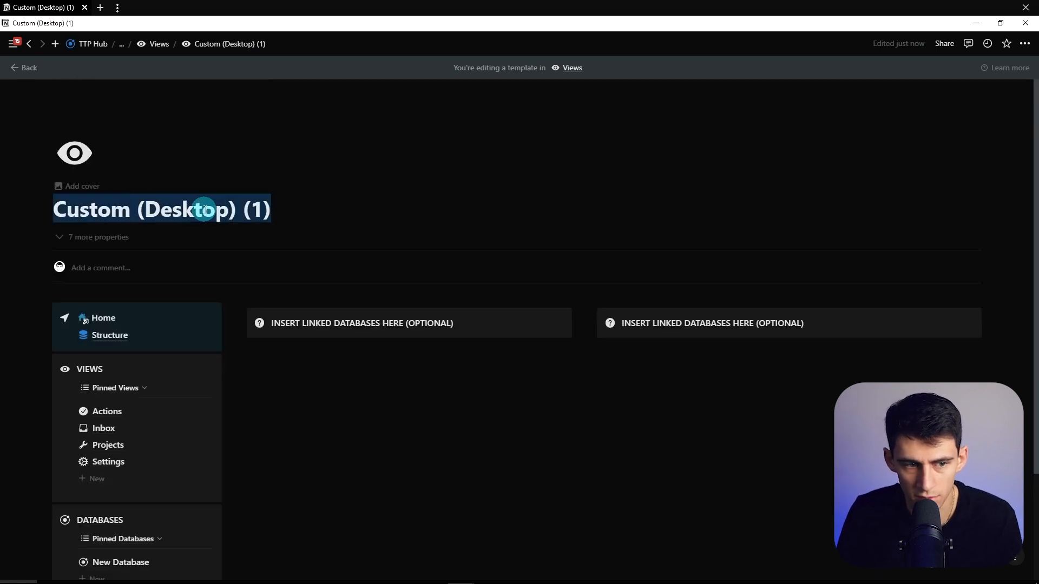
{"action": "type", "text": "Second Brain ("}
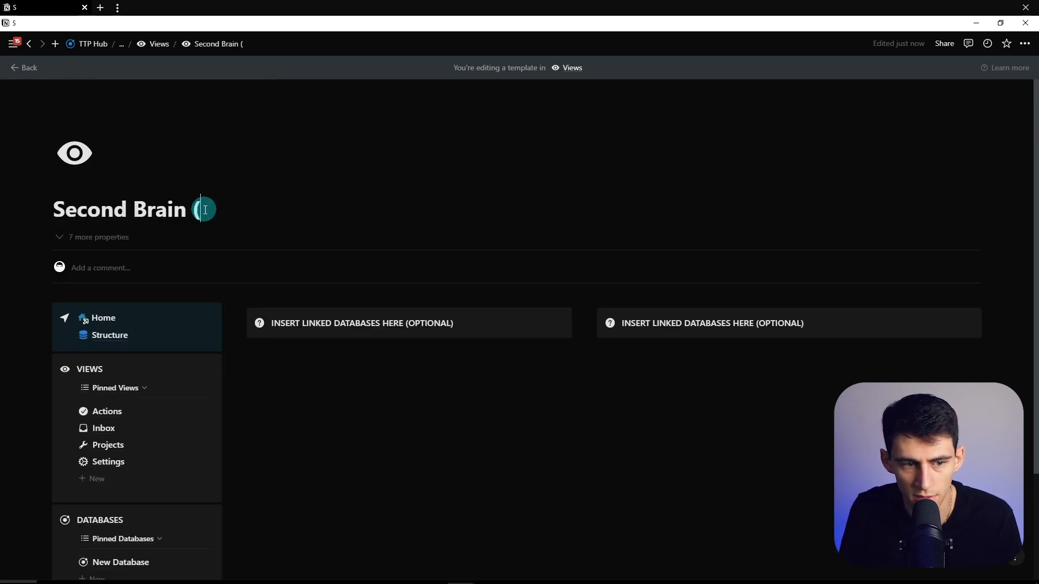
{"action": "left_click", "coordinate": [75, 153]}
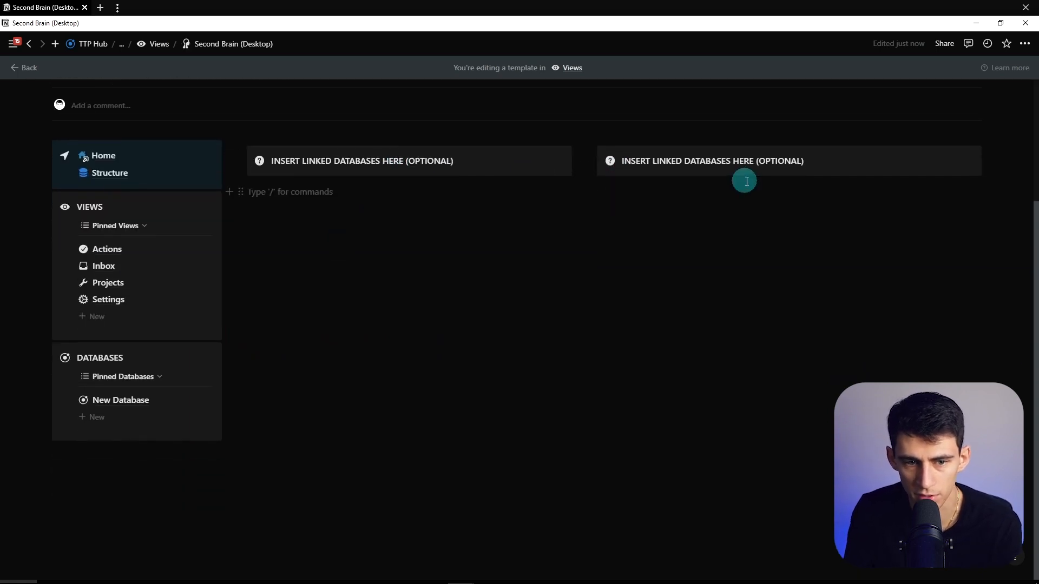
Show the linked Second Brain database as a list under a right callout retitled INBOX.
{"action": "scroll", "scroll_direction": "up", "scroll_amount": 3}
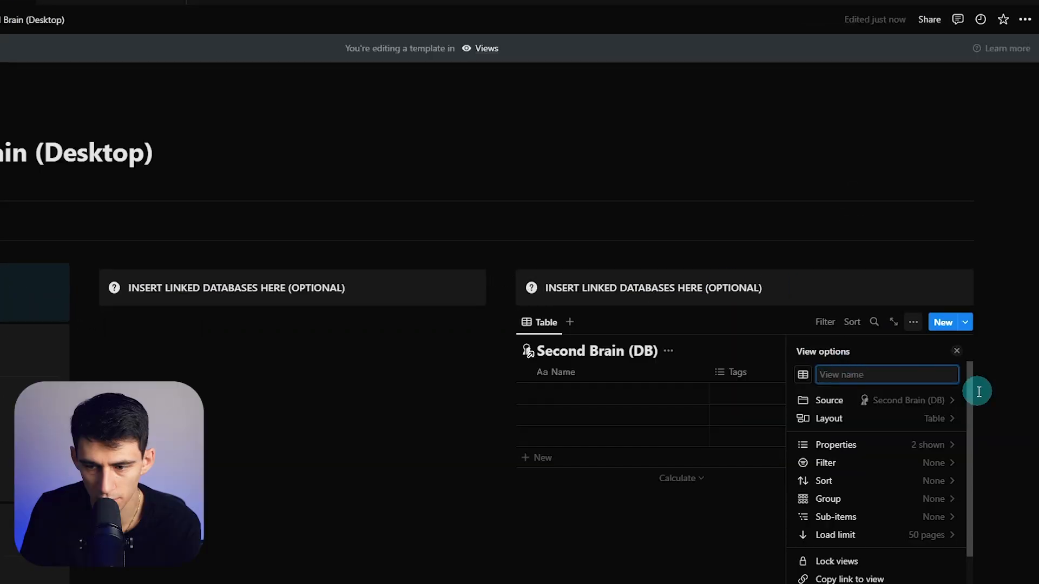
{"action": "left_click", "coordinate": [956, 351]}
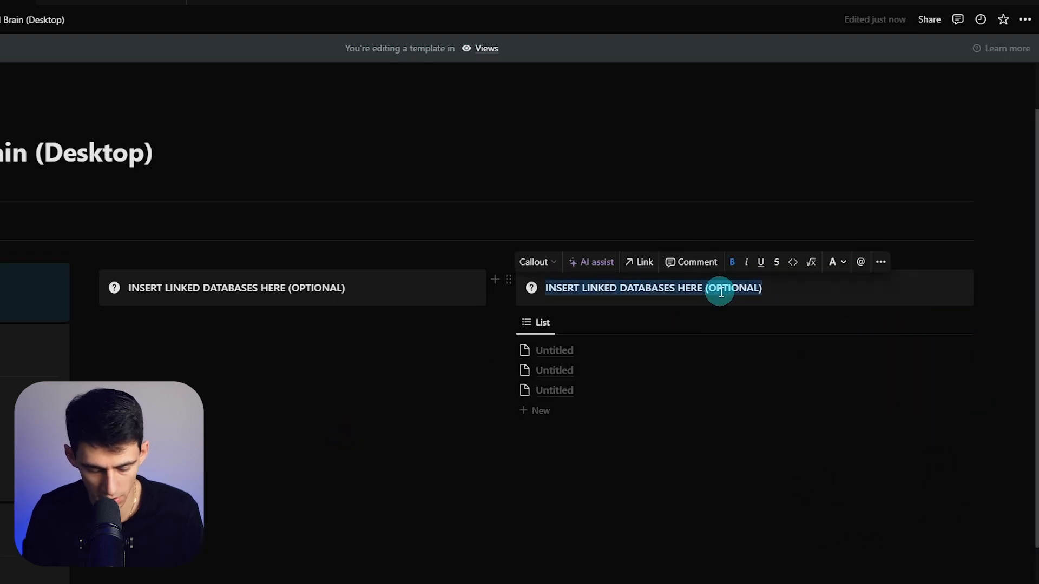
{"action": "type", "text": "INBOX"}
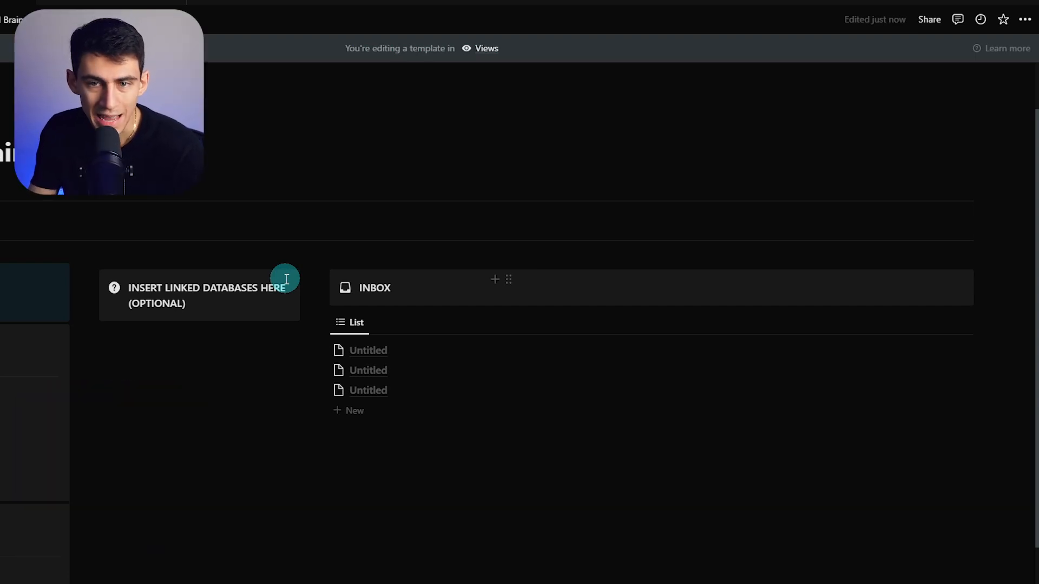
{"action": "mouse_move", "coordinate": [487, 325]}
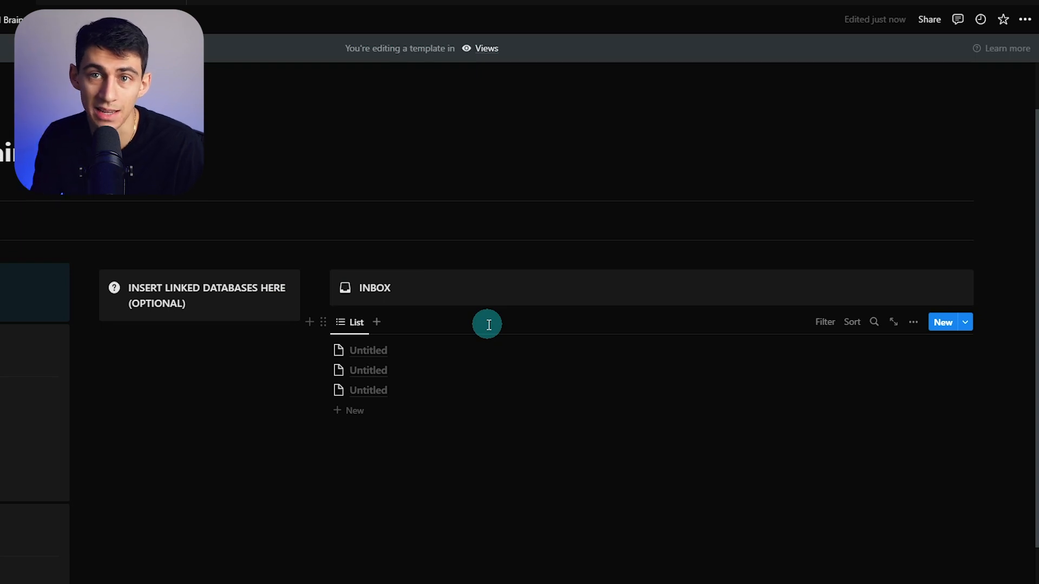
{"action": "mouse_move", "coordinate": [324, 277]}
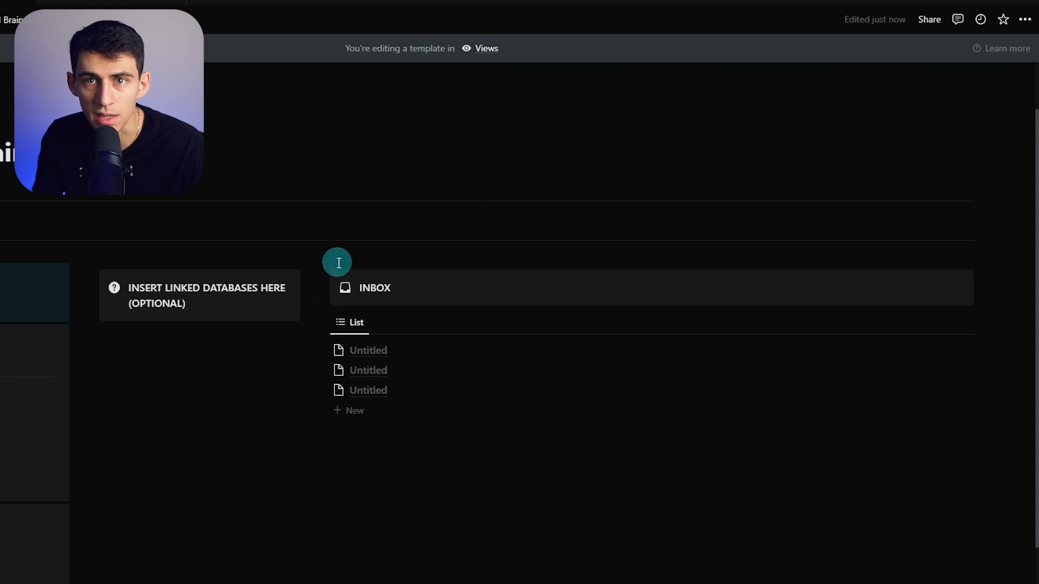
{"action": "mouse_move", "coordinate": [651, 298]}
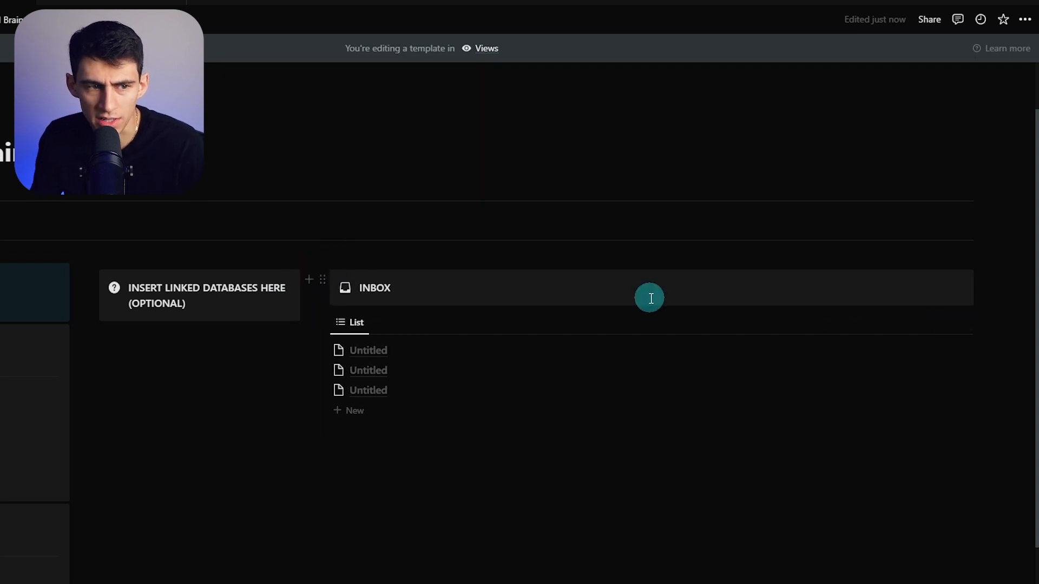
{"action": "mouse_move", "coordinate": [334, 294]}
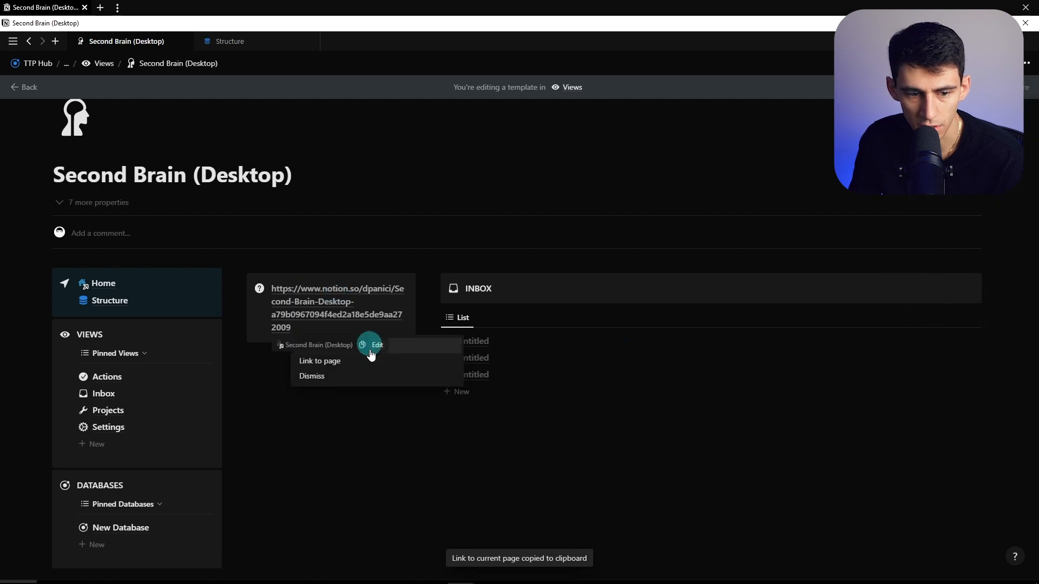
Make the left callout a Second Brain (Desktop) page mention with an eye icon and a block below.
{"action": "left_click", "coordinate": [320, 362]}
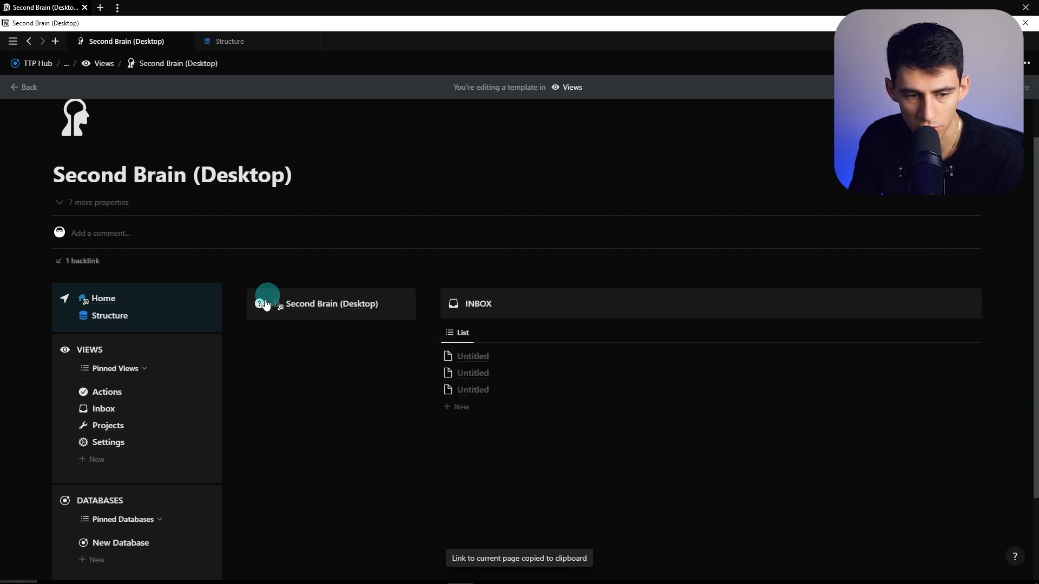
{"action": "left_click", "coordinate": [268, 296]}
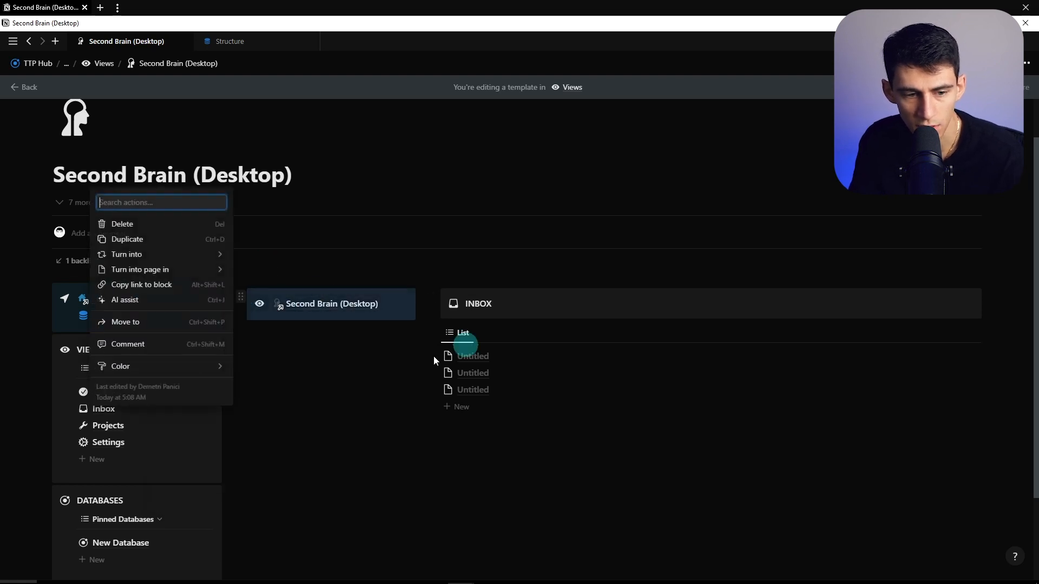
{"action": "left_click", "coordinate": [120, 366]}
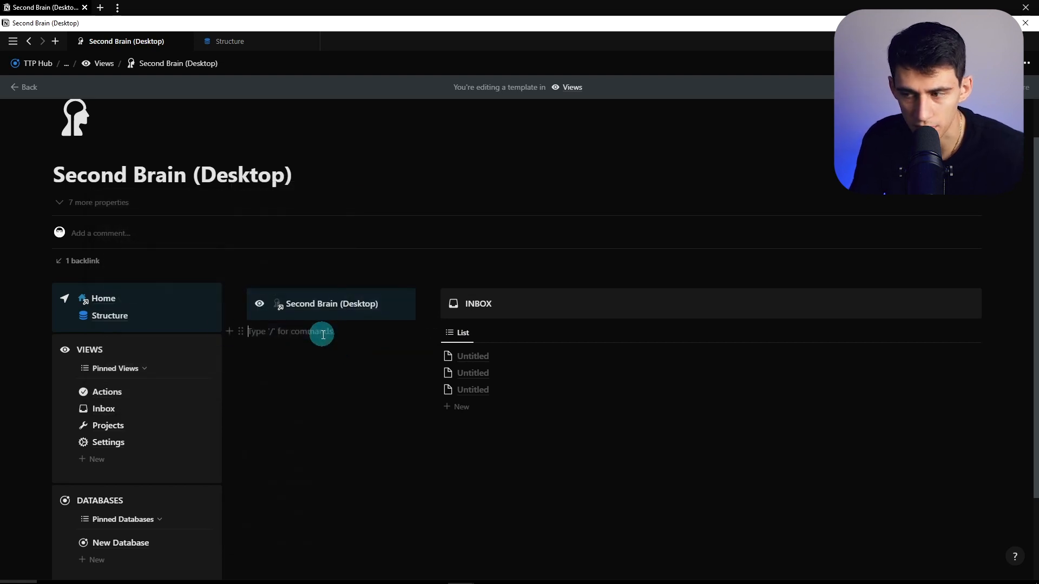
Create a Content Ideas subpage with a lightbulb icon and clear its starter suggestions.
{"action": "type", "text": "/"}
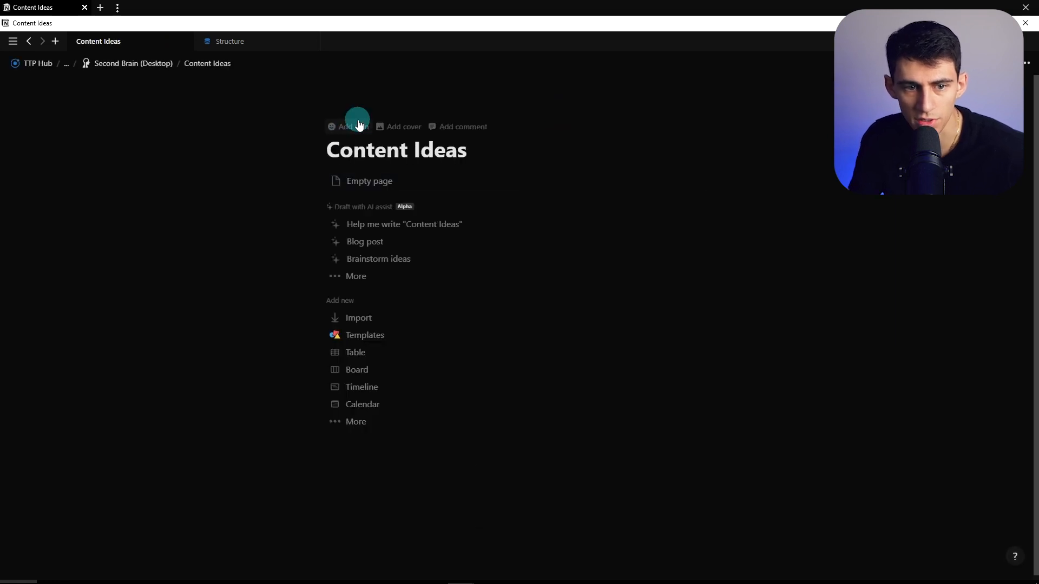
{"action": "left_click", "coordinate": [348, 126]}
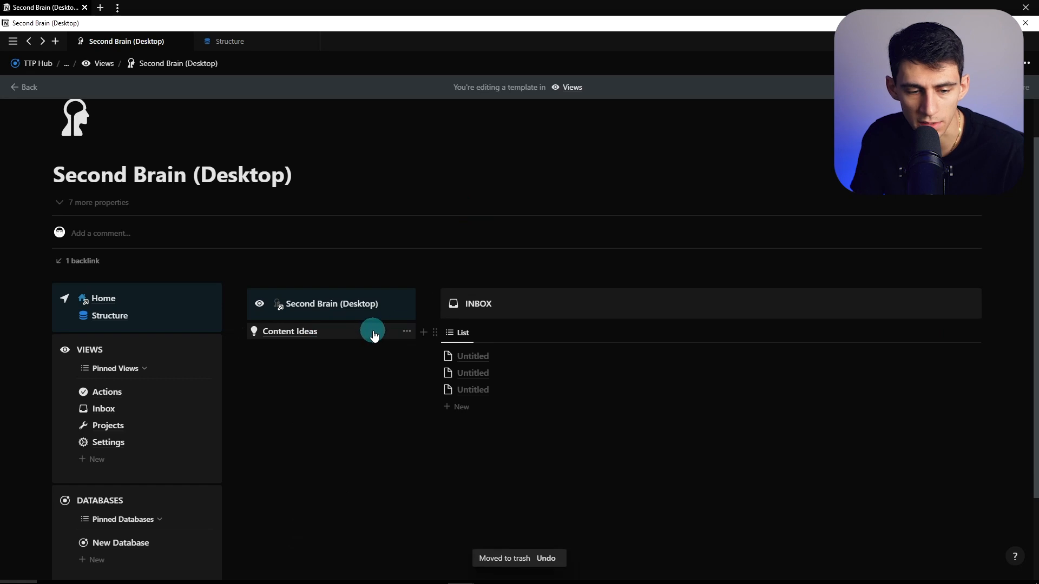
{"action": "left_click", "coordinate": [290, 332]}
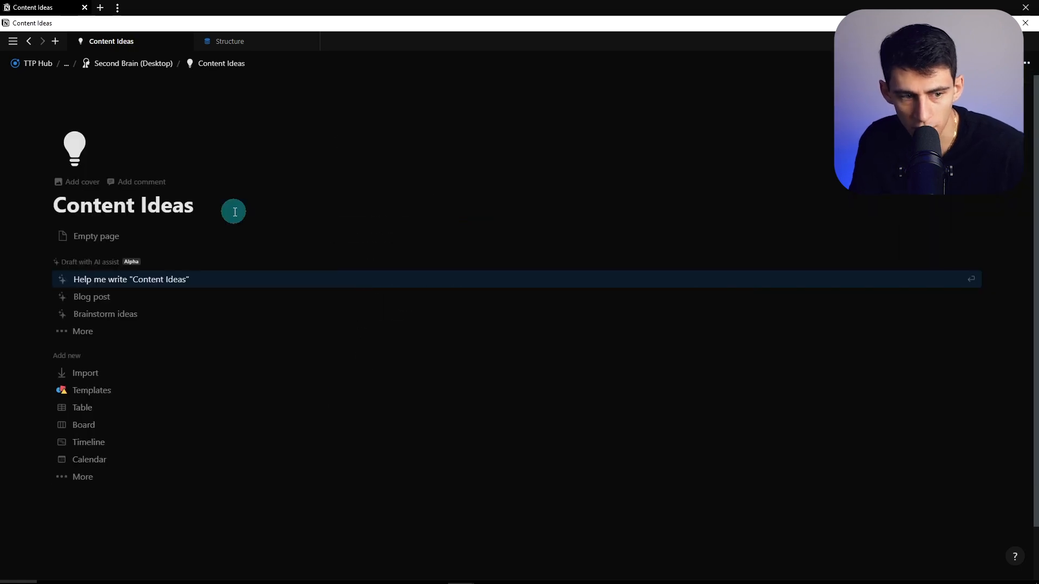
{"action": "left_click", "coordinate": [97, 236]}
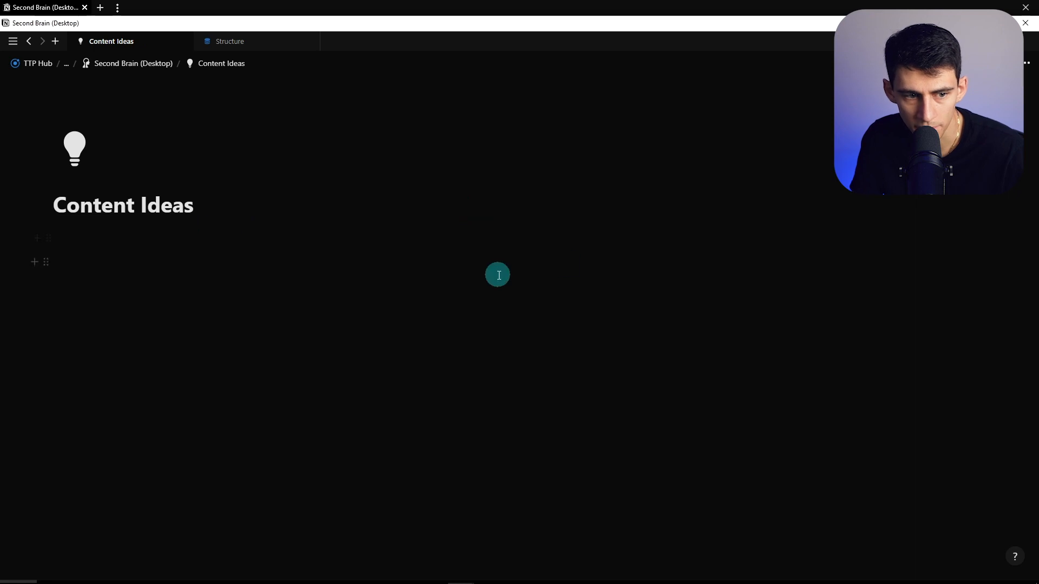
Copy the navigation sidebar and Second Brain (Desktop) header callout into Content Ideas.
{"action": "left_click", "coordinate": [132, 63]}
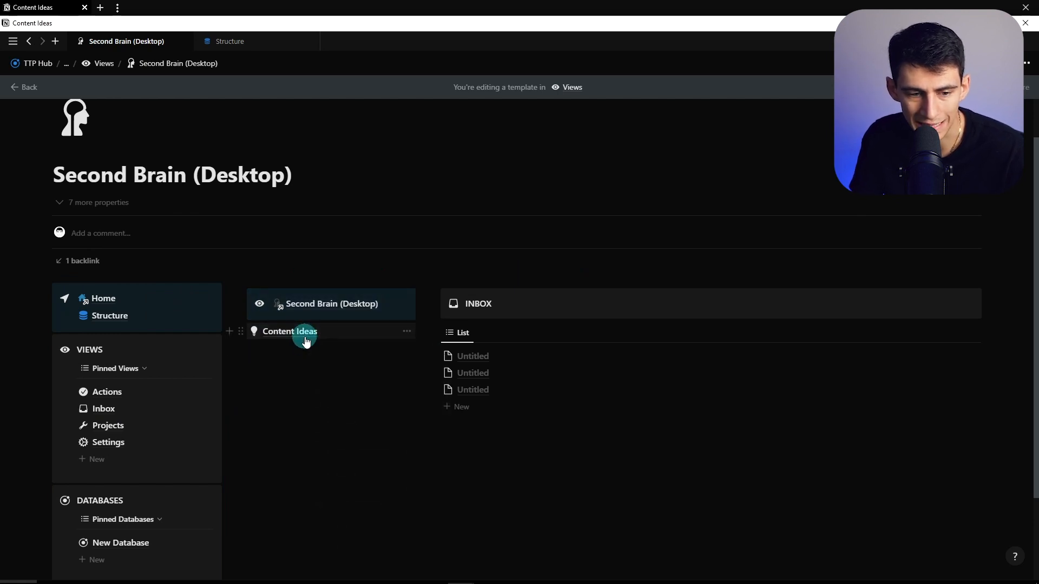
{"action": "left_click", "coordinate": [290, 331]}
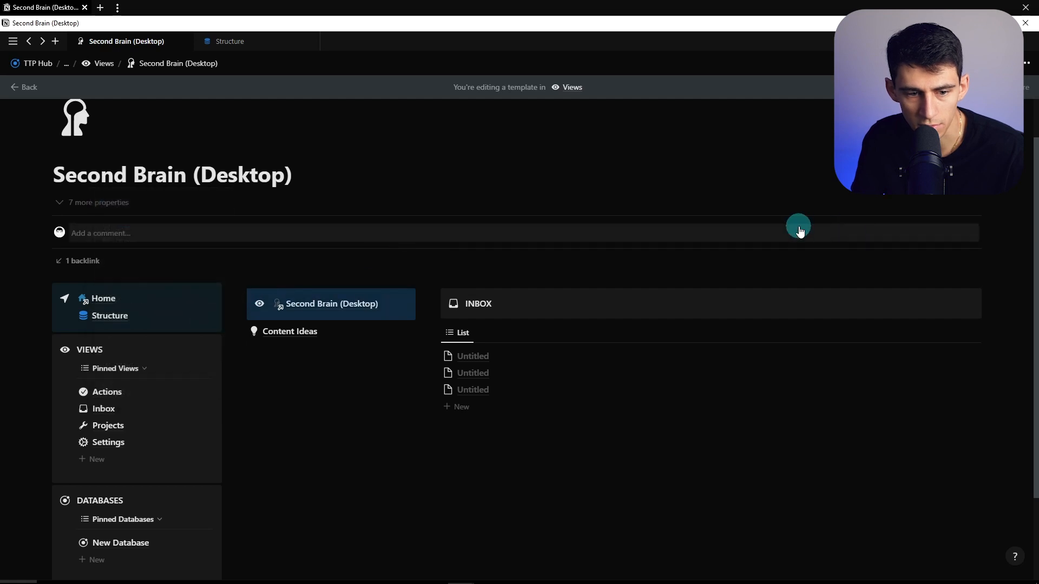
{"action": "left_click", "coordinate": [290, 331]}
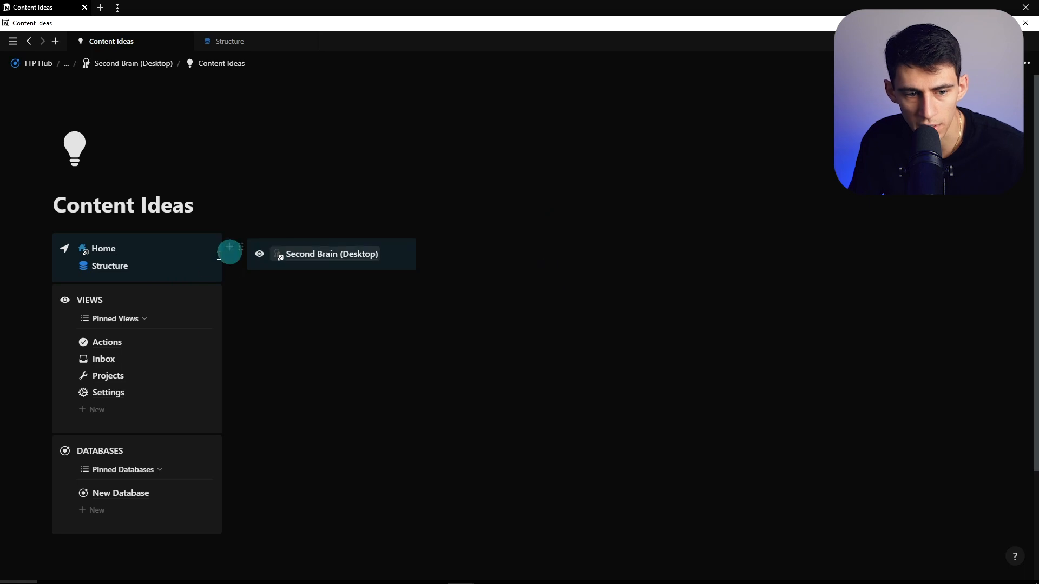
{"action": "mouse_move", "coordinate": [244, 247]}
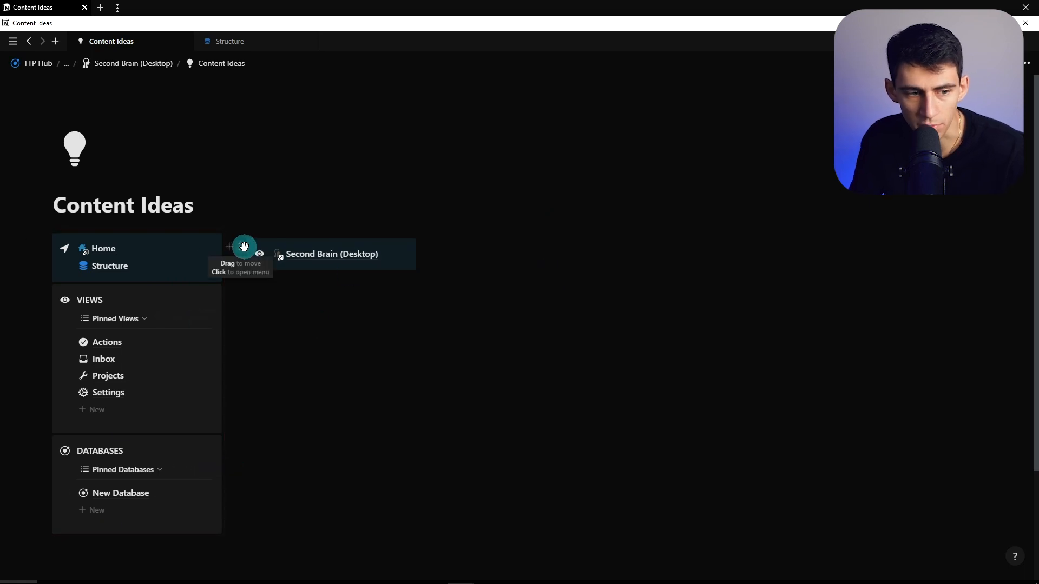
Give the bucket pages distinct icons: lightning bolt, wrench for Projects/Tasks, and one for Archive.
{"action": "left_click", "coordinate": [331, 253]}
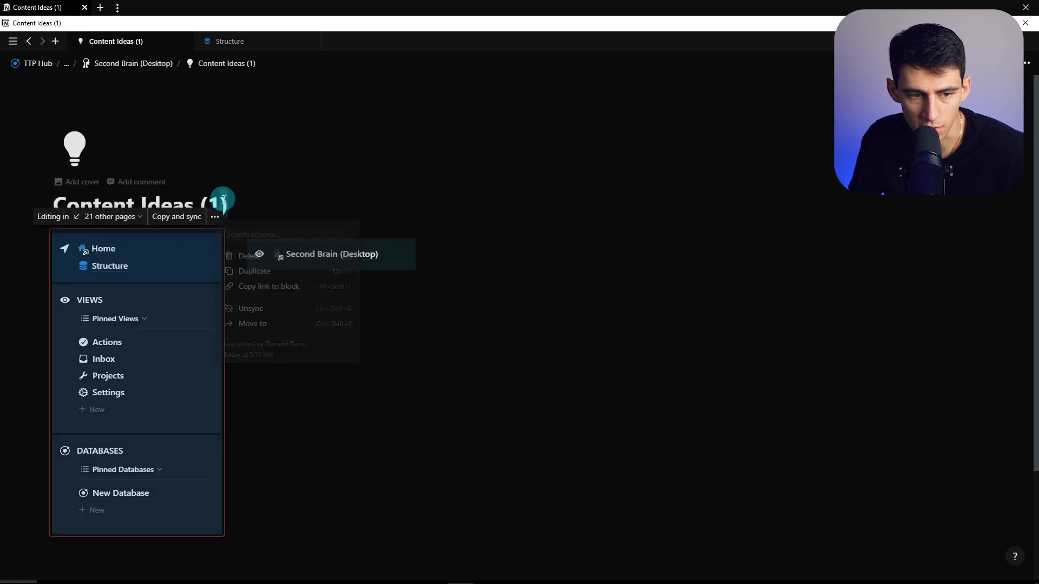
{"action": "left_click", "coordinate": [75, 147]}
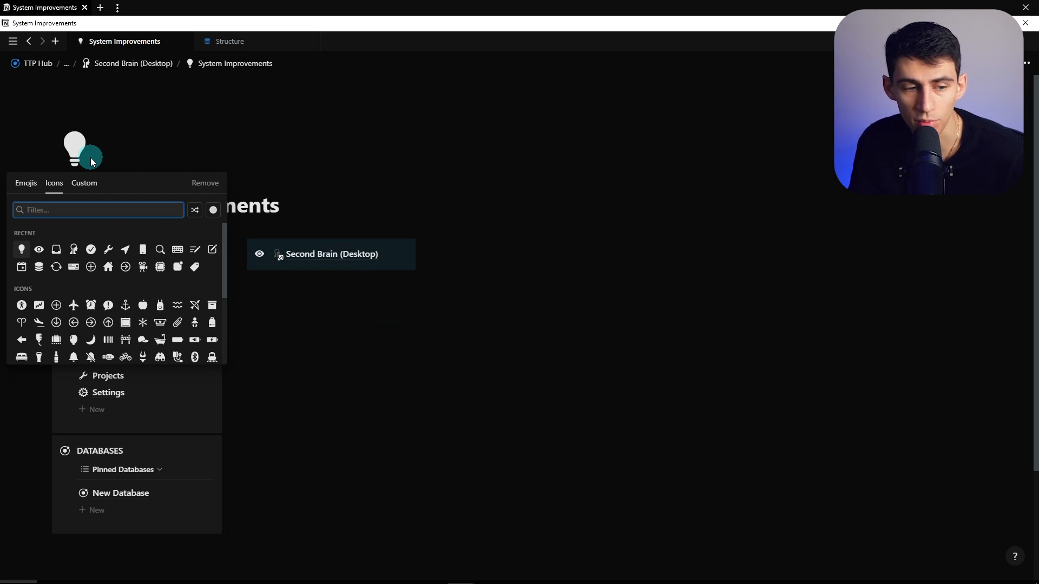
{"action": "type", "text": "light"}
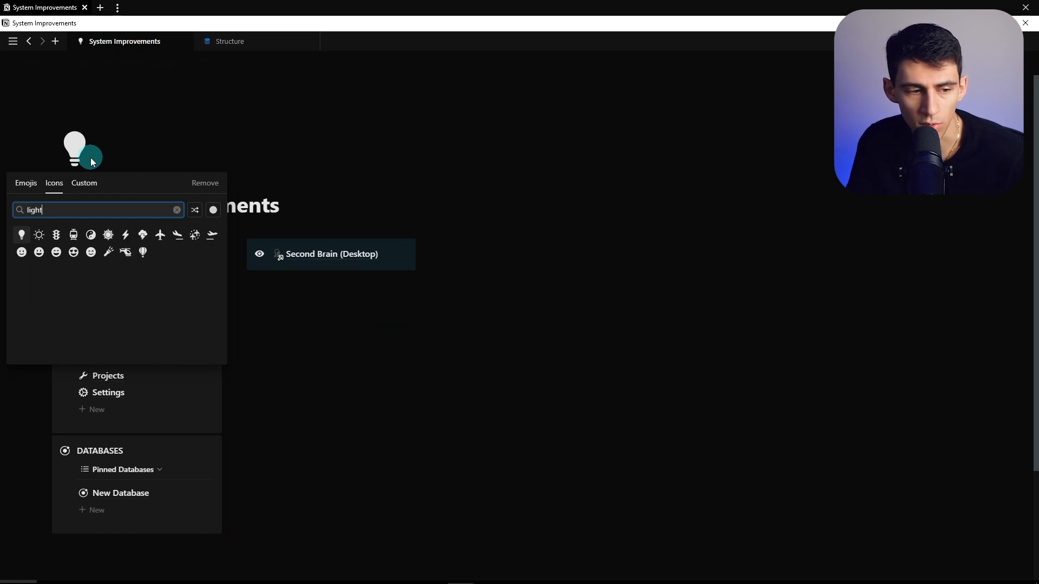
{"action": "left_click", "coordinate": [332, 253]}
{"action": "type", "text": "wrenc"}
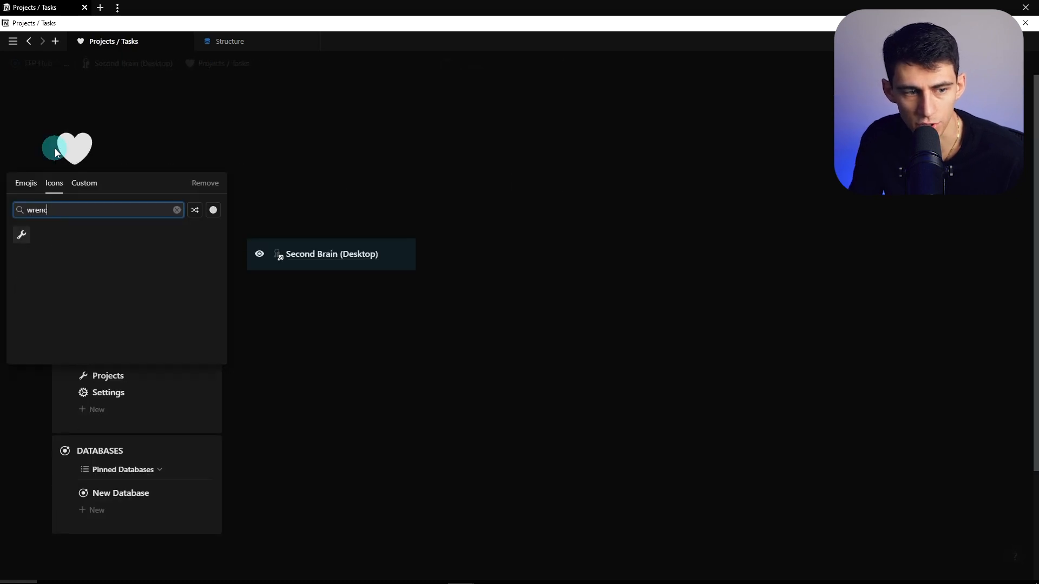
{"action": "left_click", "coordinate": [332, 253]}
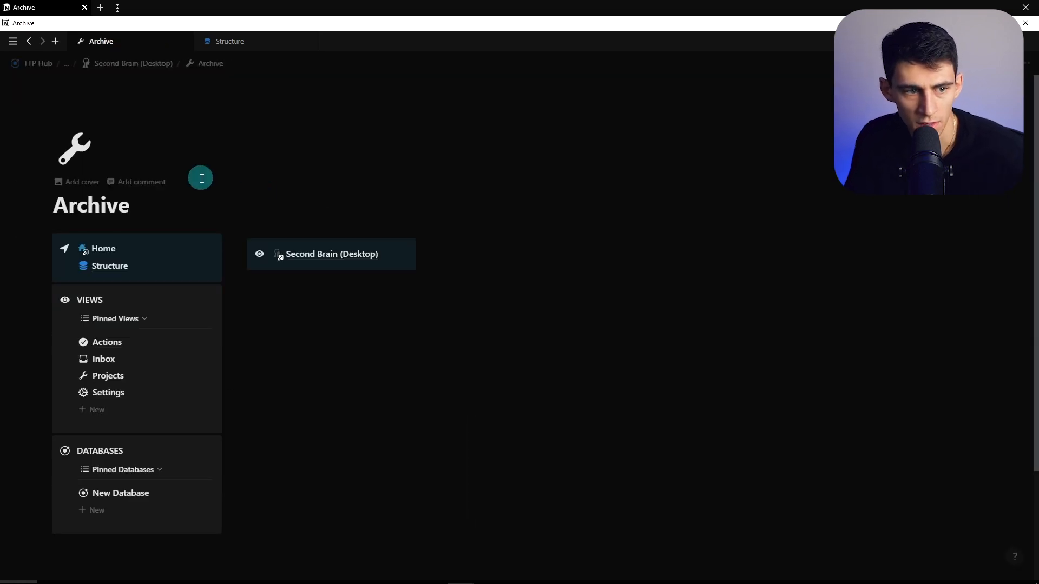
{"action": "left_click", "coordinate": [74, 147]}
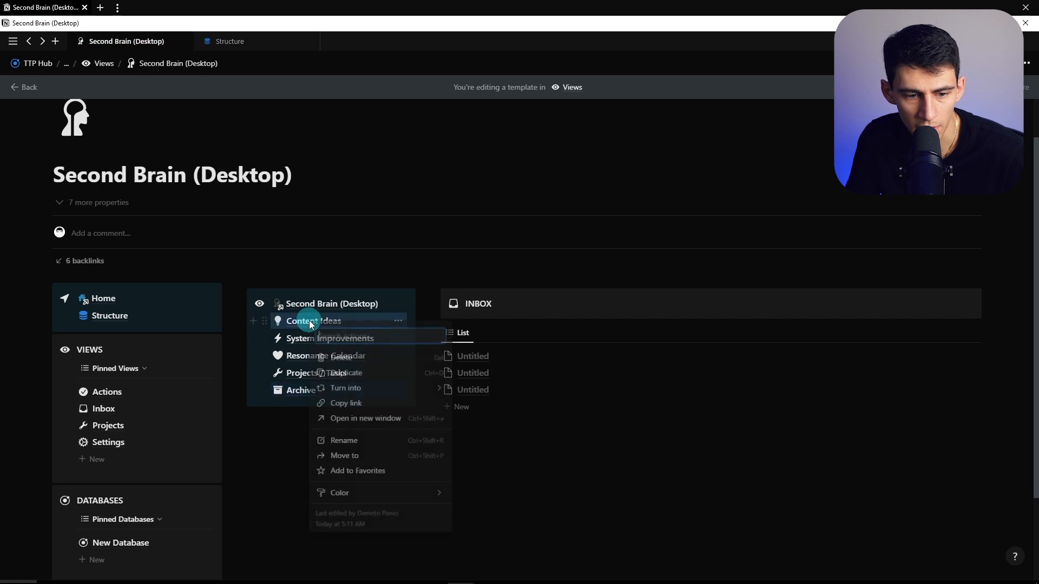
Build page links to Content Ideas, Resonance Calendar and Archive from their copied links.
{"action": "left_click", "coordinate": [345, 402]}
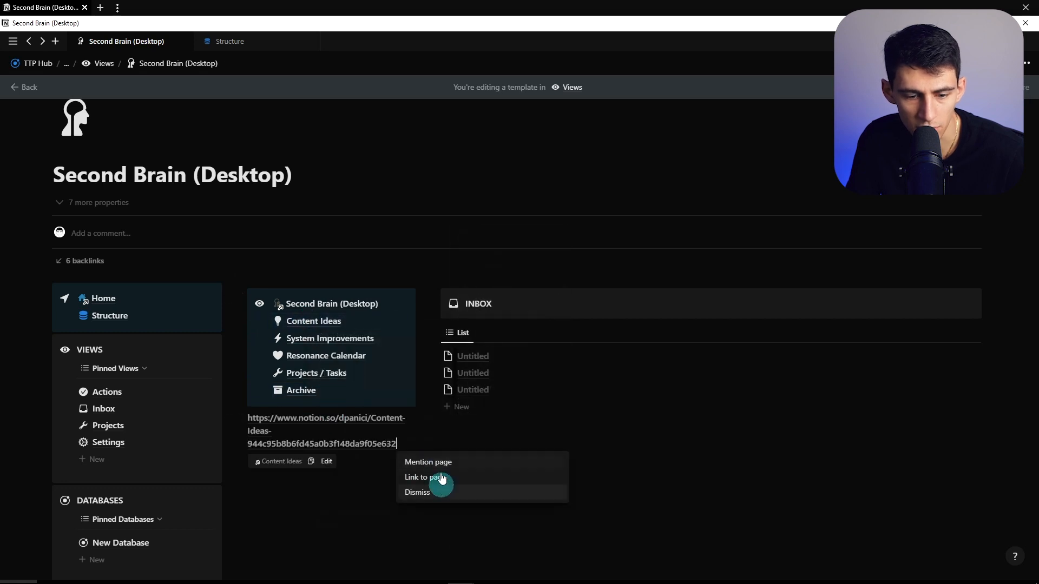
{"action": "left_click", "coordinate": [424, 477]}
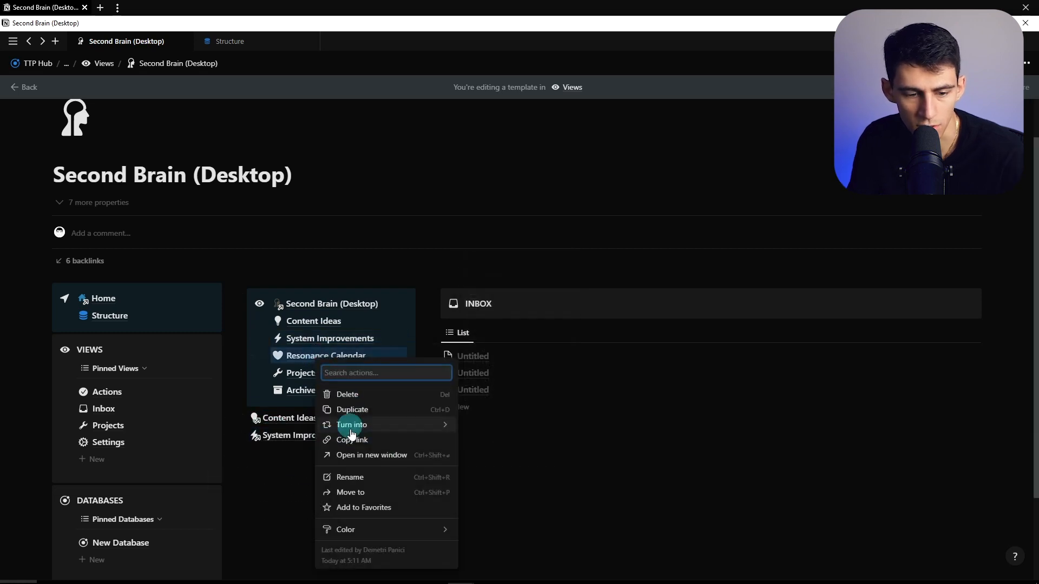
{"action": "left_click", "coordinate": [351, 441]}
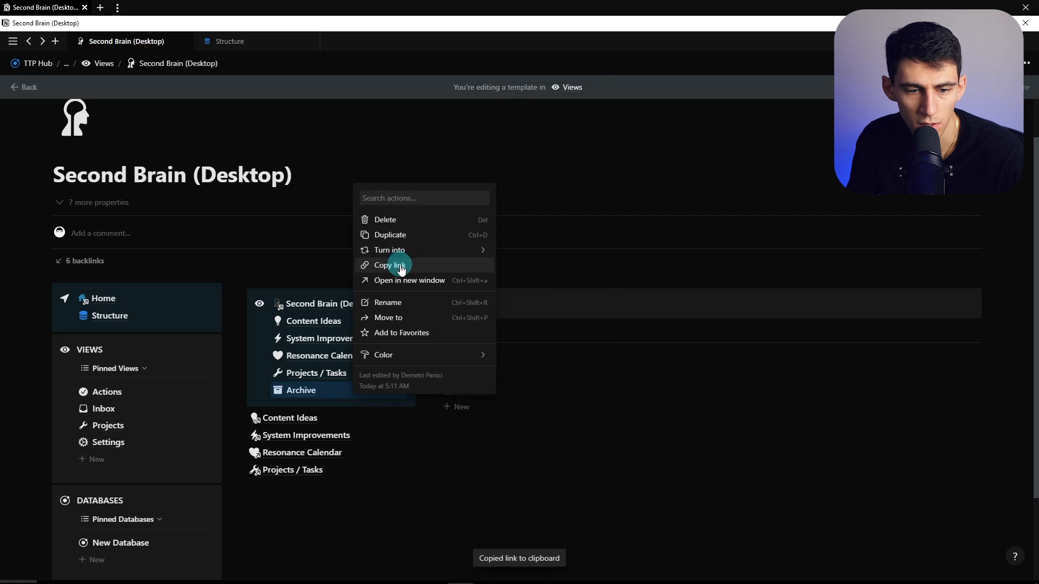
{"action": "left_click", "coordinate": [389, 265]}
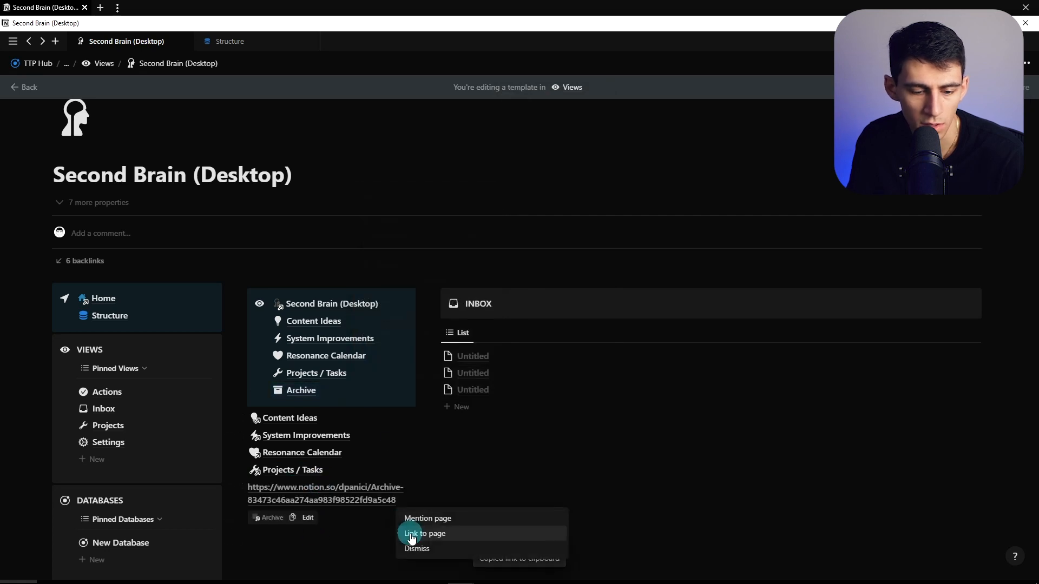
{"action": "left_click", "coordinate": [424, 533]}
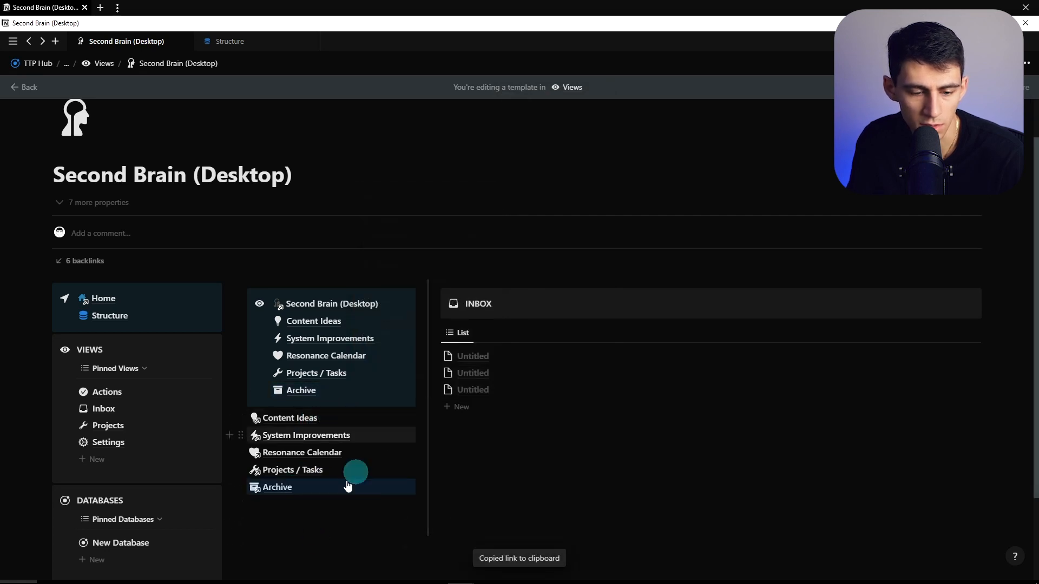
Rearrange blocks around the page link list and undo the misplaced additions.
{"action": "scroll", "scroll_direction": "down", "scroll_amount": 3}
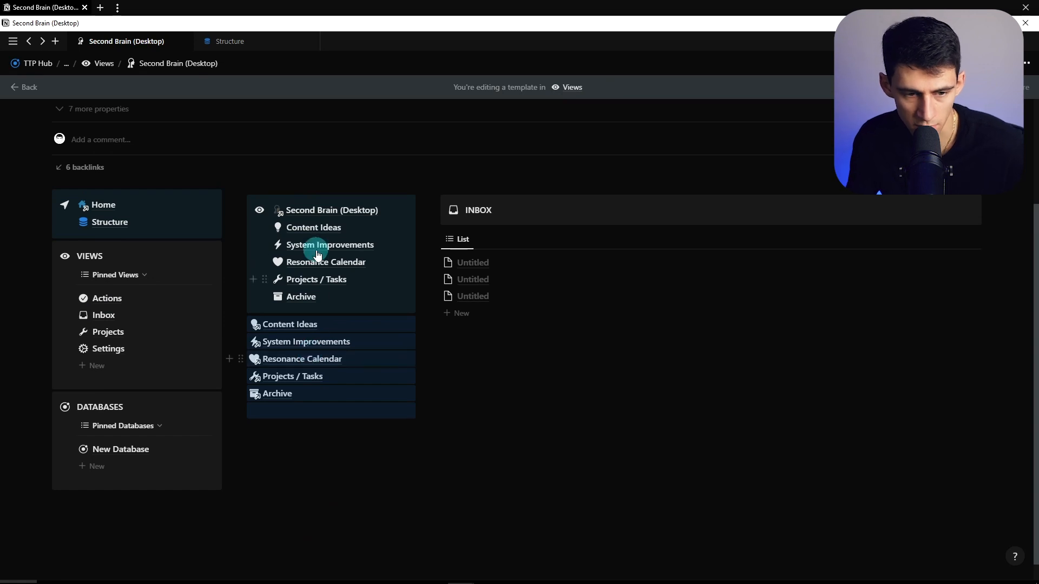
{"action": "mouse_move", "coordinate": [314, 227]}
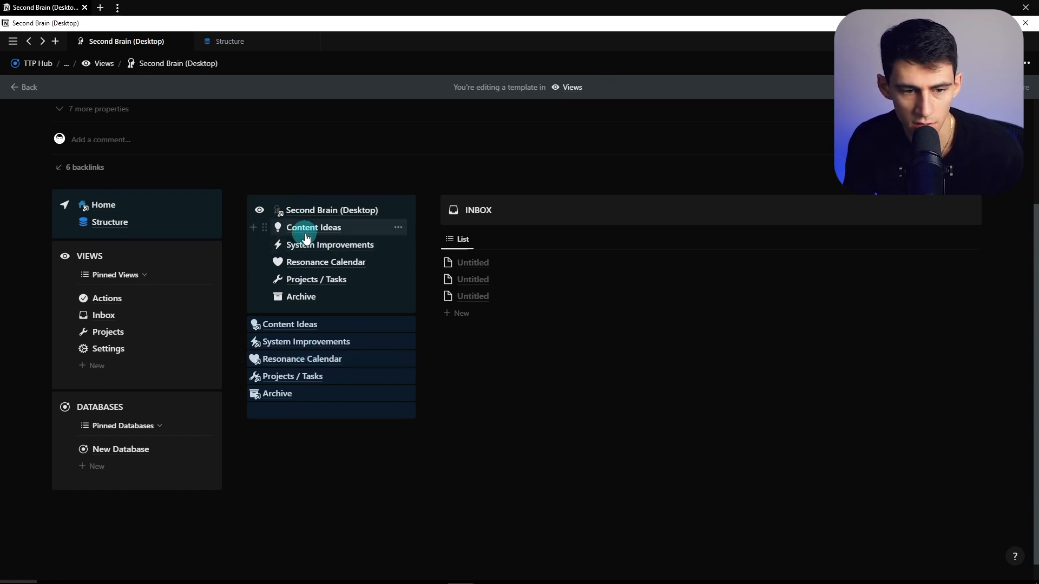
{"action": "left_click", "coordinate": [300, 297]}
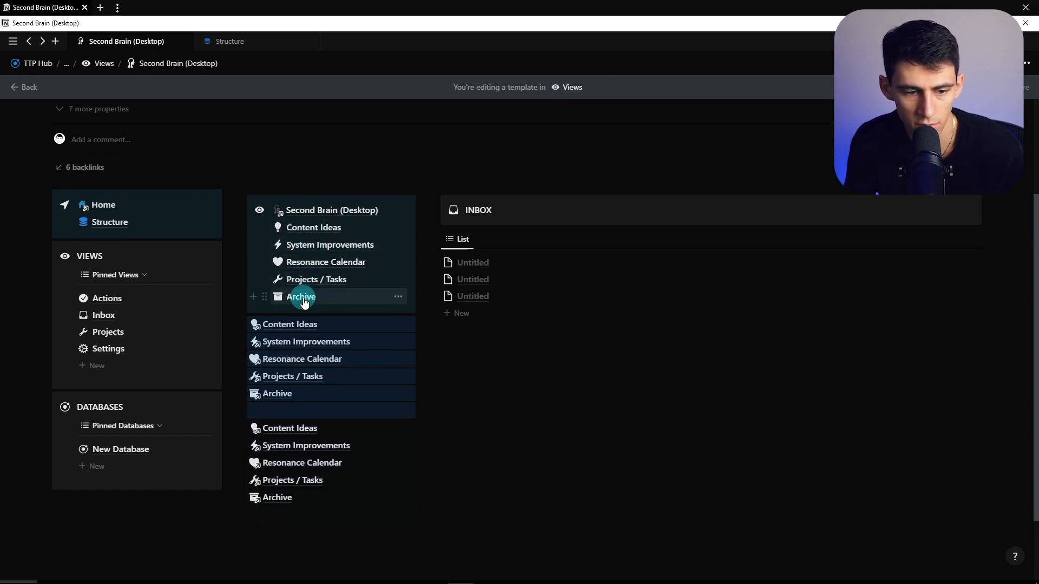
{"action": "scroll", "scroll_direction": "down", "scroll_amount": 3}
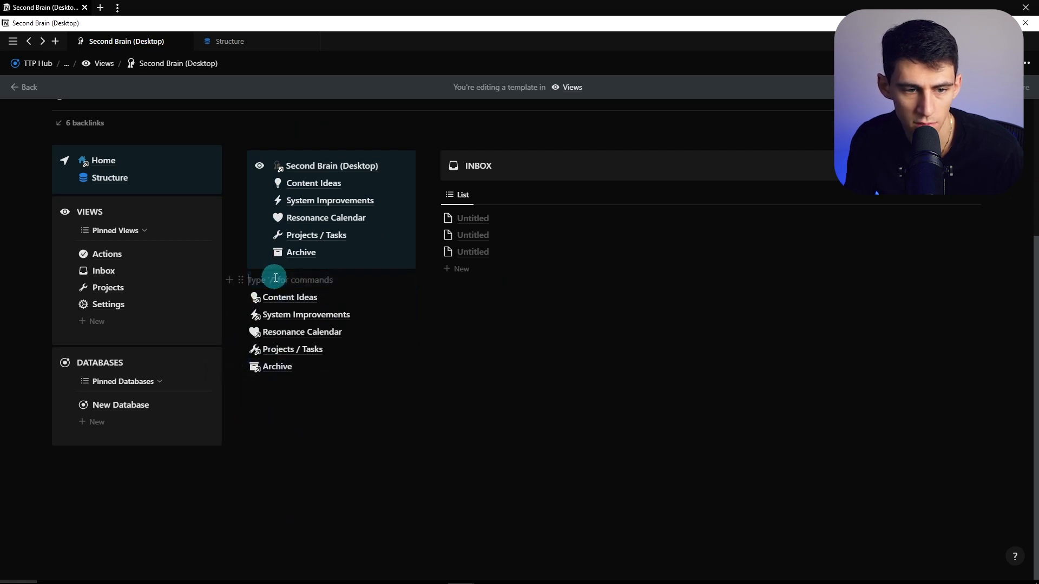
{"action": "left_click", "coordinate": [259, 306]}
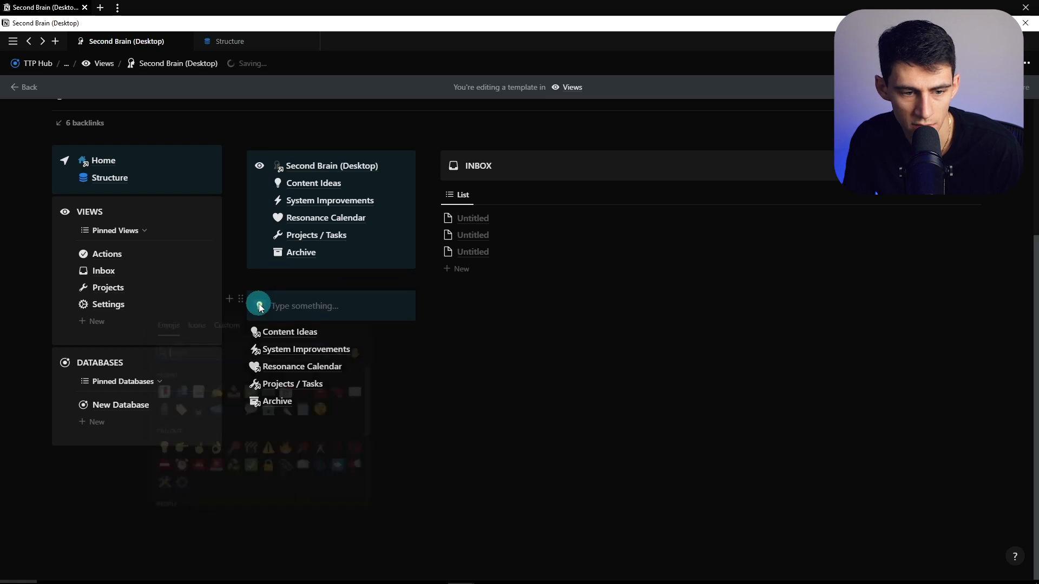
{"action": "left_click", "coordinate": [1025, 58]}
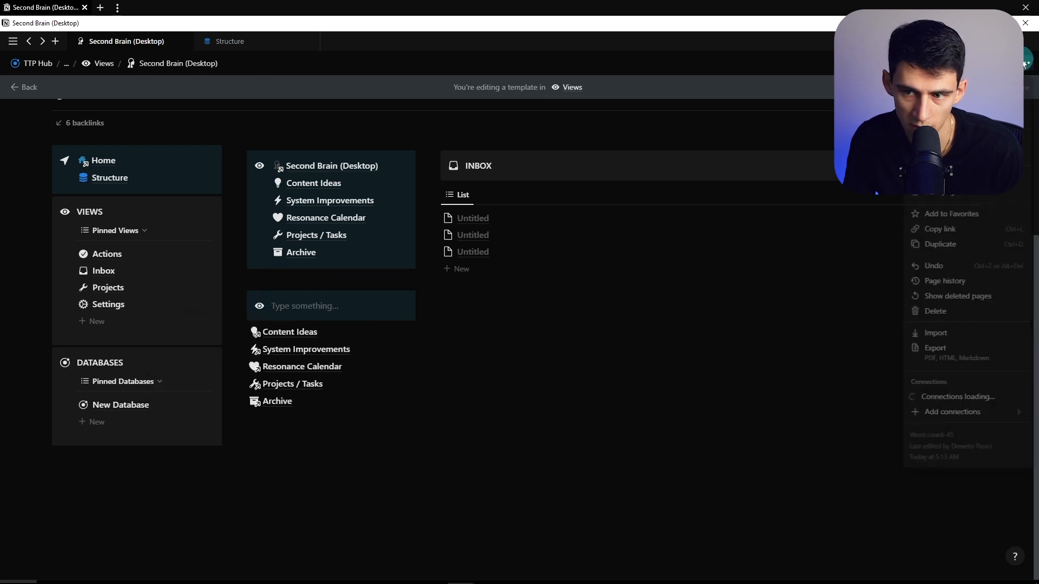
{"action": "left_click", "coordinate": [939, 229]}
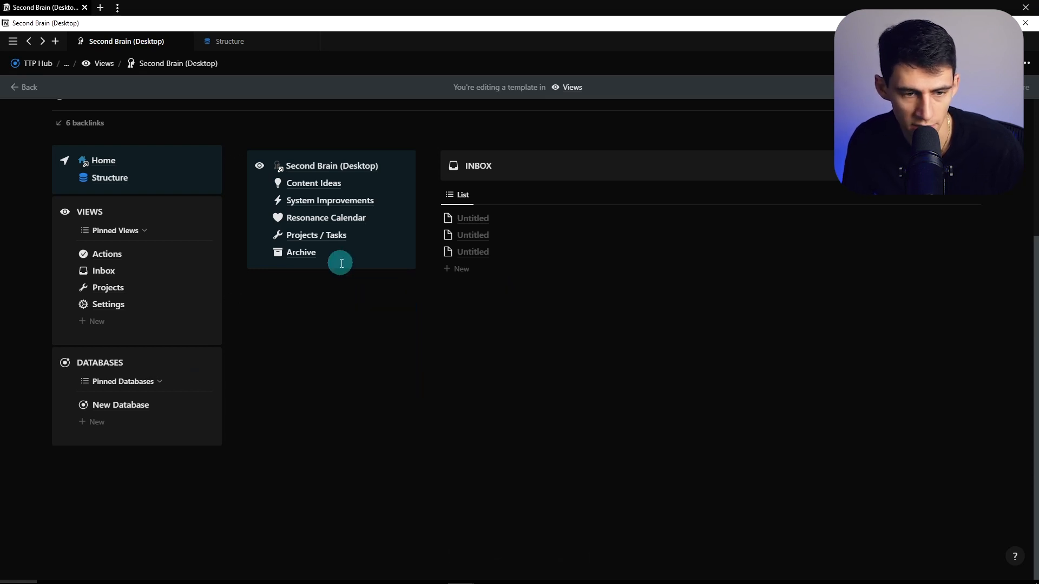
Paste the full link list onto each bucket page and follow the links back to the template.
{"action": "left_click", "coordinate": [314, 183]}
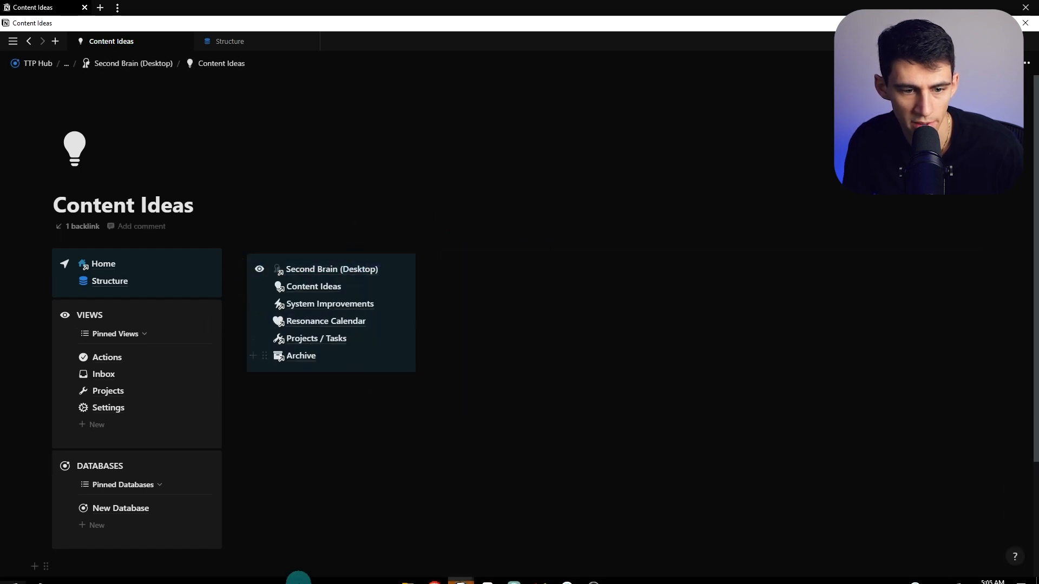
{"action": "left_click", "coordinate": [330, 303]}
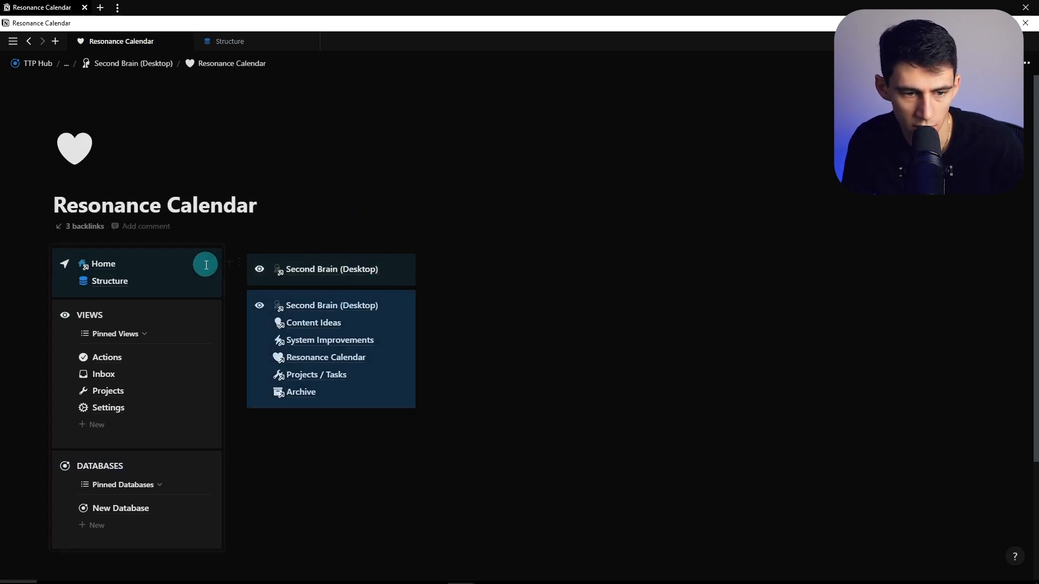
{"action": "left_click", "coordinate": [317, 375]}
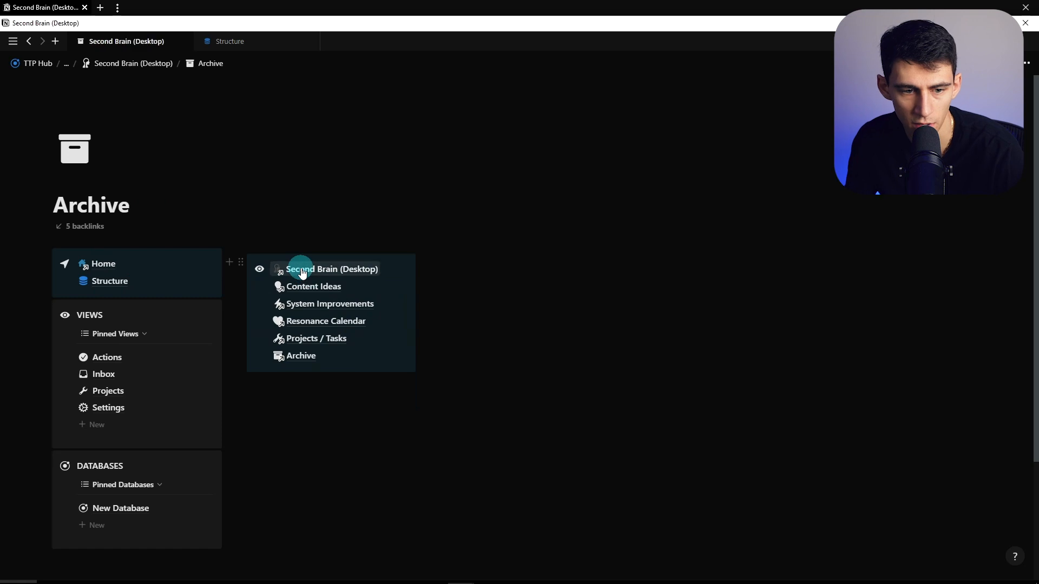
{"action": "left_click", "coordinate": [314, 286]}
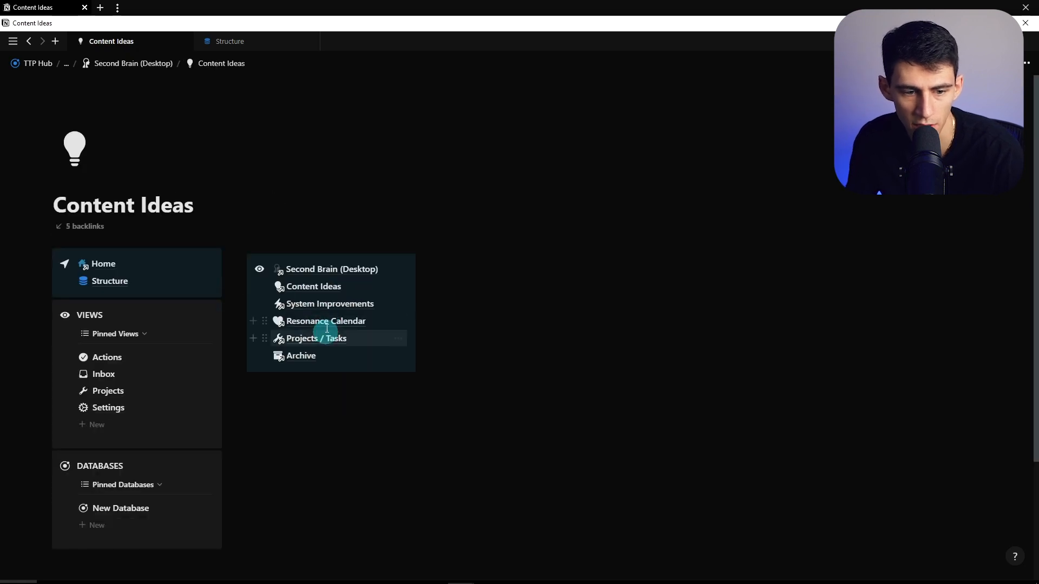
{"action": "left_click", "coordinate": [331, 269]}
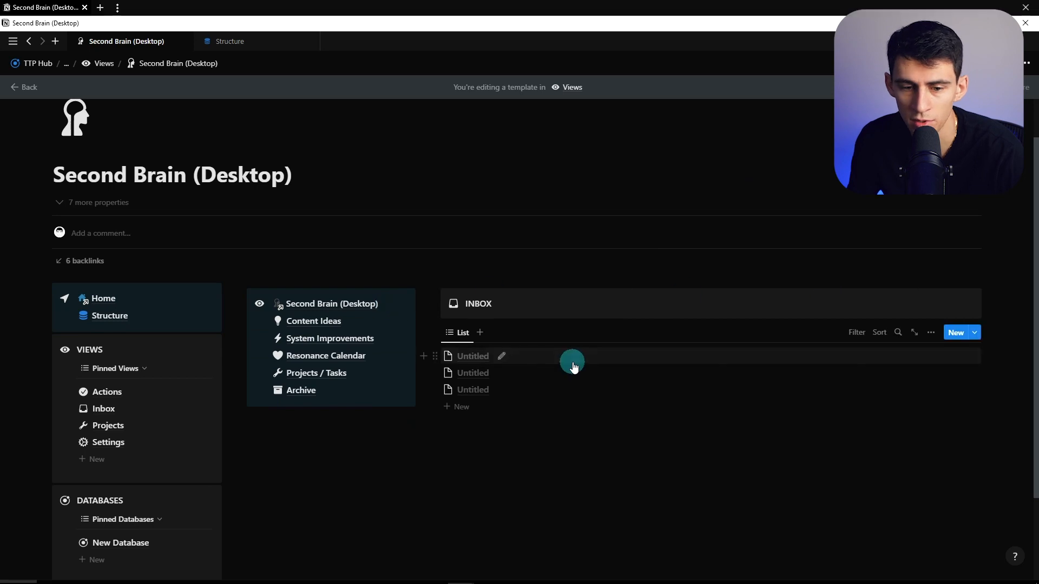
Add Archive, Idea Bucket, Sub-Bucket, URL, Files & media and Assigned To properties to an inbox entry.
{"action": "left_click", "coordinate": [473, 356]}
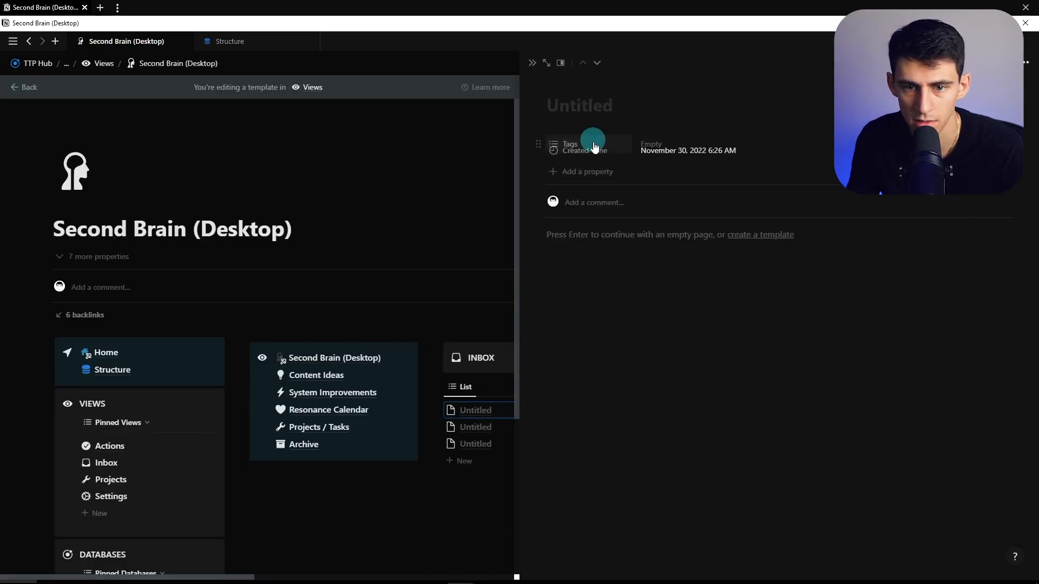
{"action": "left_click", "coordinate": [577, 171]}
{"action": "type", "text": "se"}
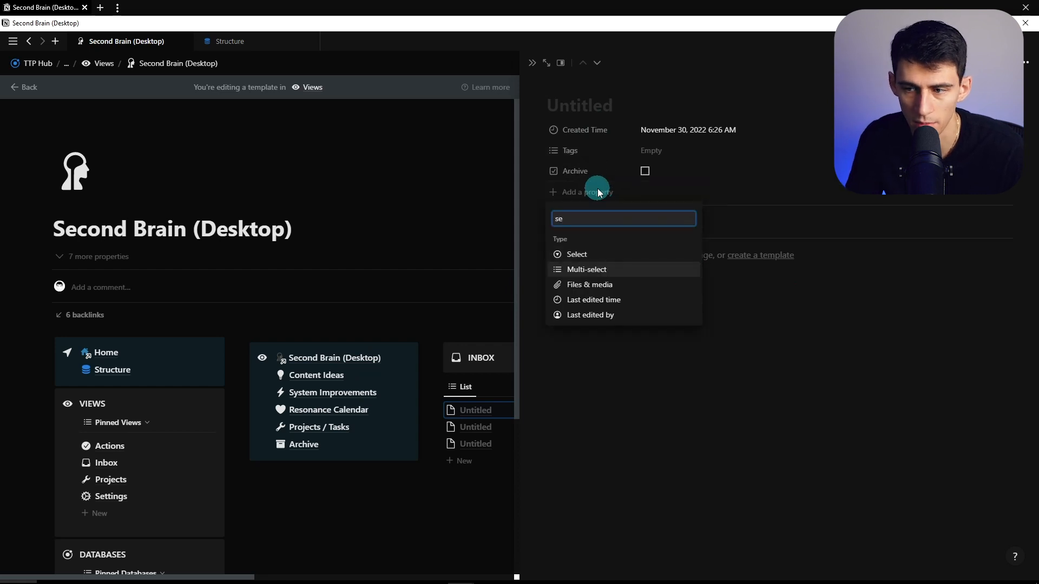
{"action": "left_click", "coordinate": [576, 253]}
{"action": "type", "text": "Bu"}
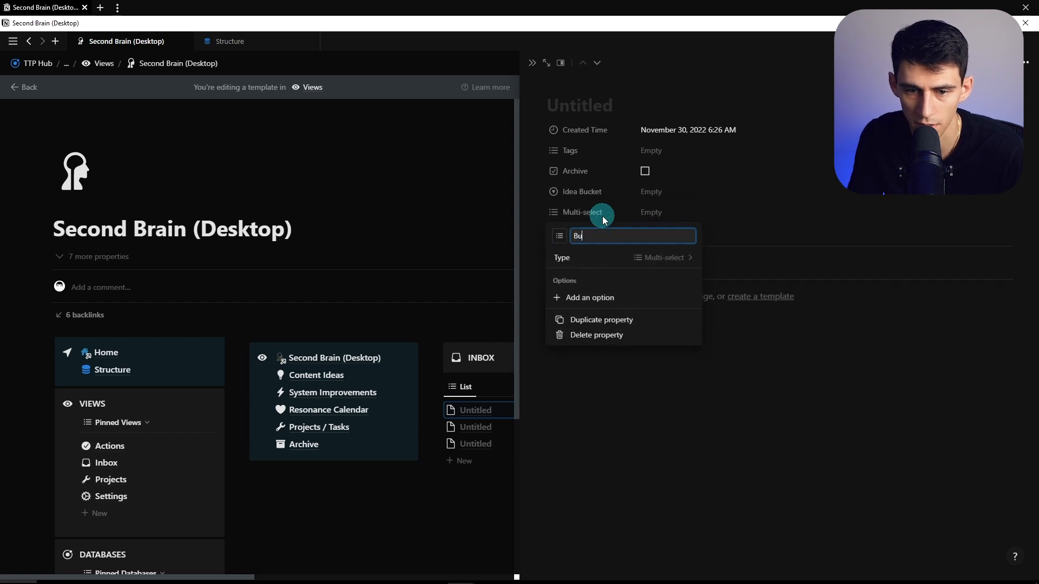
{"action": "left_click", "coordinate": [583, 234]}
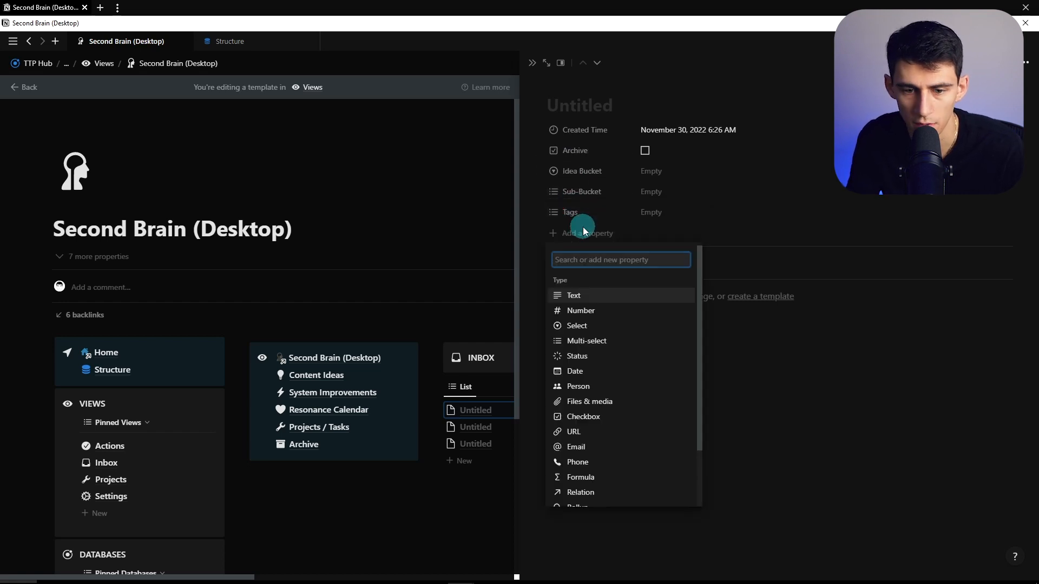
{"action": "left_click", "coordinate": [574, 432]}
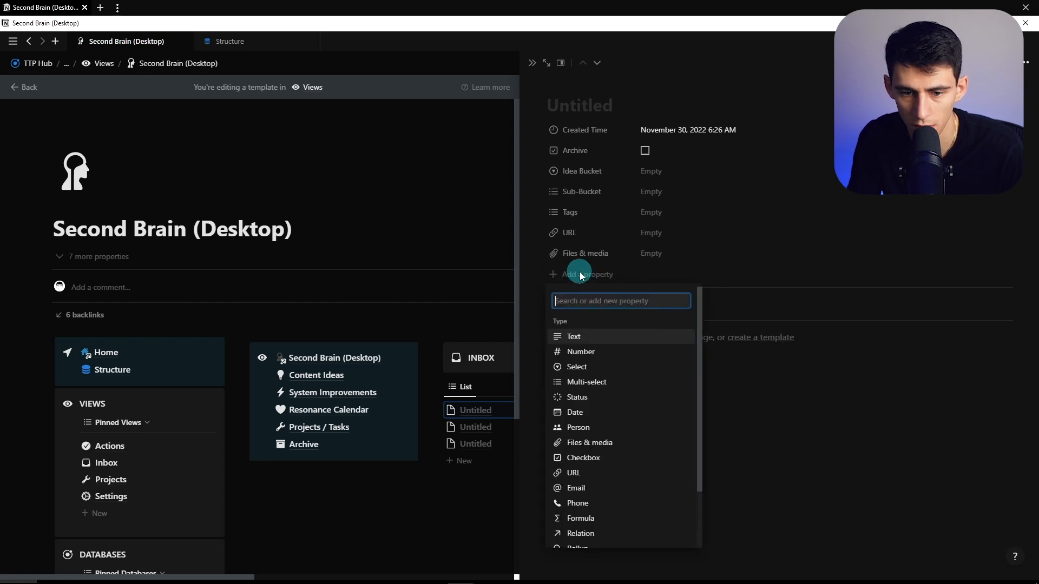
{"action": "type", "text": "p"}
{"action": "type", "text": "crea"}
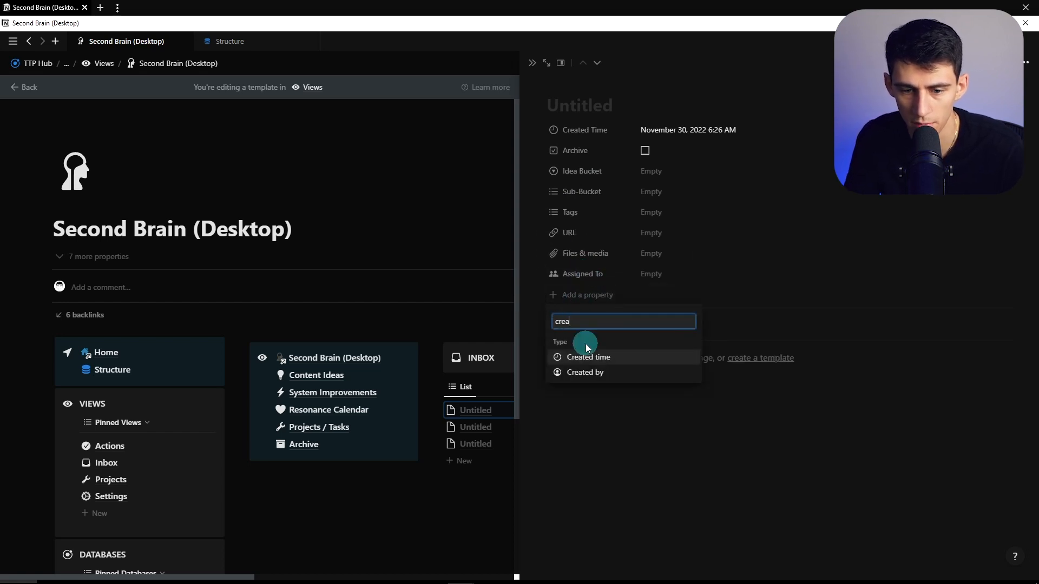
Add a Created by property, make System Improvements green and set Idea Bucket to Content Ideas.
{"action": "left_click", "coordinate": [585, 371]}
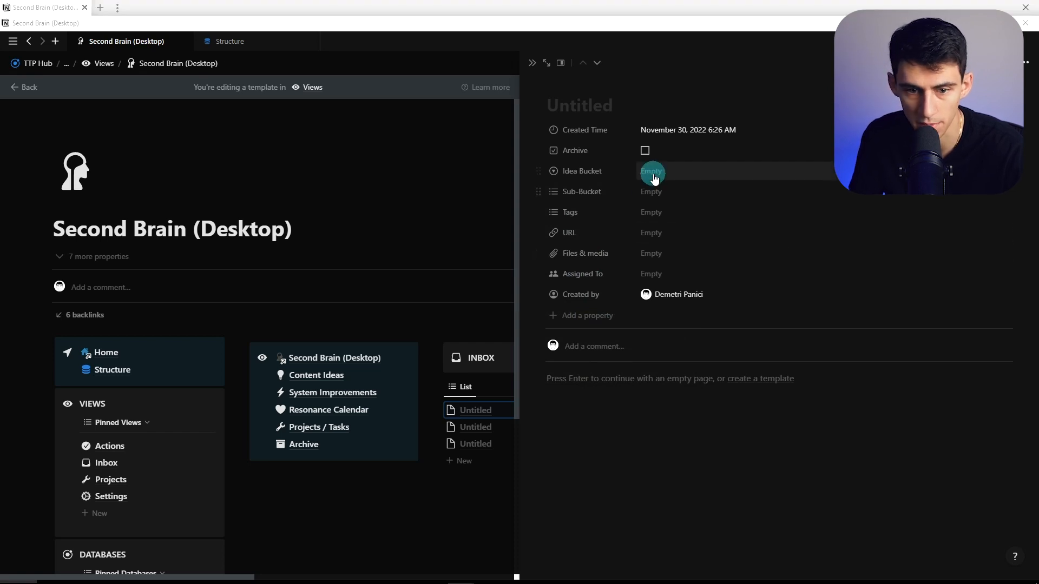
{"action": "mouse_move", "coordinate": [689, 171]}
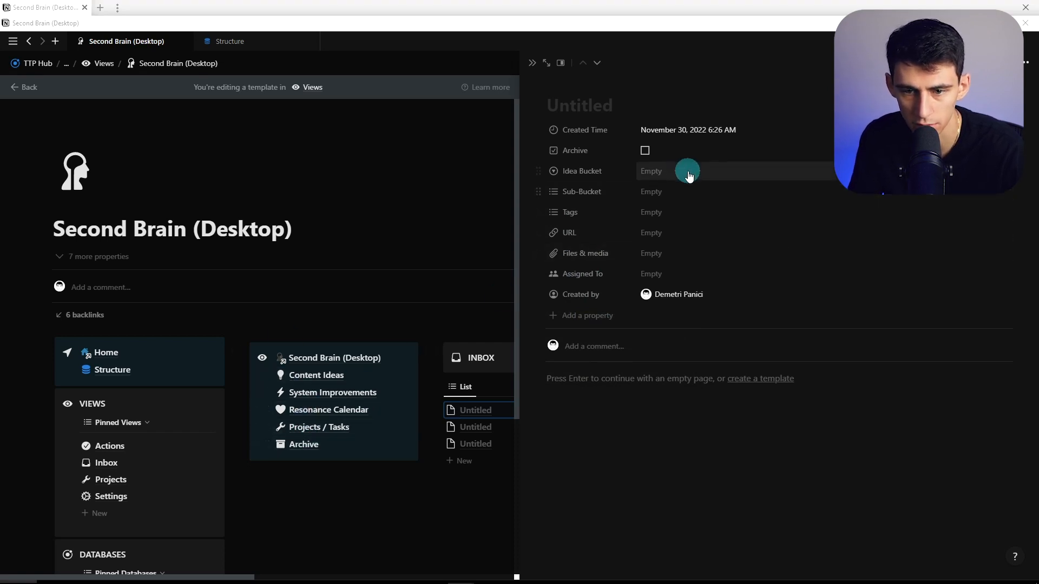
{"action": "type", "text": "Content"}
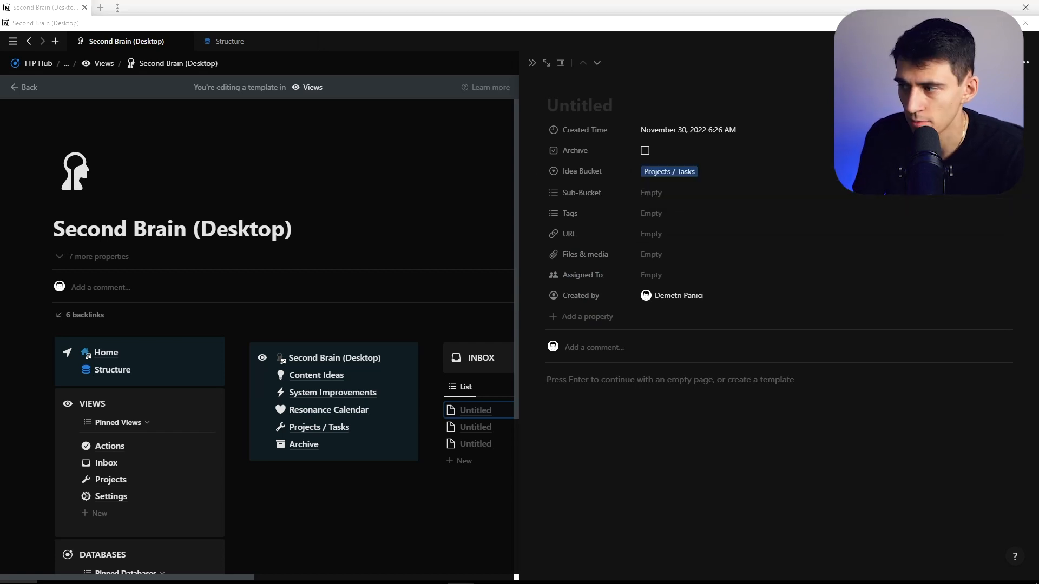
{"action": "left_click", "coordinate": [668, 171]}
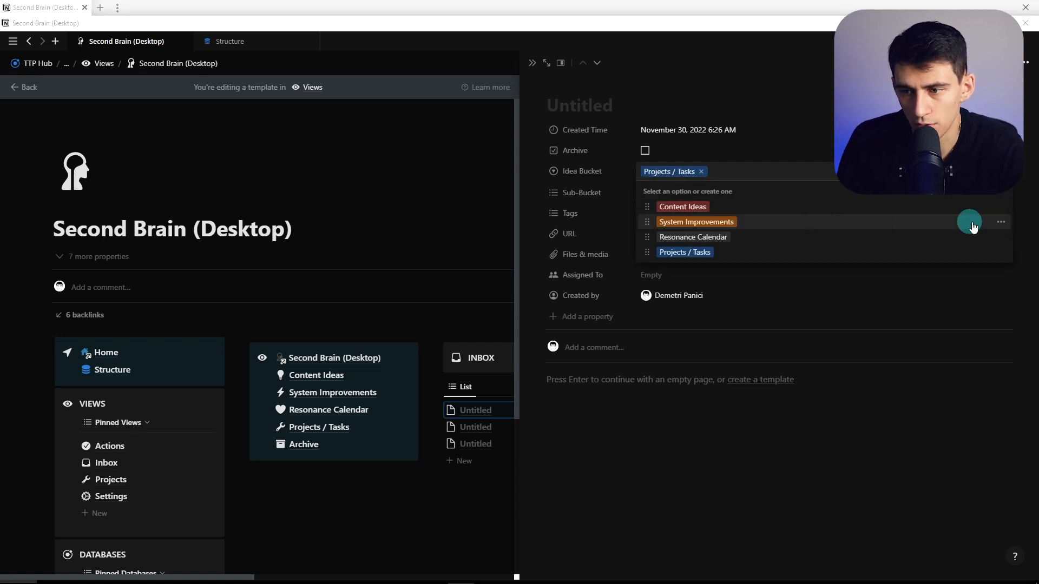
{"action": "left_click", "coordinate": [1000, 222]}
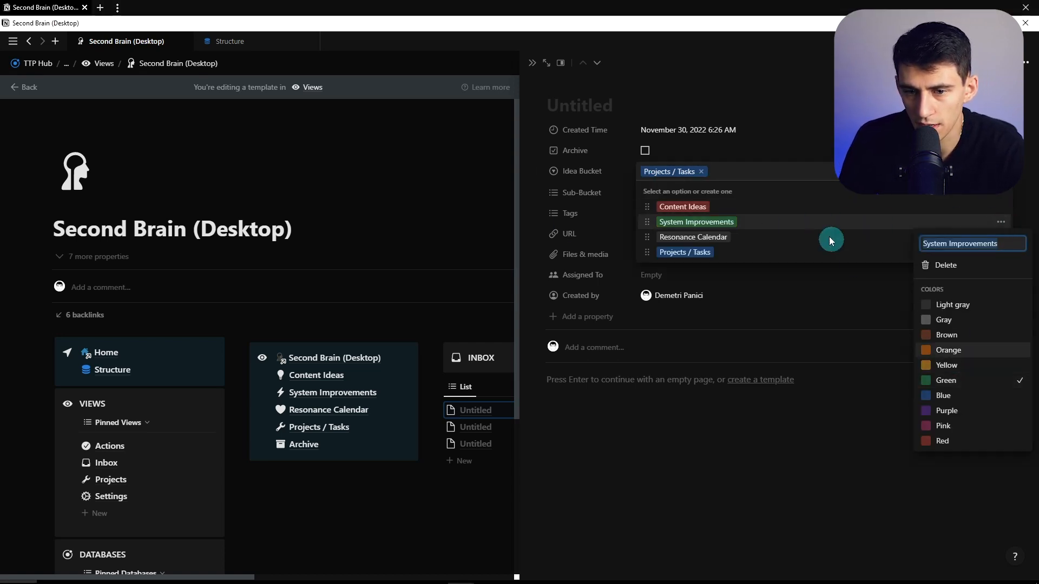
{"action": "left_click", "coordinate": [683, 206]}
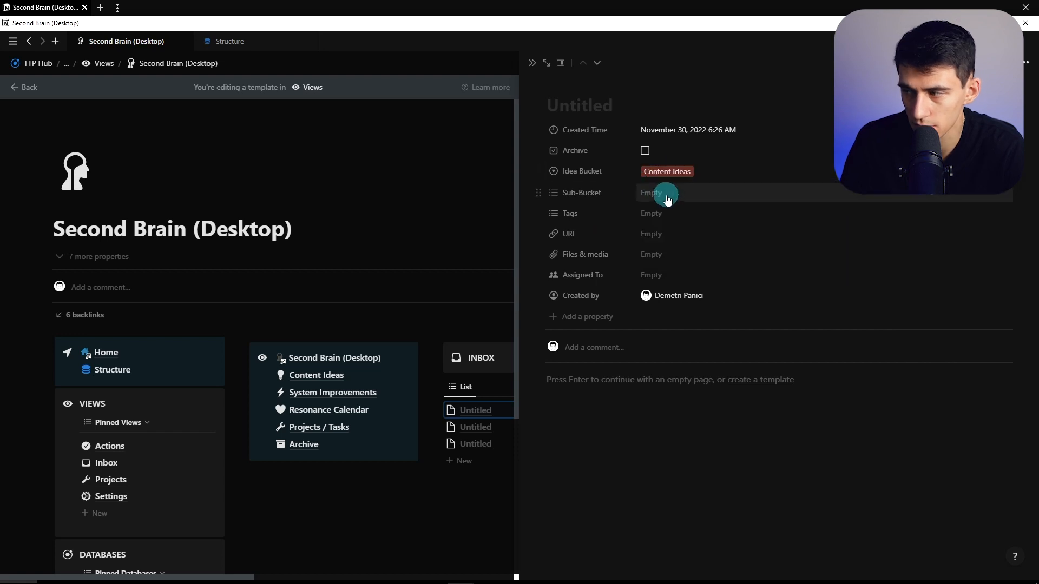
Create Sub-Bucket options from YouTube through Interests and Setup / Organization to Schedule.
{"action": "left_click", "coordinate": [665, 192]}
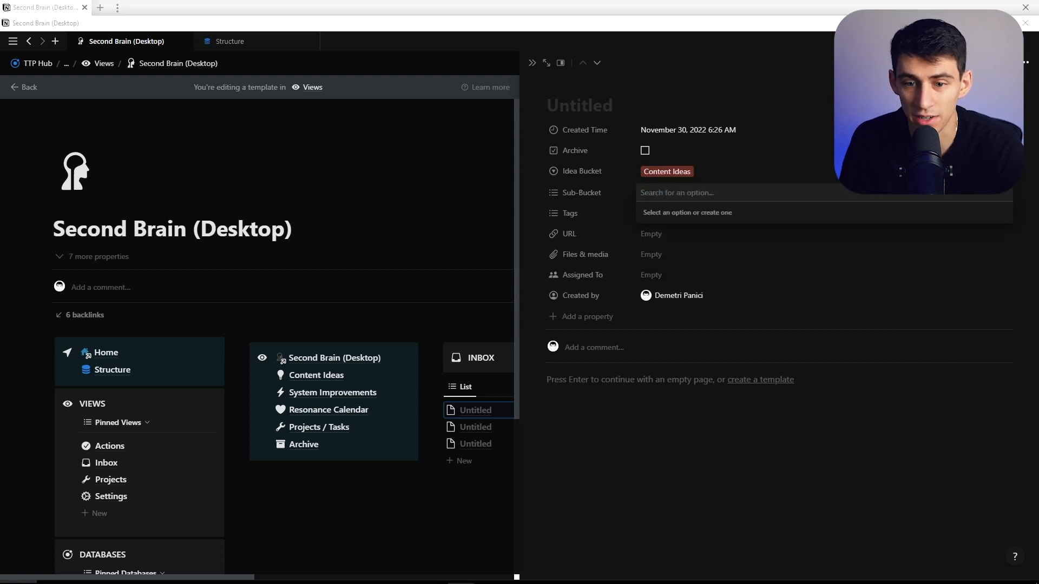
{"action": "mouse_move", "coordinate": [714, 196]}
{"action": "type", "text": "Qu"}
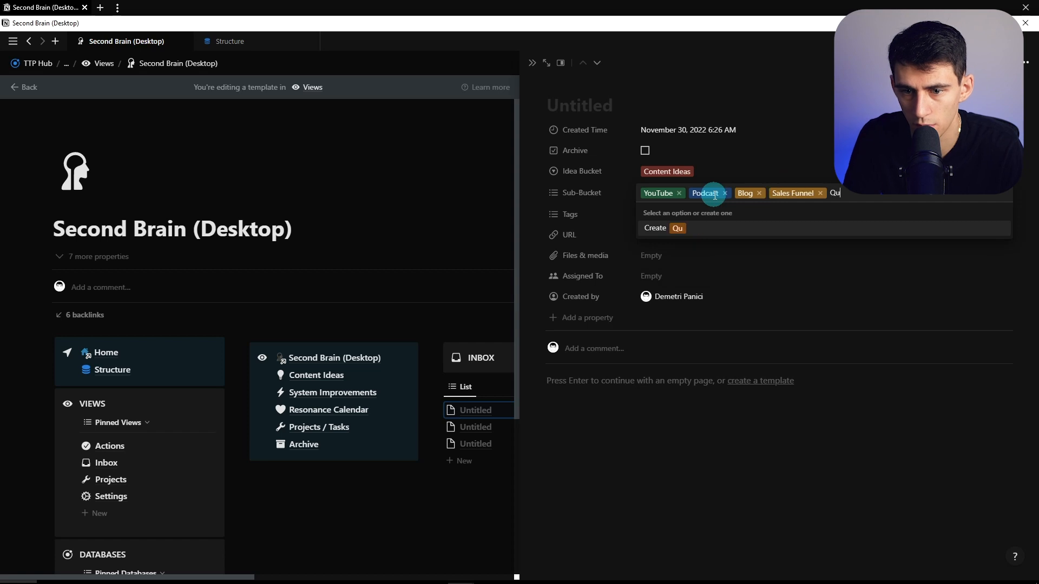
{"action": "type", "text": "Interests"}
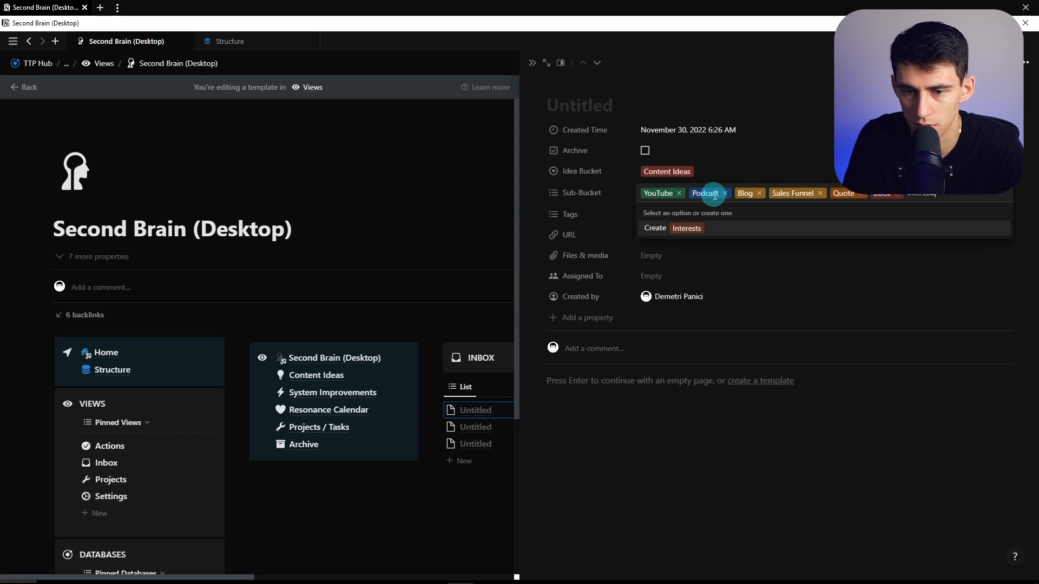
{"action": "type", "text": "Setup / Or"}
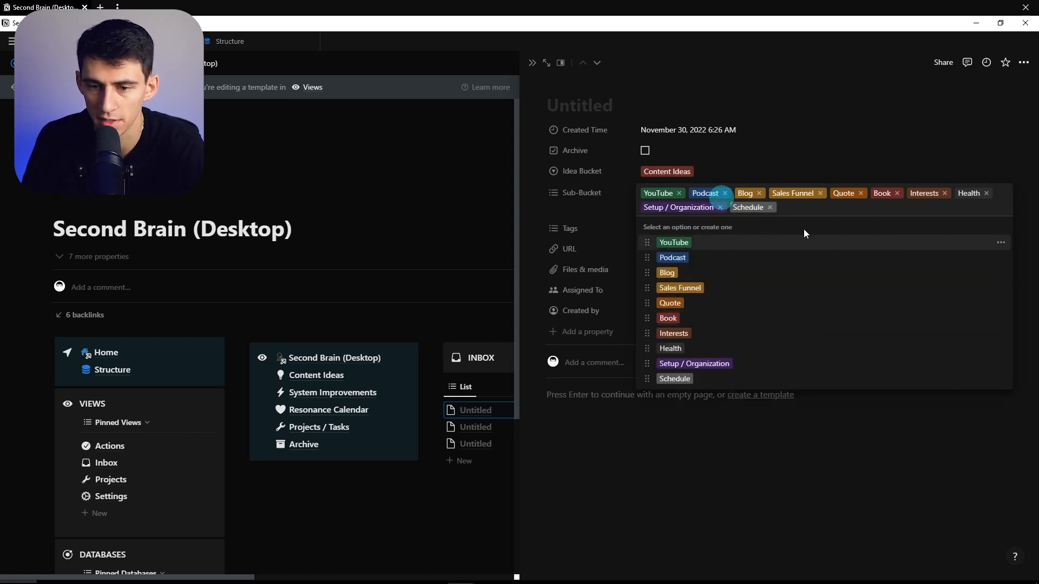
Recolour Podcast red, Sales Funnel orange, Setup / Organization green, then clear the entry's sub-buckets.
{"action": "left_click", "coordinate": [1000, 241]}
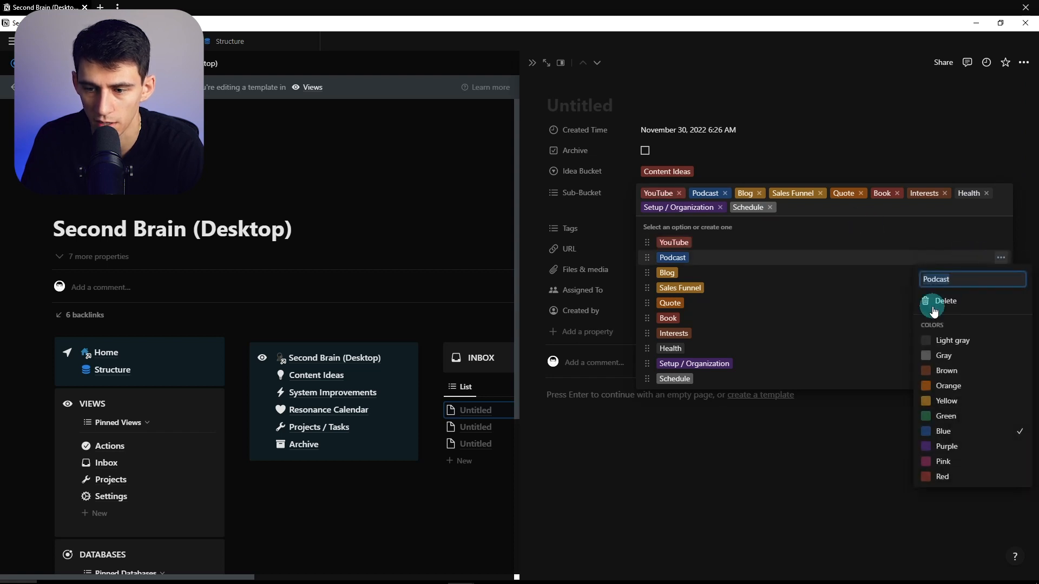
{"action": "left_click", "coordinate": [1001, 287]}
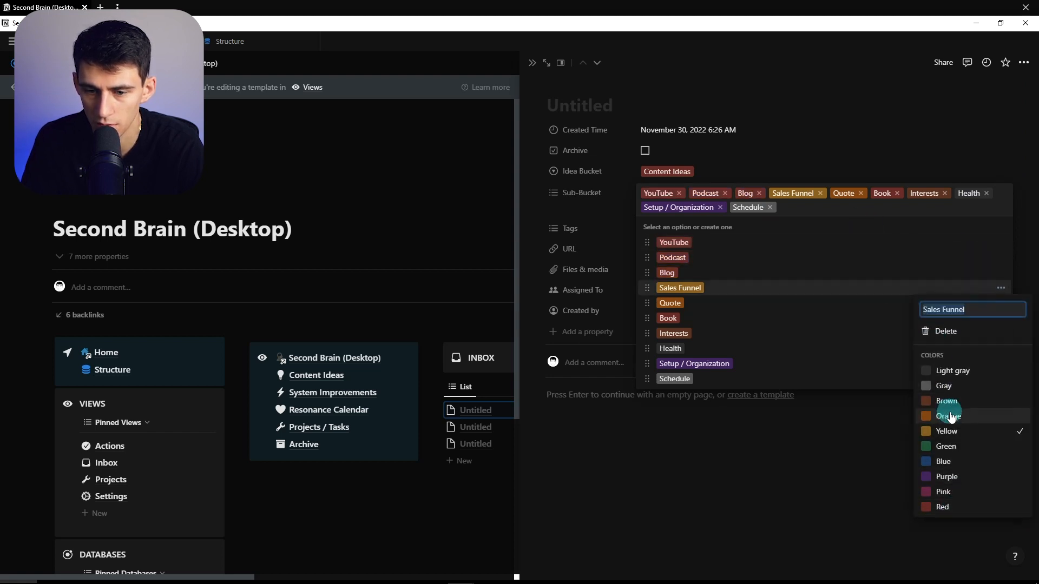
{"action": "left_click", "coordinate": [669, 304]}
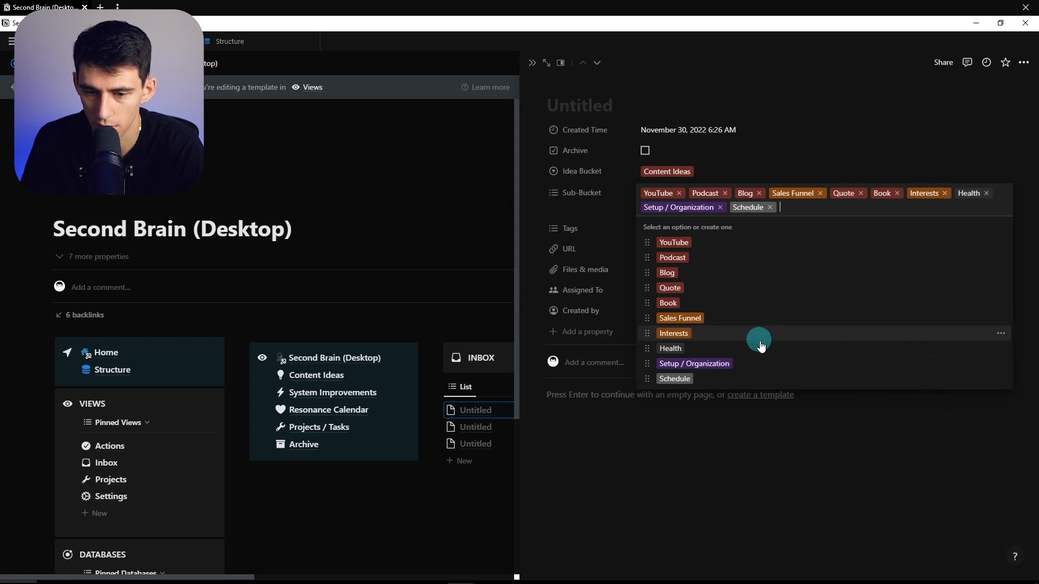
{"action": "mouse_move", "coordinate": [993, 363]}
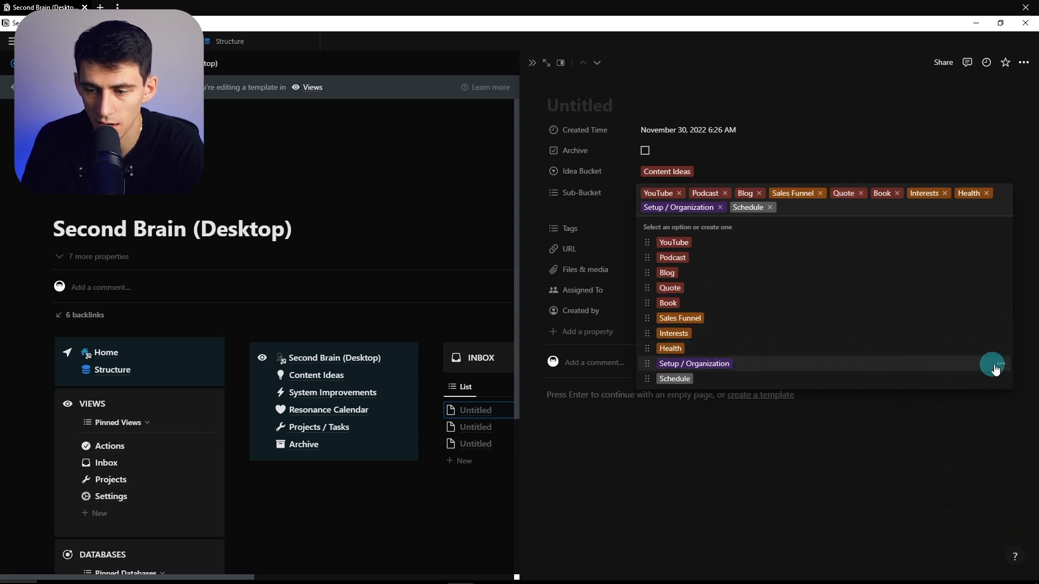
{"action": "left_click", "coordinate": [993, 363]}
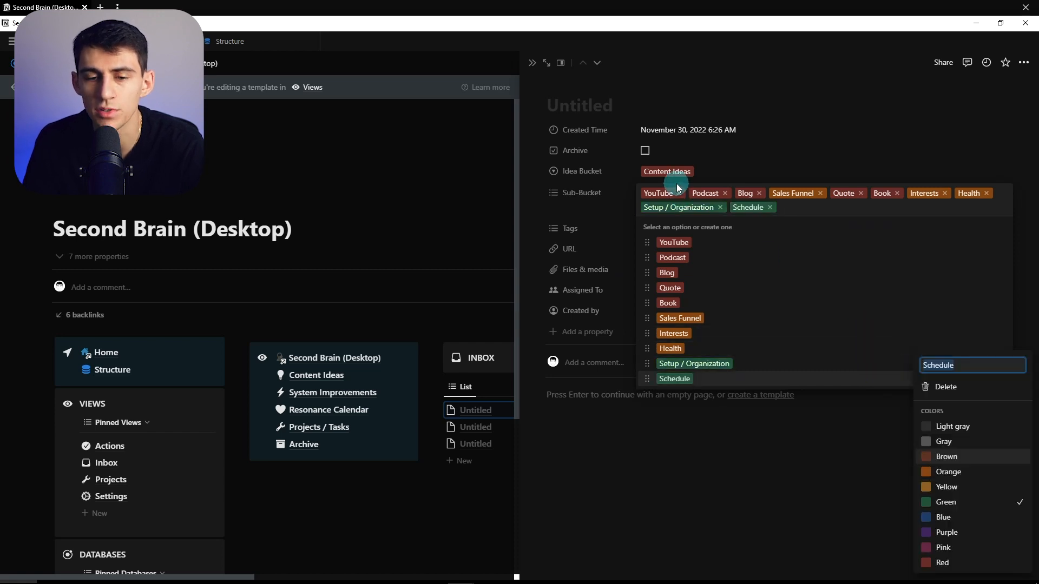
{"action": "left_click", "coordinate": [678, 192]}
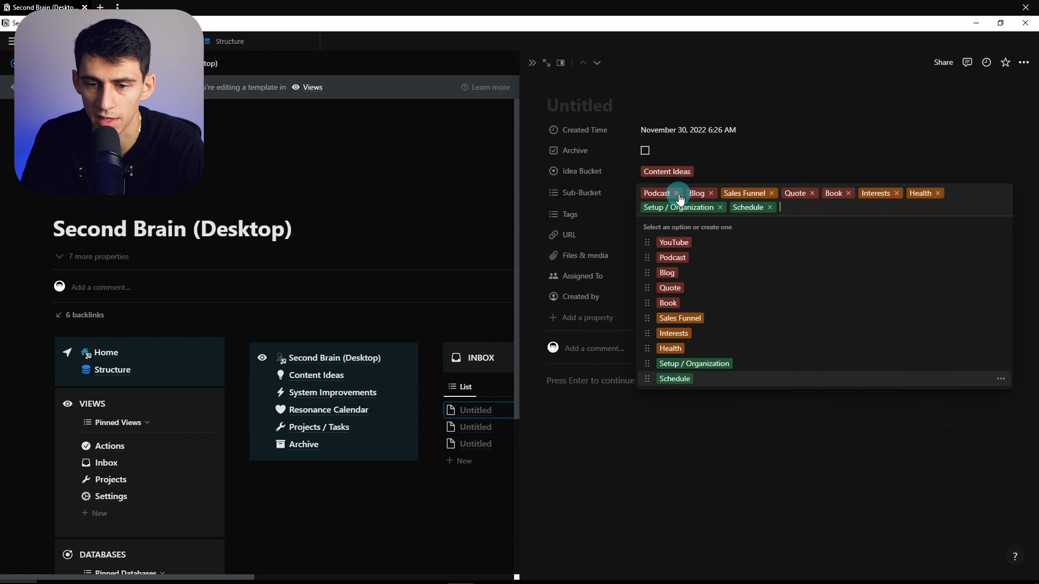
{"action": "left_click", "coordinate": [678, 193]}
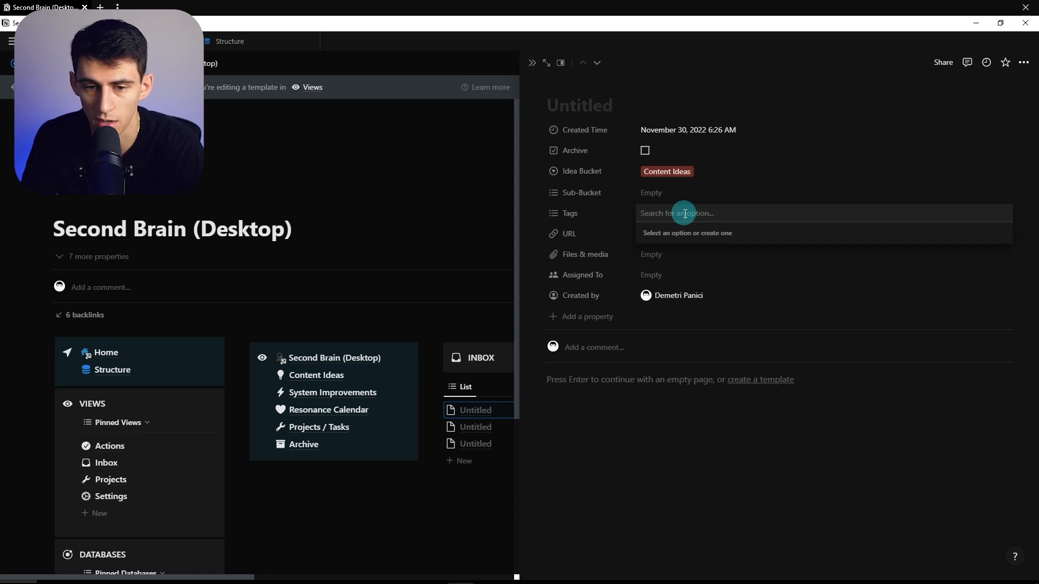
{"action": "mouse_move", "coordinate": [592, 202]}
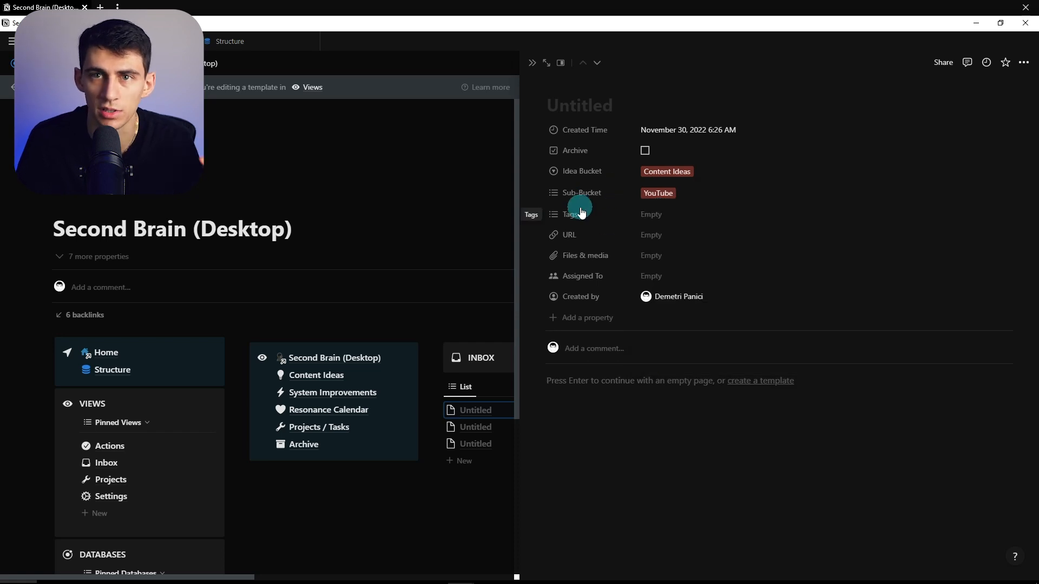
{"action": "mouse_move", "coordinate": [498, 193]}
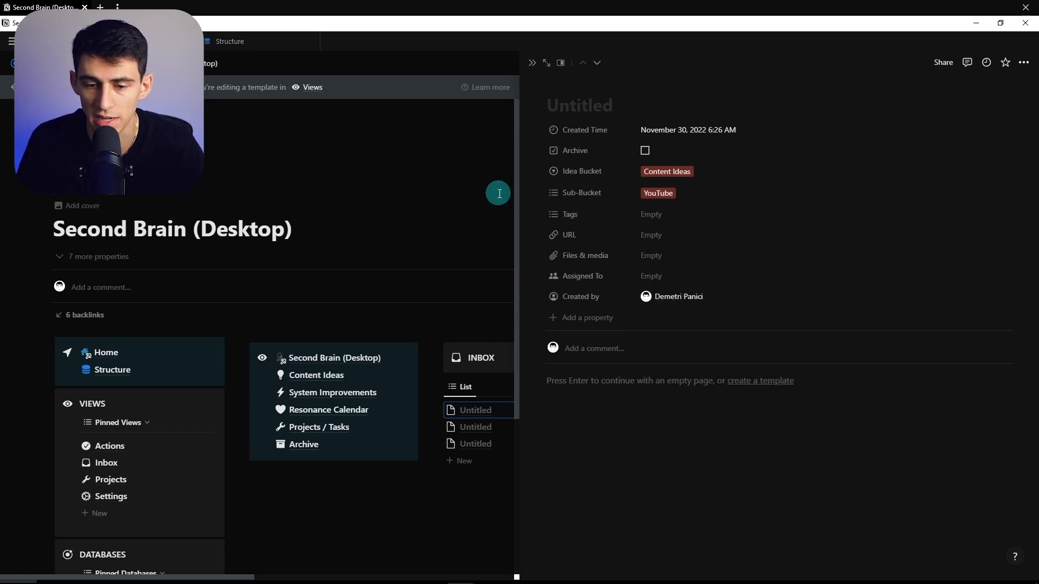
Reopen the Untitled template and add a relation property linked to the Tasks database.
{"action": "left_click", "coordinate": [531, 63]}
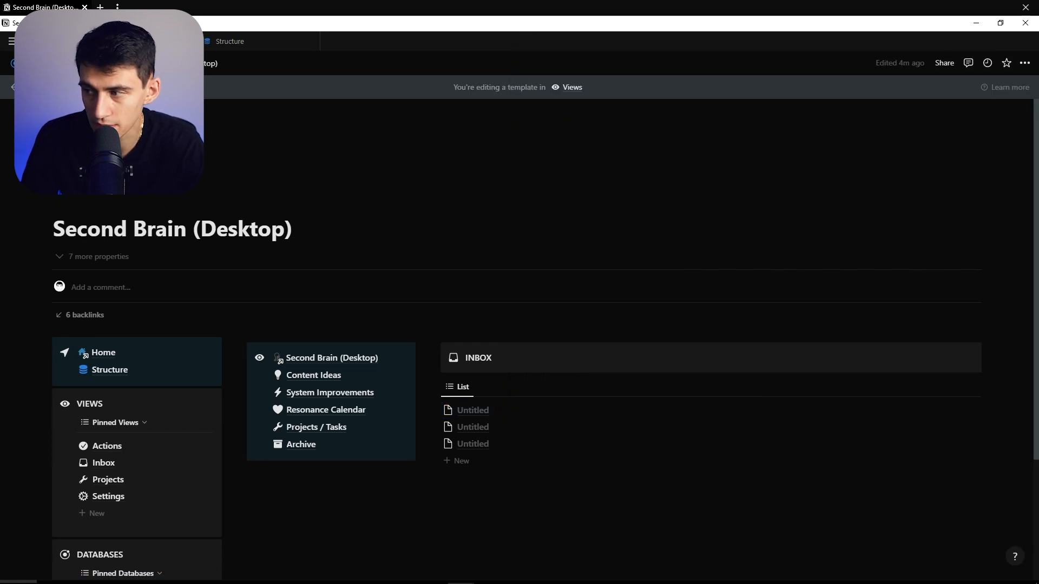
{"action": "left_click", "coordinate": [476, 409]}
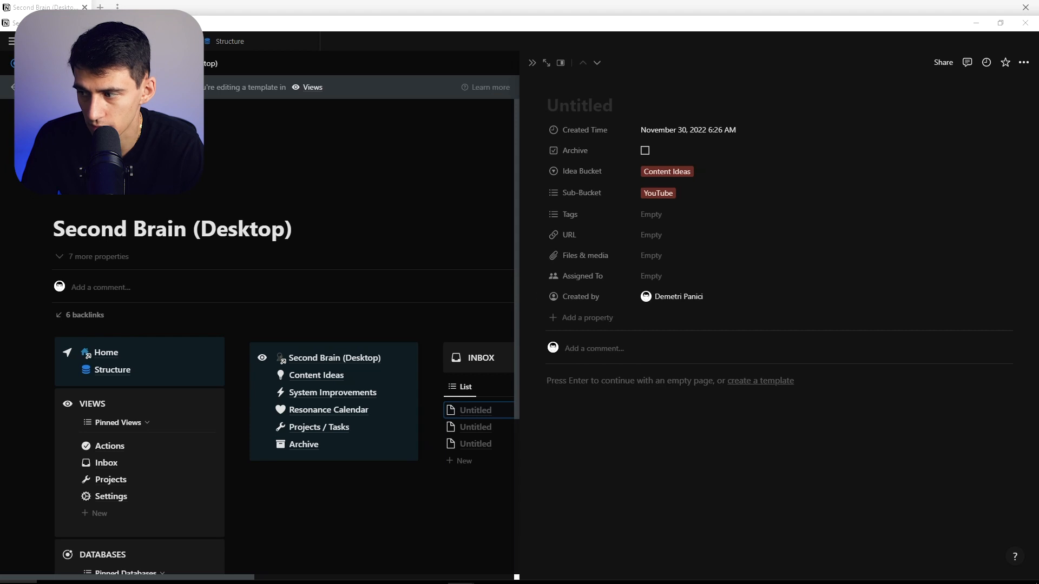
{"action": "left_click", "coordinate": [586, 317]}
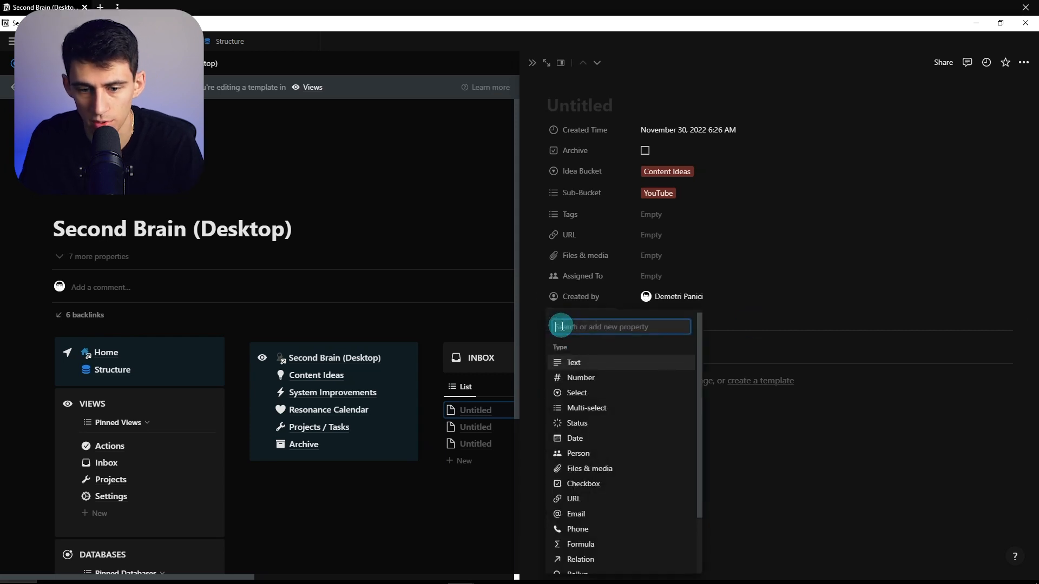
{"action": "left_click", "coordinate": [580, 560]}
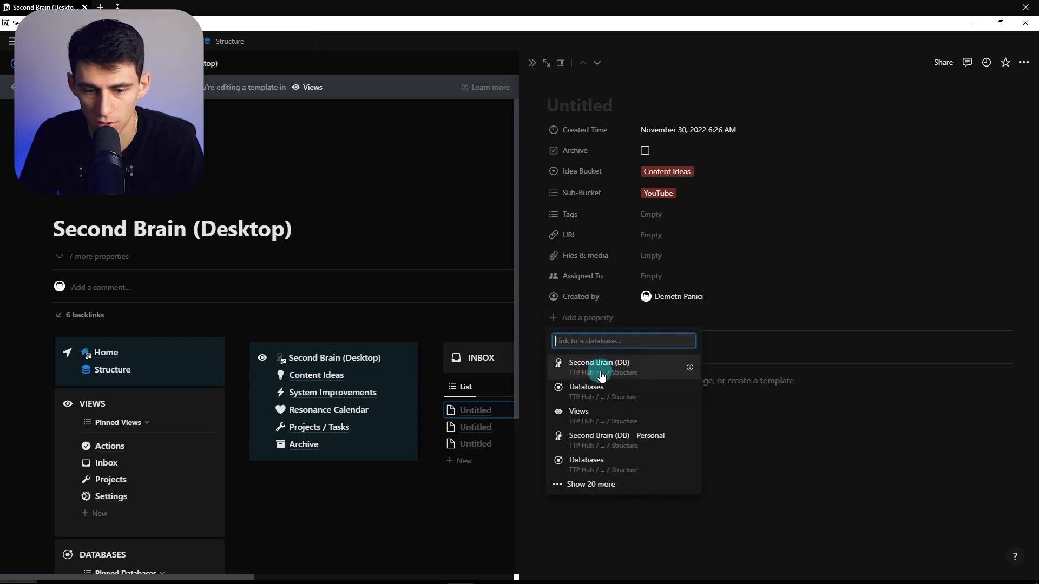
{"action": "type", "text": "tas"}
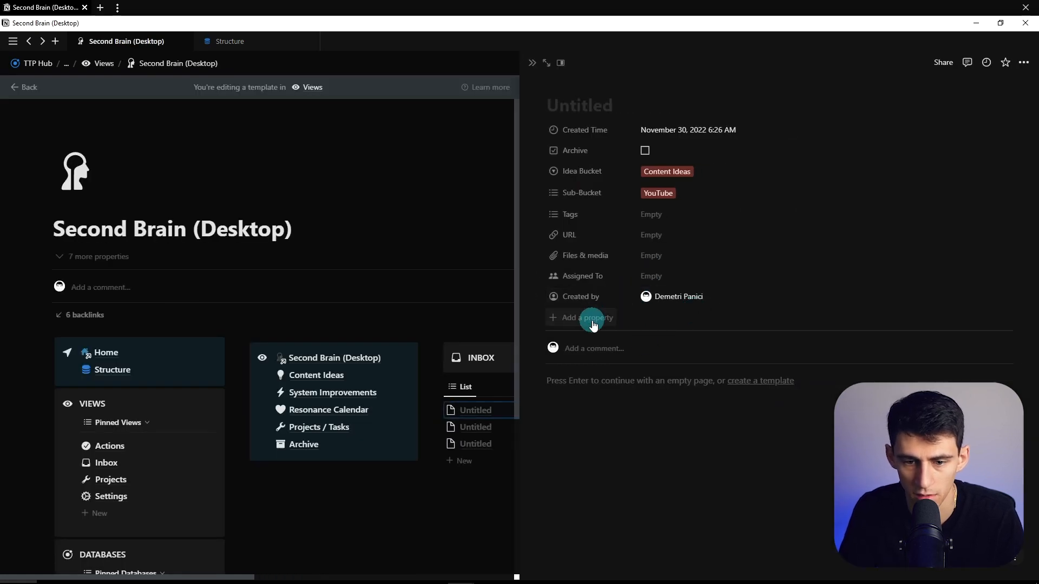
{"action": "left_click", "coordinate": [580, 317]}
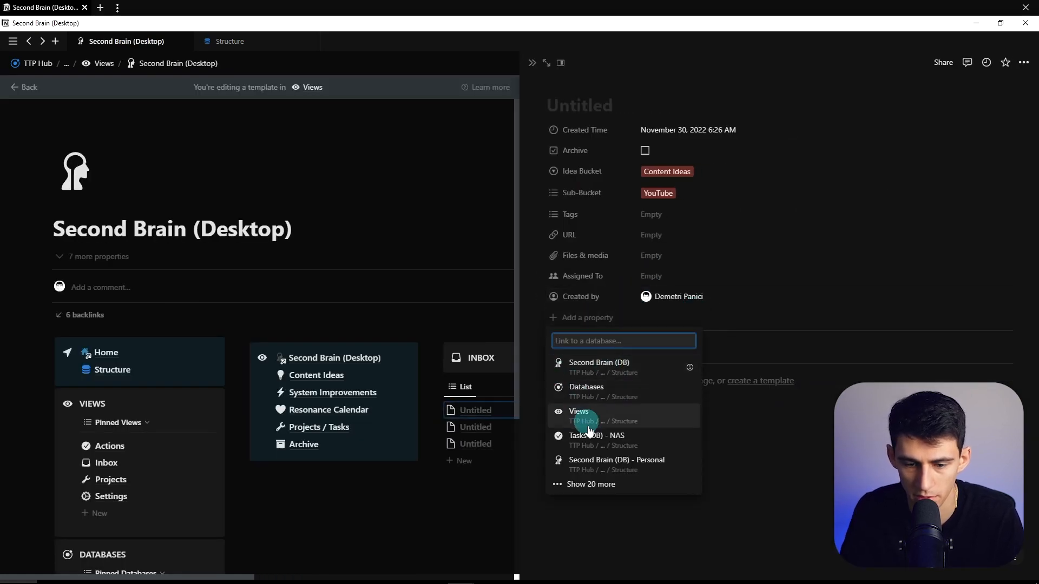
{"action": "left_click", "coordinate": [598, 435]}
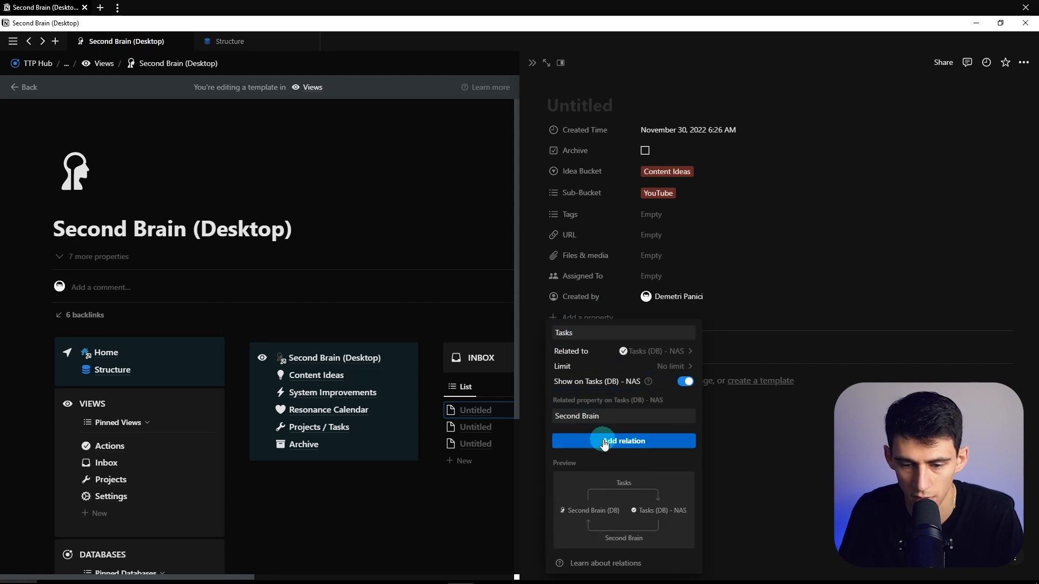
{"action": "left_click", "coordinate": [623, 441]}
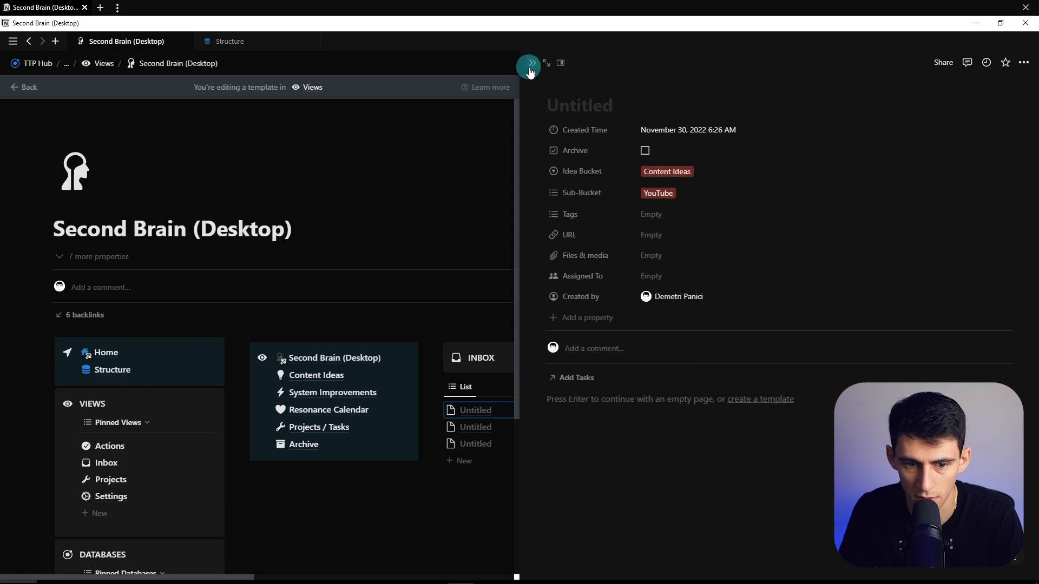
Check the Projects database on the Structure page, then relate the template to Projects.
{"action": "left_click", "coordinate": [230, 41]}
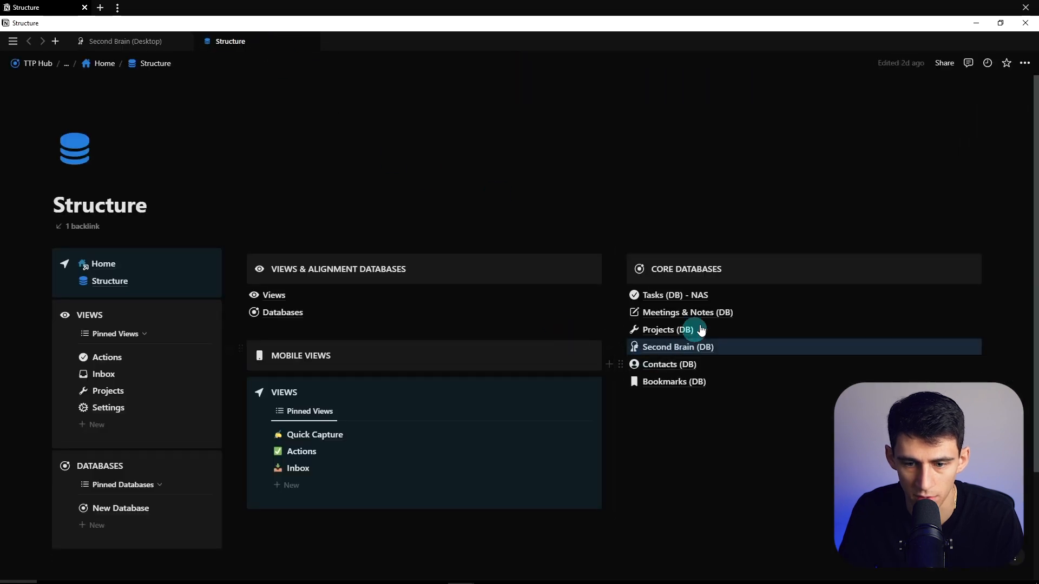
{"action": "left_click", "coordinate": [667, 329]}
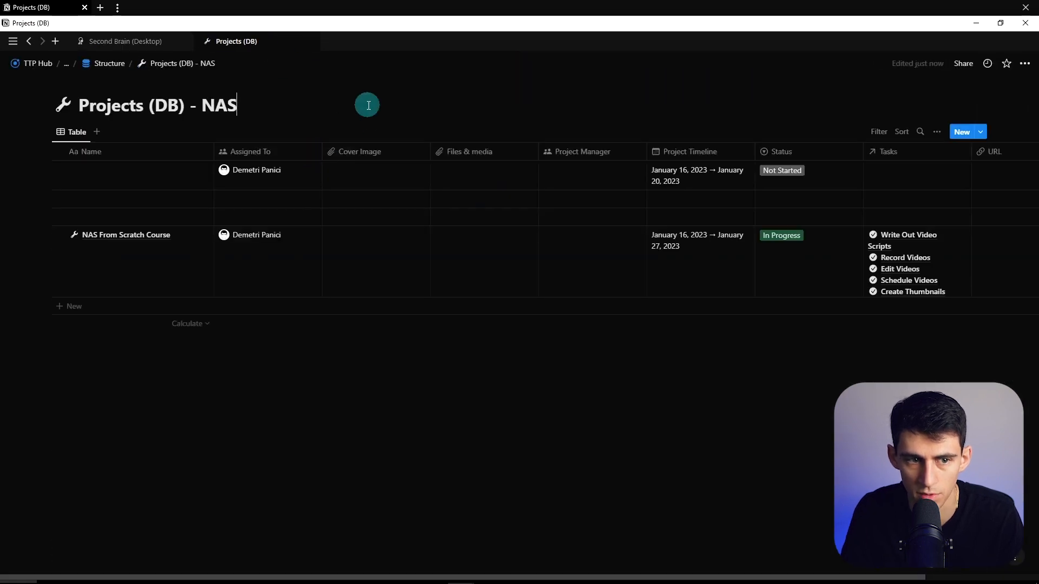
{"action": "left_click", "coordinate": [126, 42]}
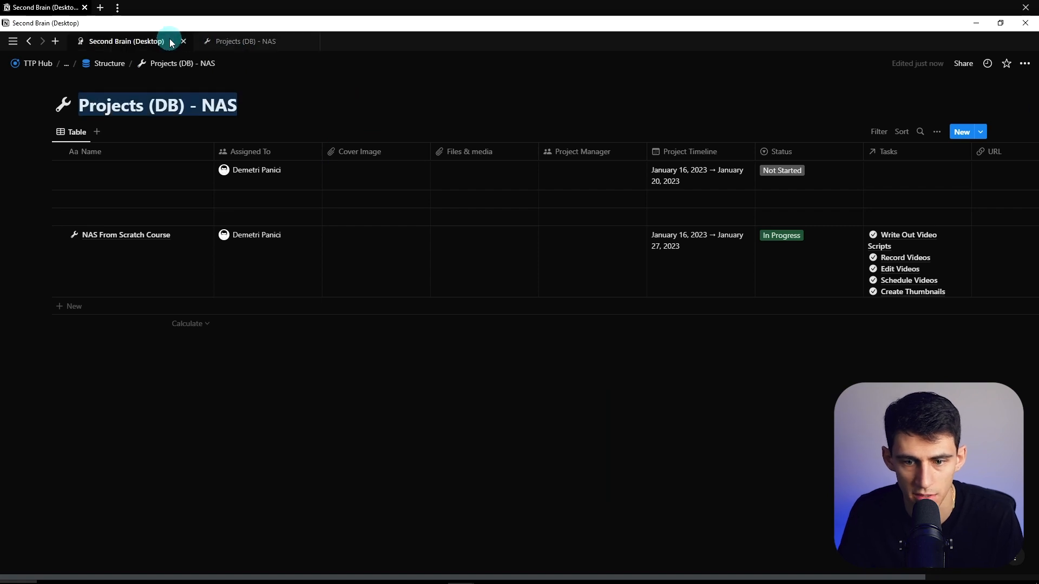
{"action": "left_click", "coordinate": [124, 41]}
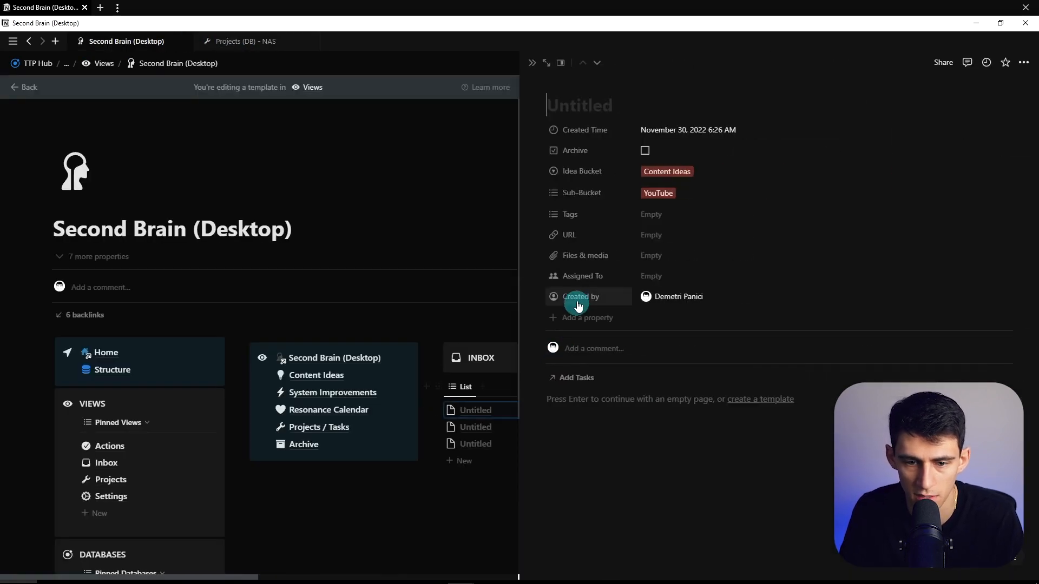
{"action": "left_click", "coordinate": [587, 317]}
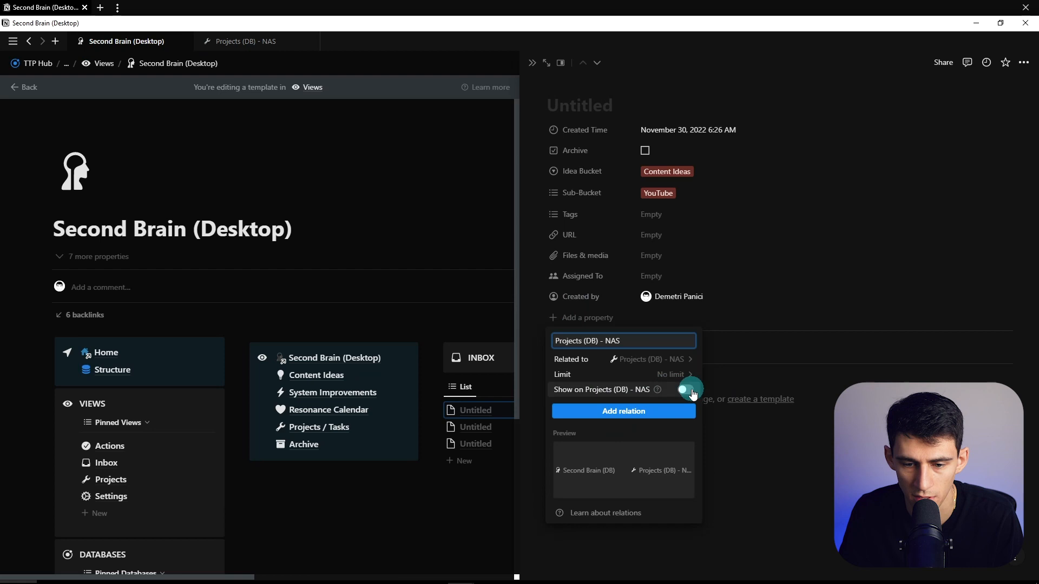
{"action": "left_click", "coordinate": [687, 390]}
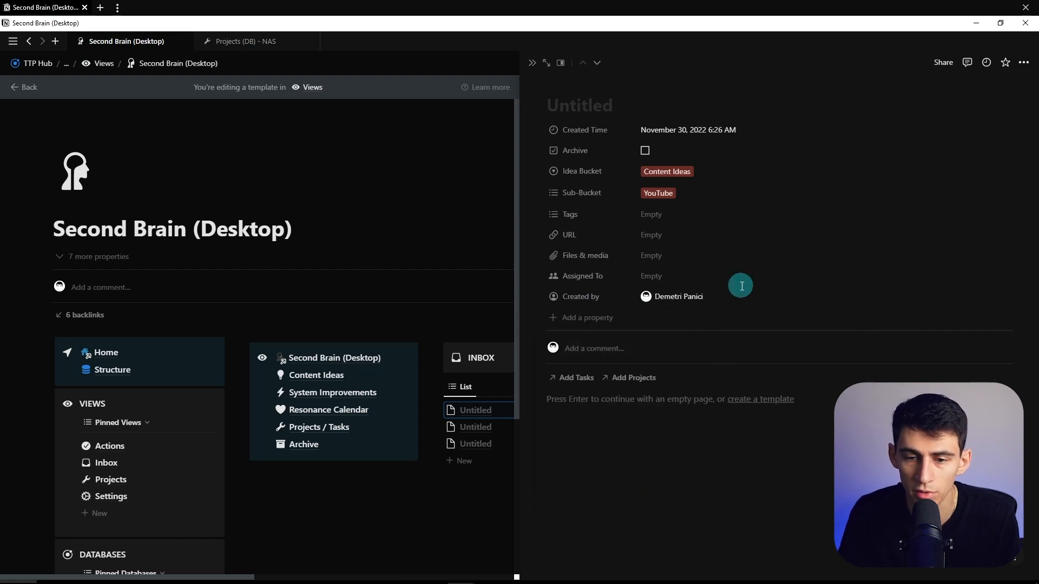
{"action": "mouse_move", "coordinate": [781, 276]}
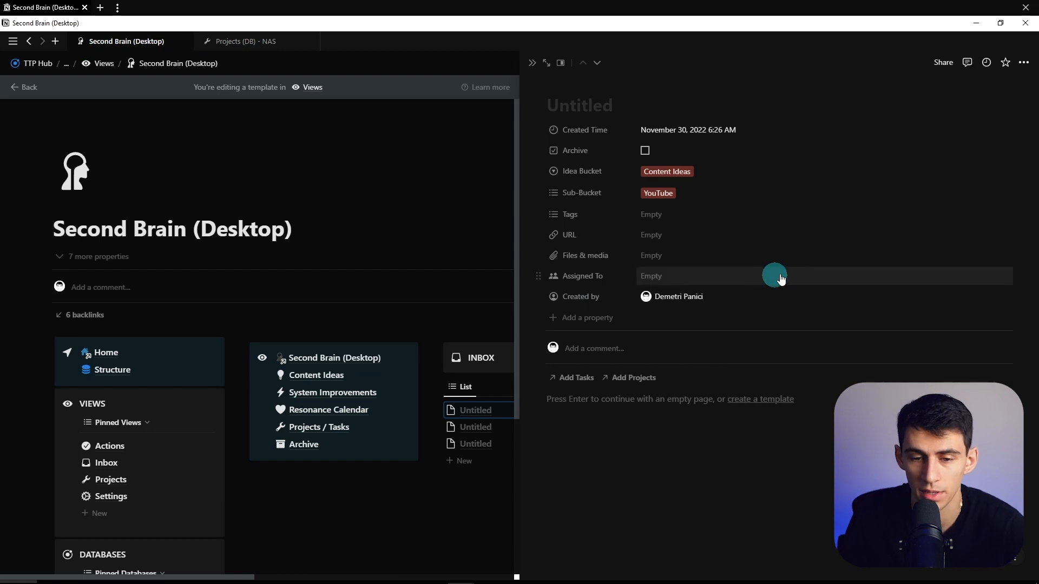
{"action": "mouse_move", "coordinate": [594, 206]}
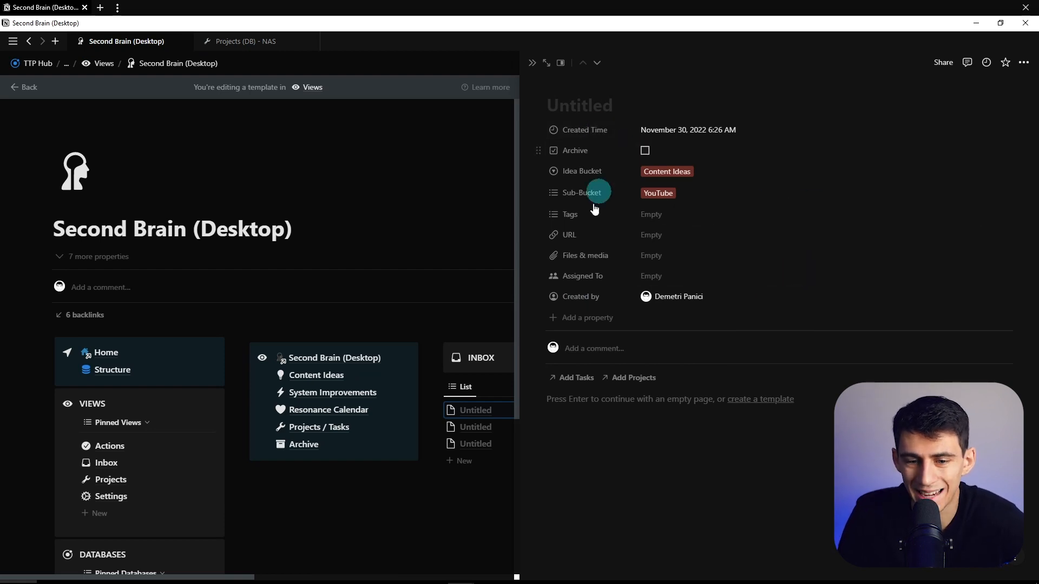
Add a Status formula property, leaving its formula empty for now.
{"action": "type", "text": "stat"}
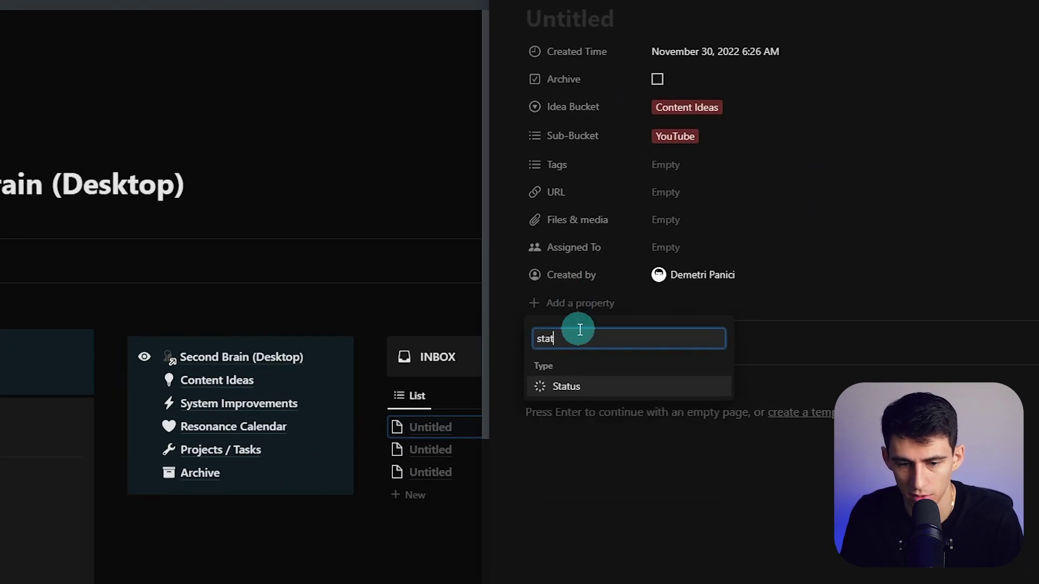
{"action": "type", "text": "fo"}
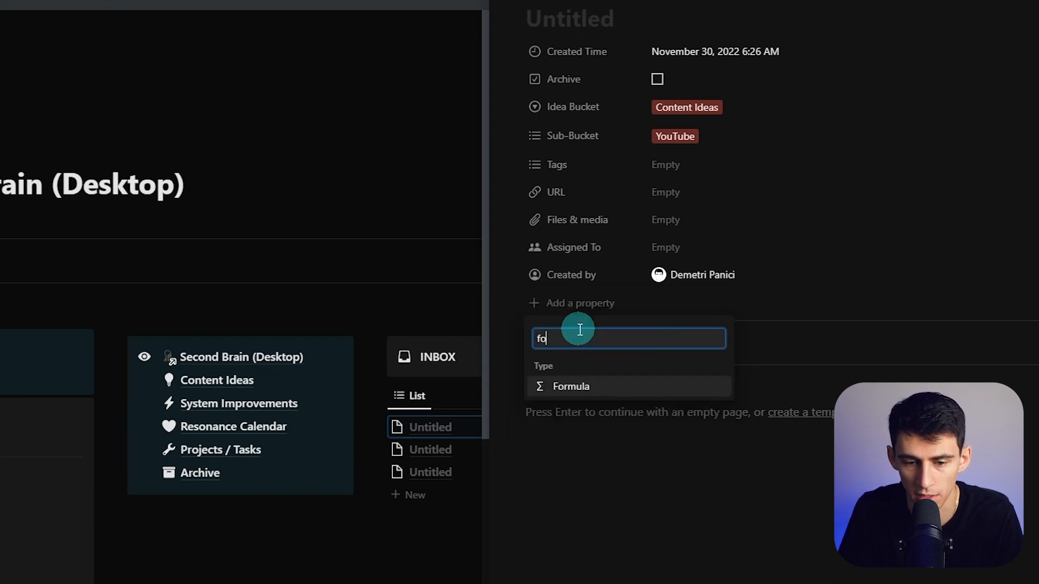
{"action": "left_click", "coordinate": [574, 387]}
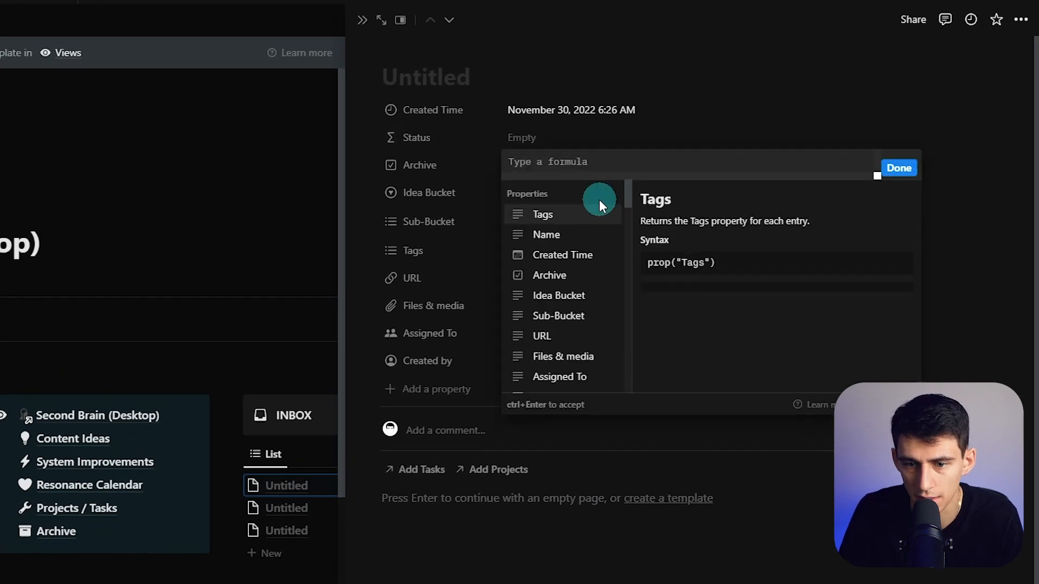
{"action": "left_click", "coordinate": [899, 168]}
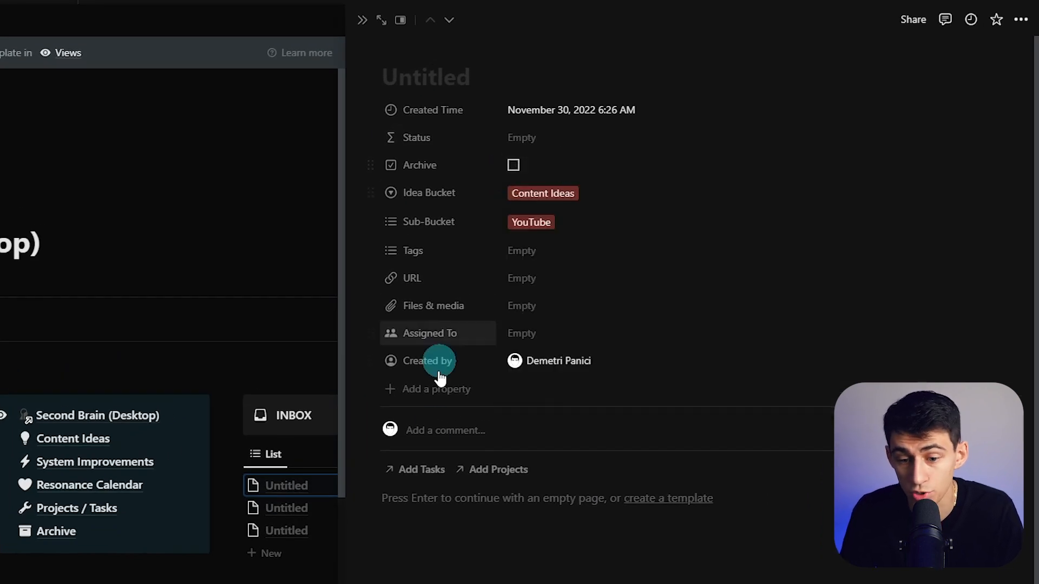
{"action": "mouse_move", "coordinate": [441, 389]}
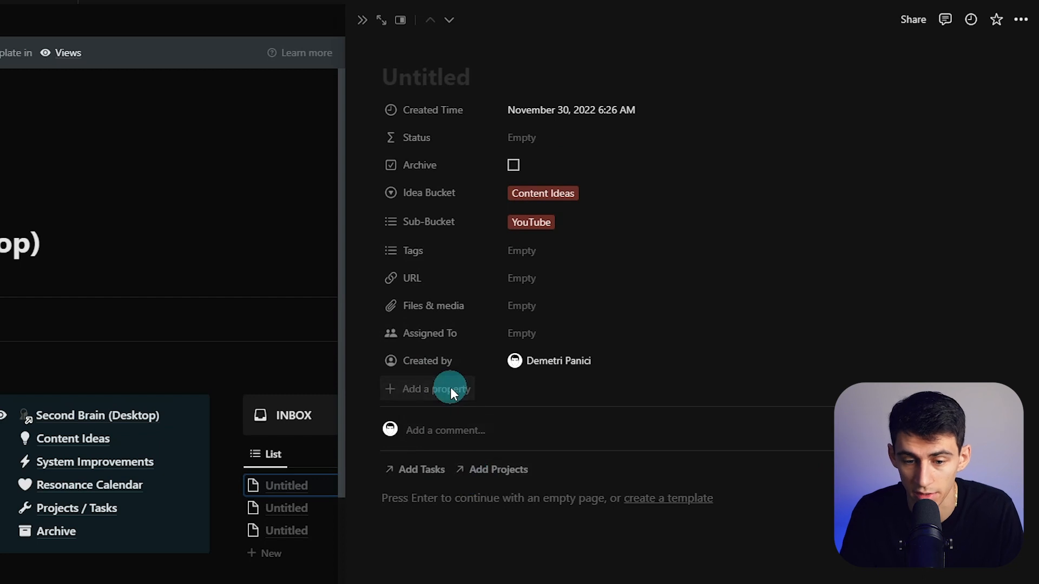
Add Status Projects and Status Tasks formulas using if(prop("Projects") == "", false, true).
{"action": "left_click", "coordinate": [427, 389]}
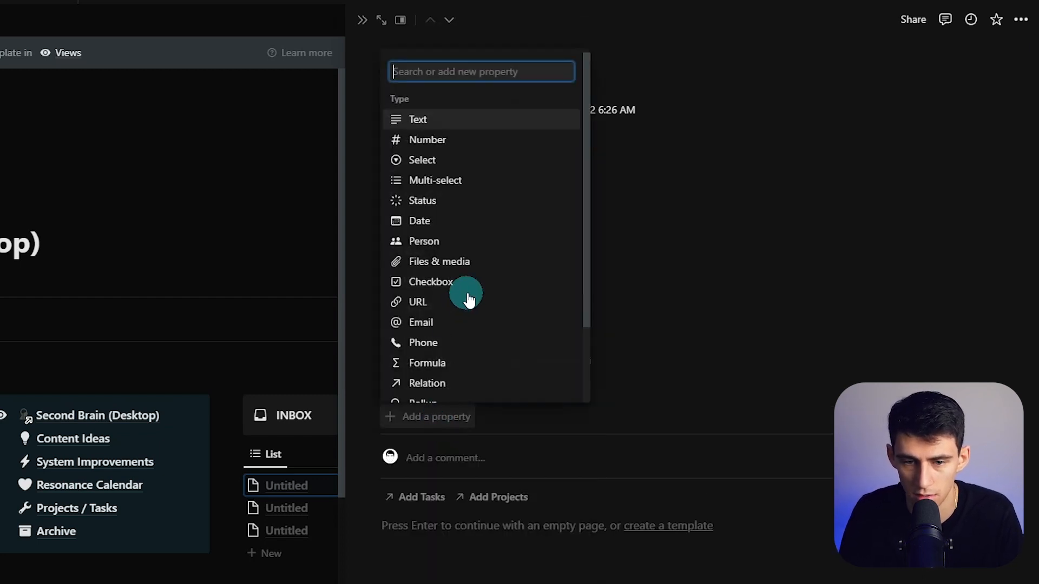
{"action": "left_click", "coordinate": [427, 363]}
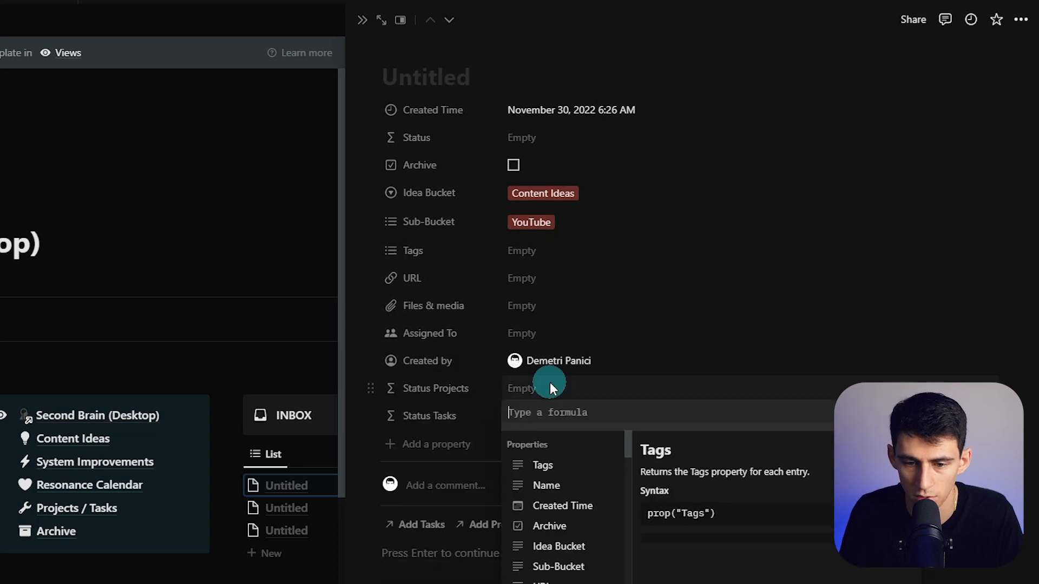
{"action": "type", "text": "if(prop(\"Projects\") =="}
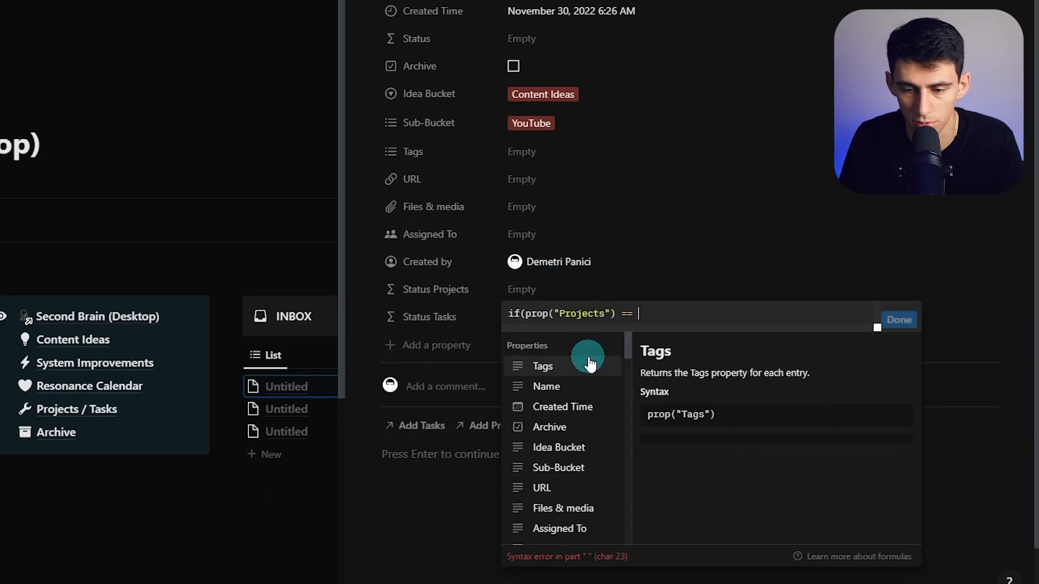
{"action": "type", "text": "\"\", fal"}
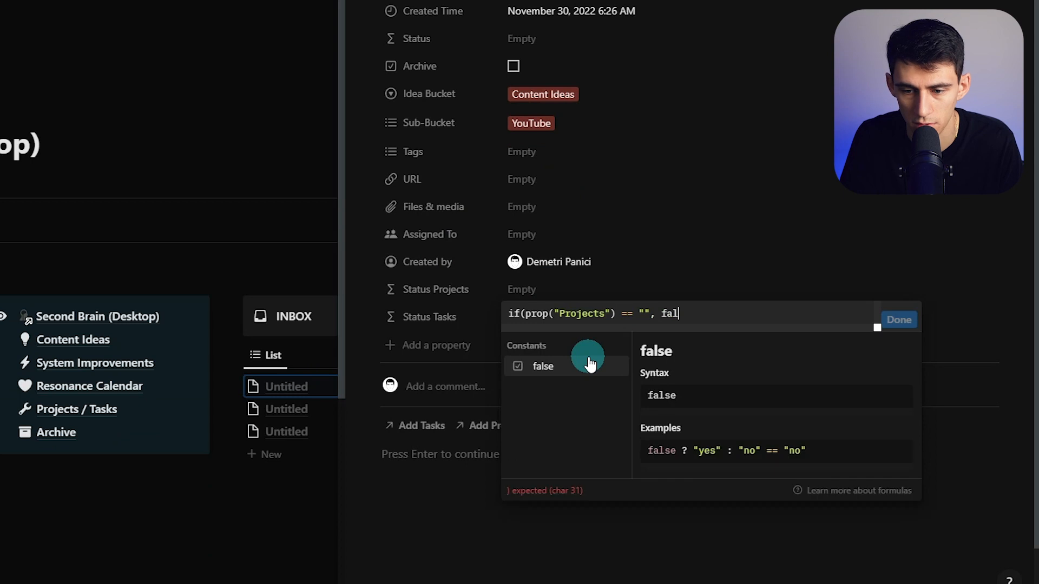
{"action": "type", "text": "se, true)"}
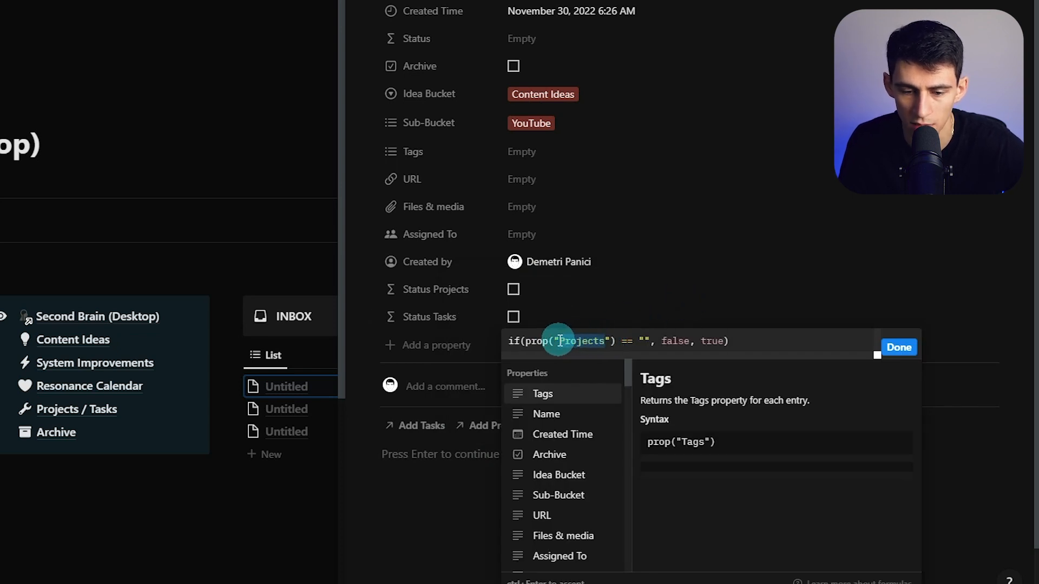
{"action": "left_click", "coordinate": [899, 347]}
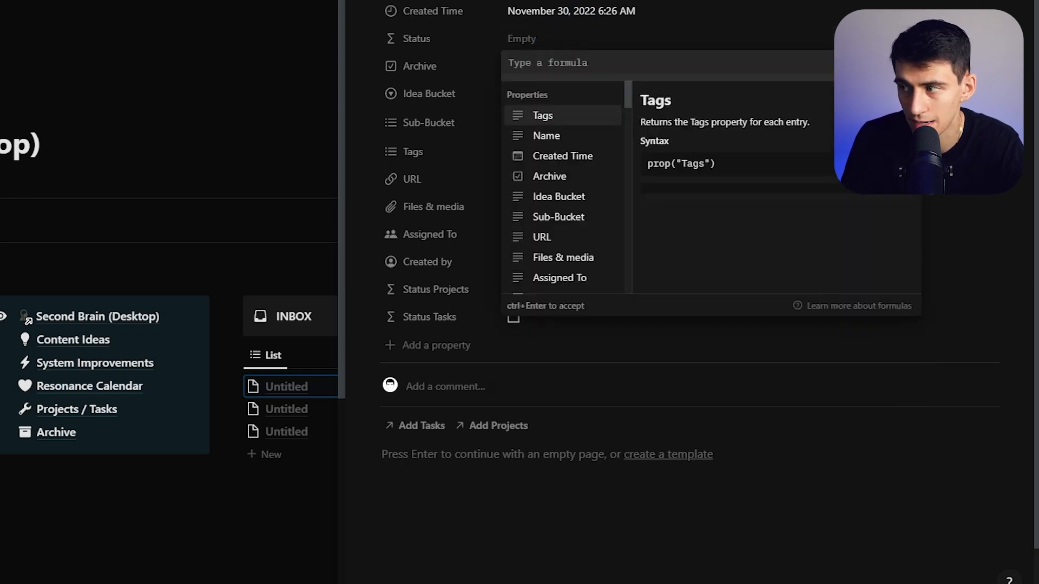
Make the Status formula reference the Status Tasks property so it shows a checkbox.
{"action": "scroll", "scroll_direction": "up", "scroll_amount": 3}
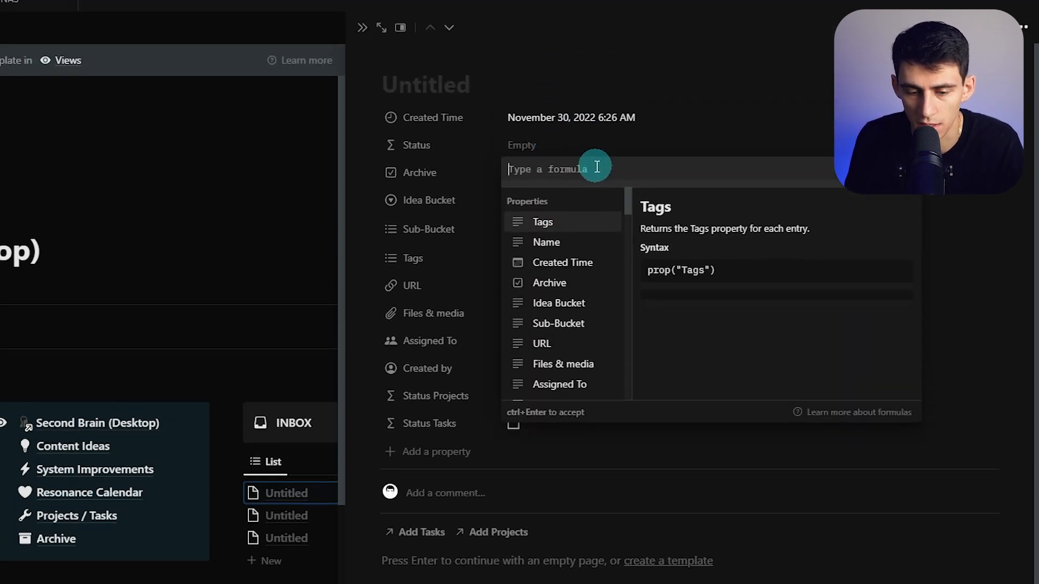
{"action": "type", "text": "statu"}
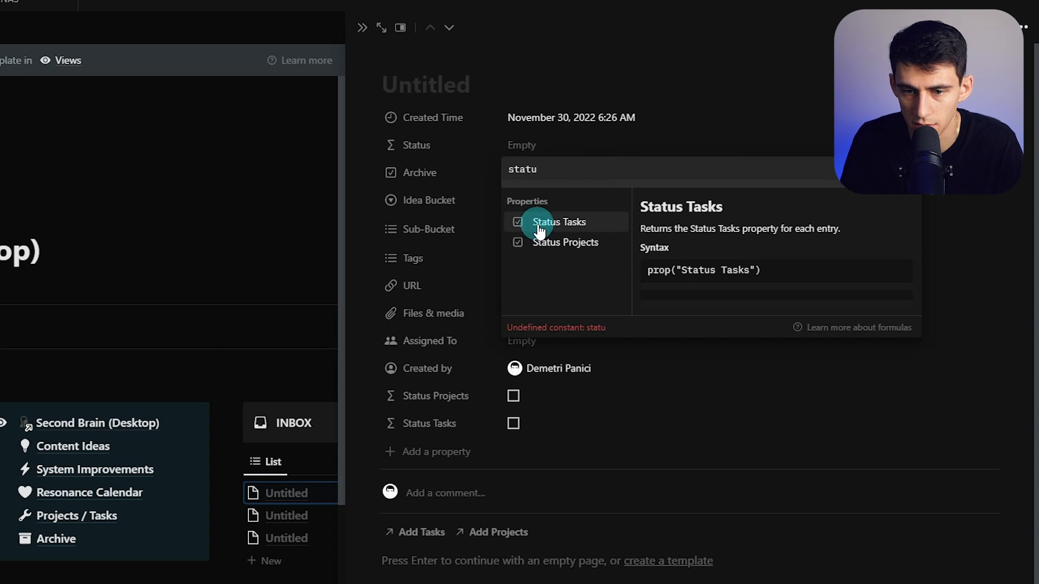
{"action": "left_click", "coordinate": [565, 241]}
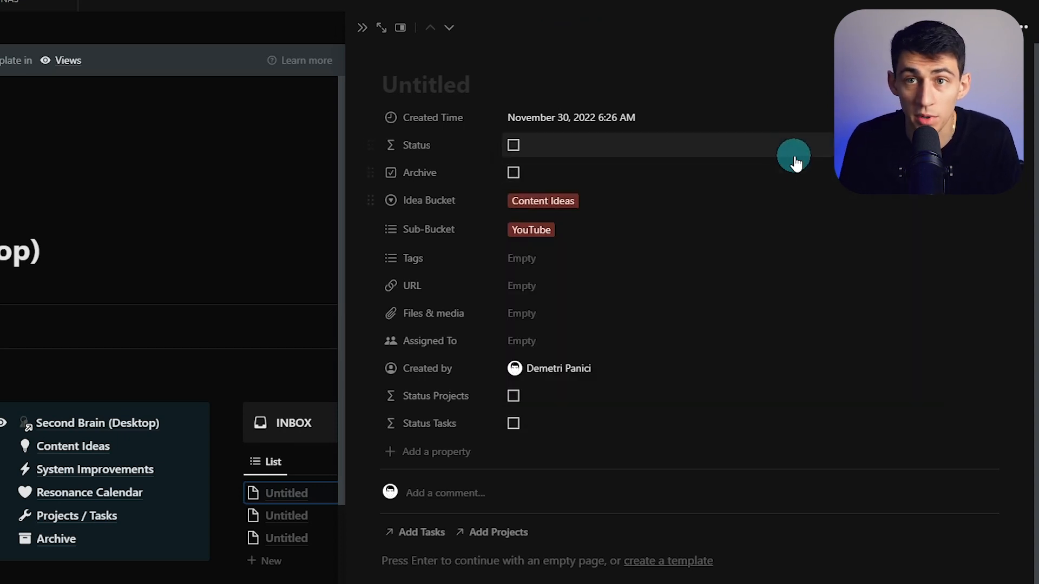
{"action": "mouse_move", "coordinate": [529, 396]}
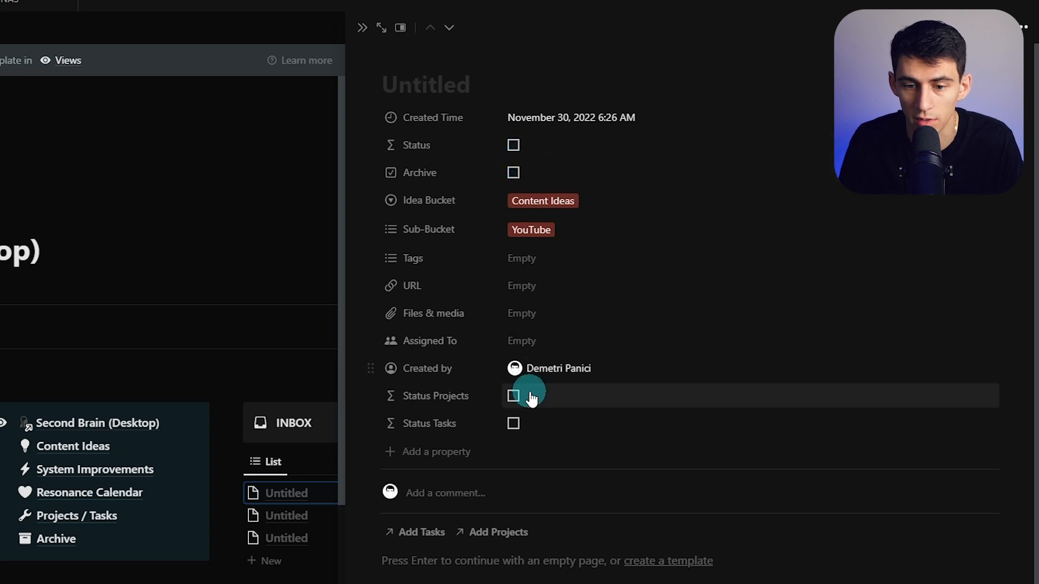
{"action": "left_click", "coordinate": [420, 533]}
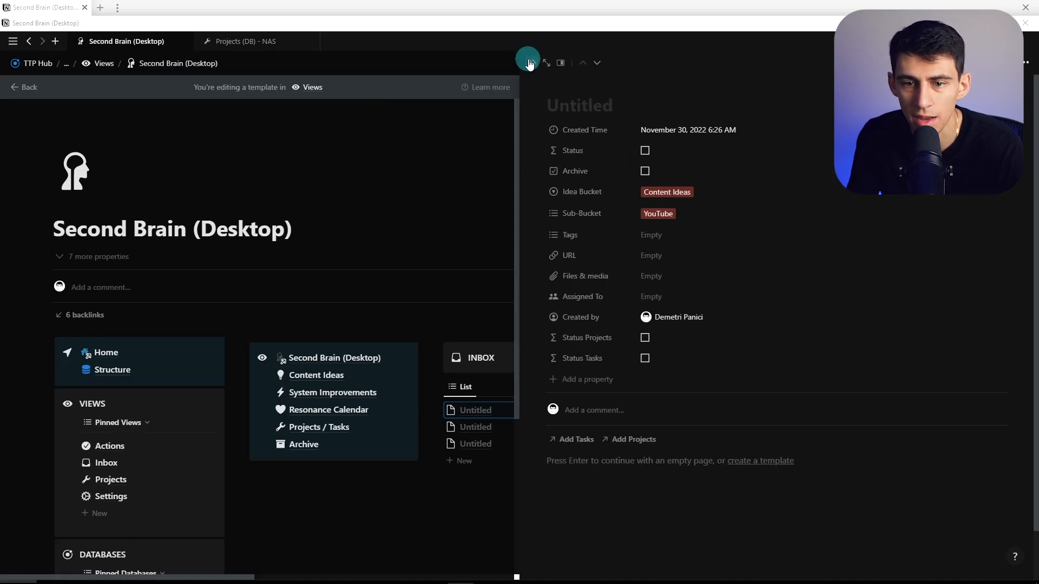
Filter the Inbox list by Created time with a second rule, for the Recent Ideas view.
{"action": "left_click", "coordinate": [543, 62]}
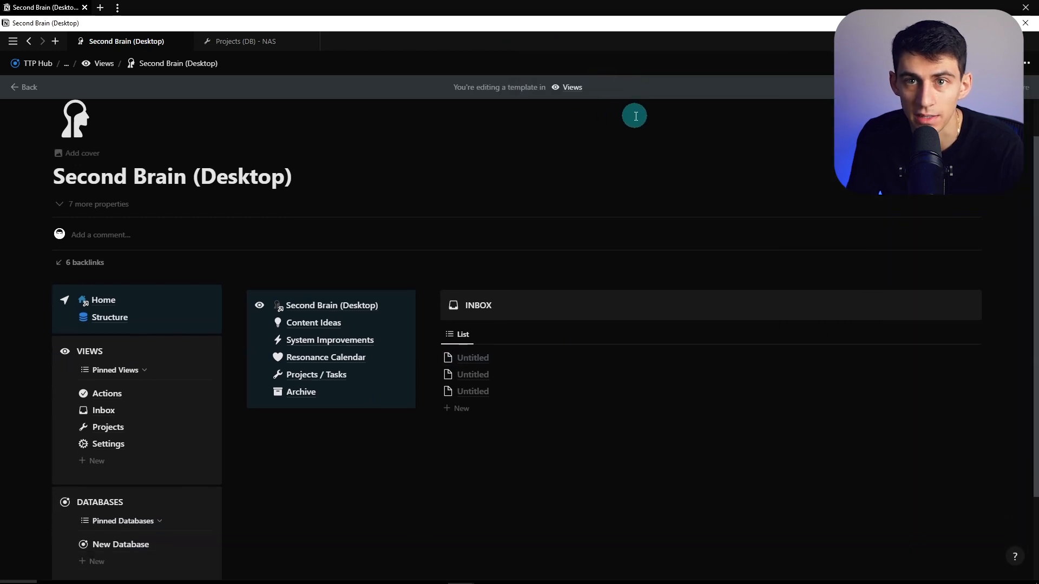
{"action": "left_click", "coordinate": [855, 332]}
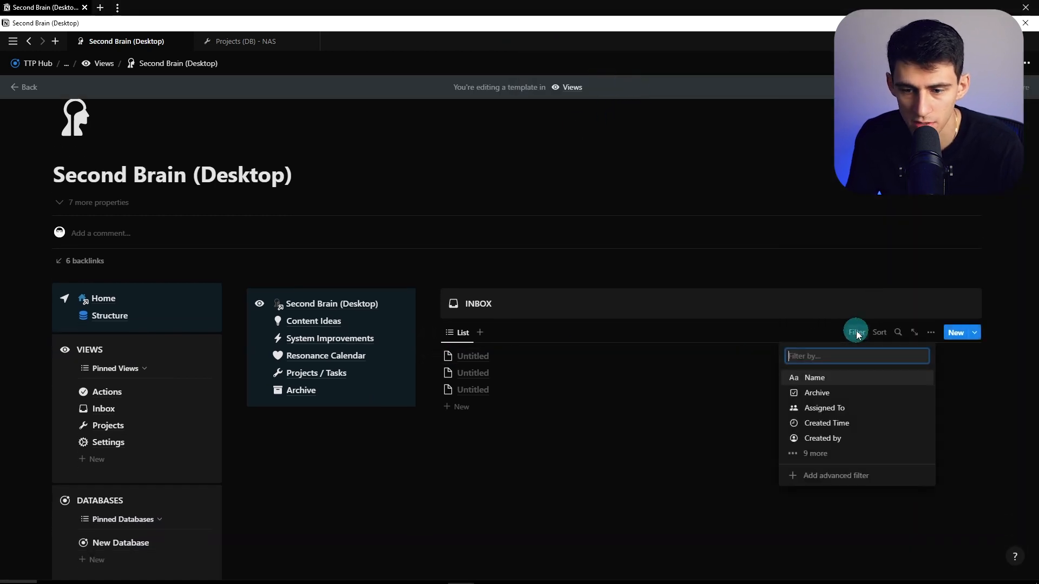
{"action": "left_click", "coordinate": [826, 424]}
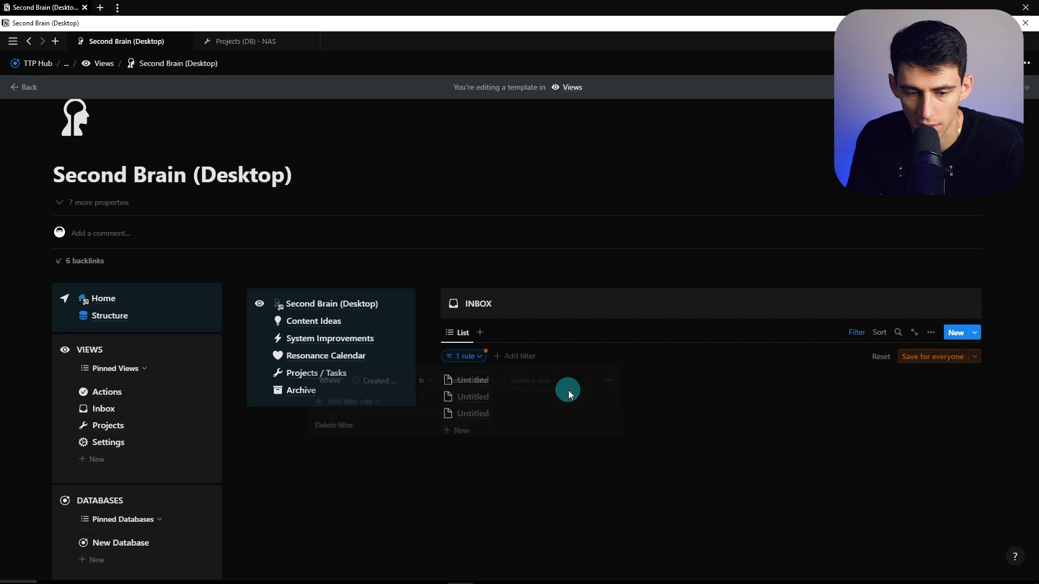
{"action": "left_click", "coordinate": [407, 402]}
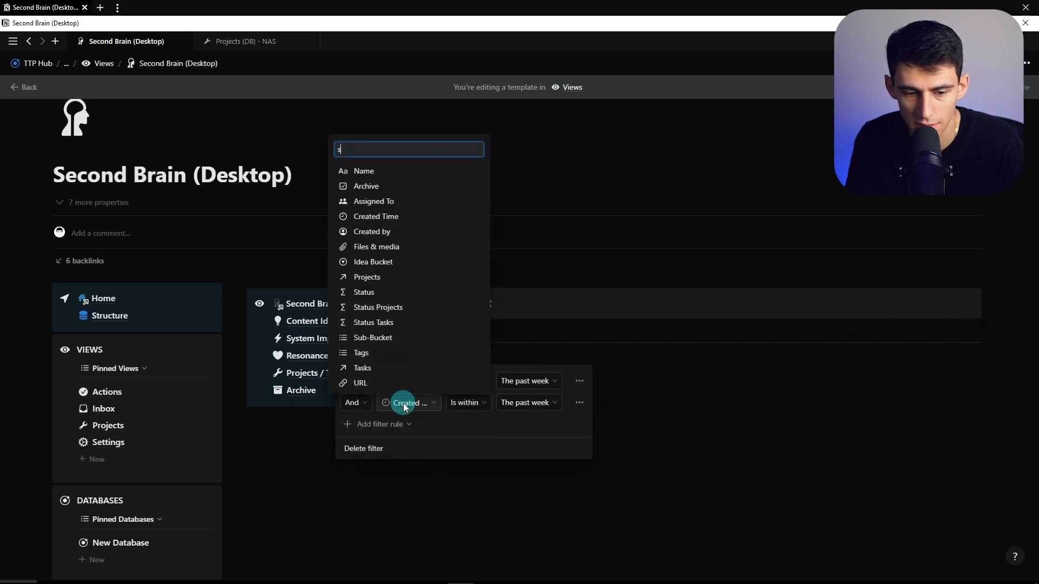
{"action": "left_click", "coordinate": [362, 292]}
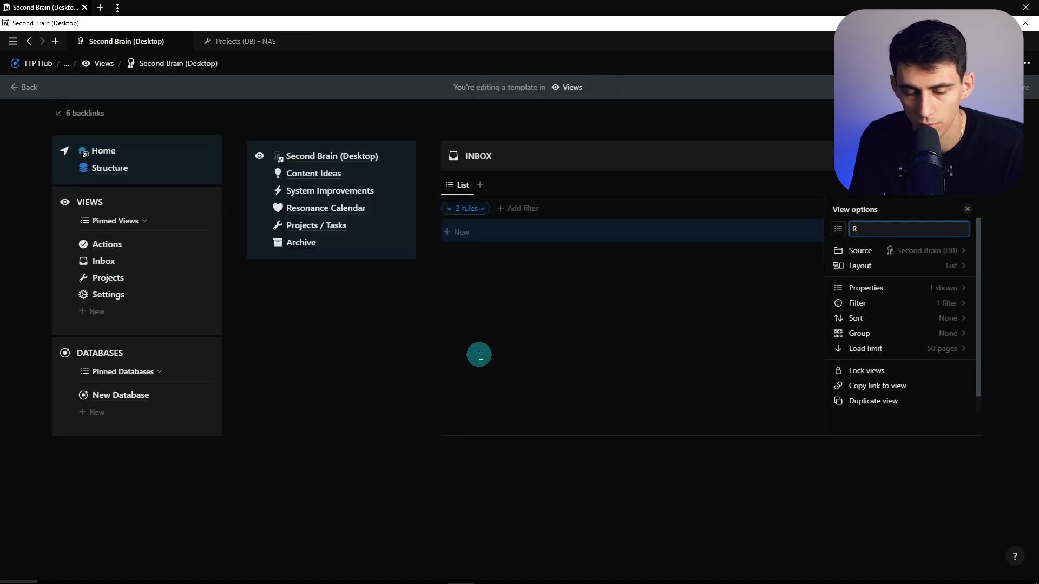
Show Idea Bucket in the list, duplicate the view as All Ideas and save for everyone.
{"action": "left_click", "coordinate": [866, 288]}
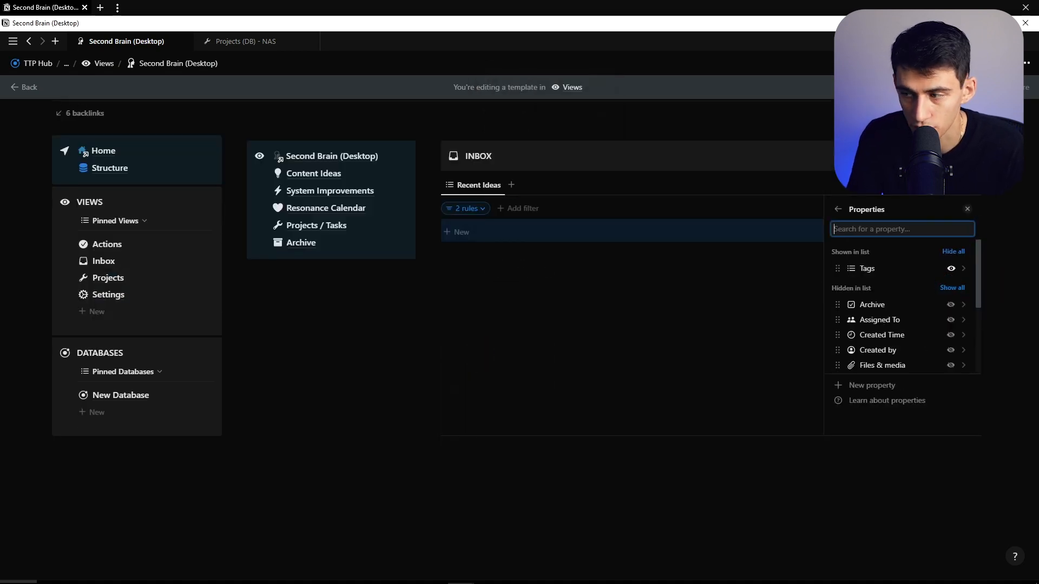
{"action": "type", "text": "idea"}
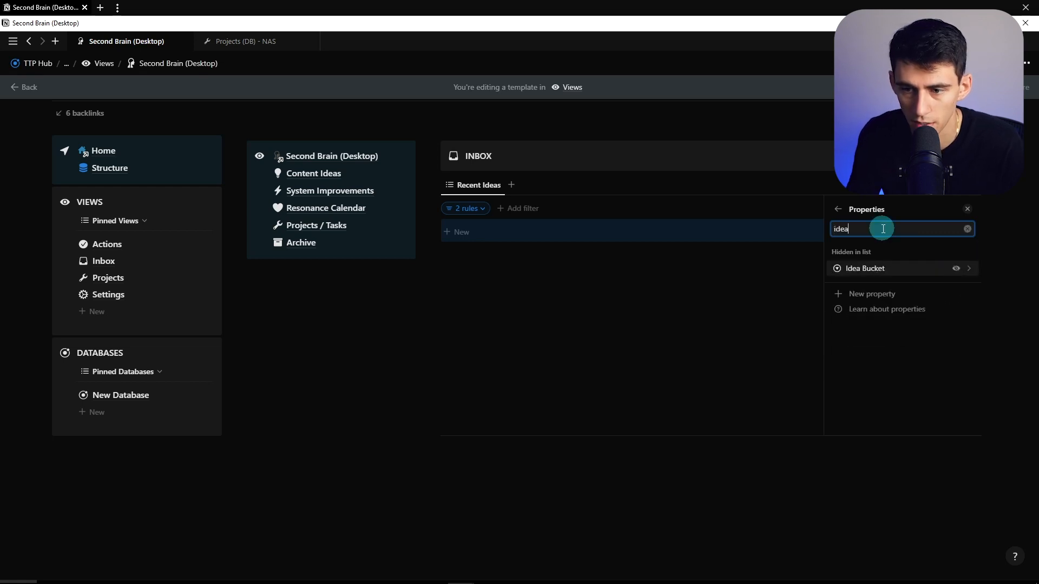
{"action": "left_click", "coordinate": [966, 229]}
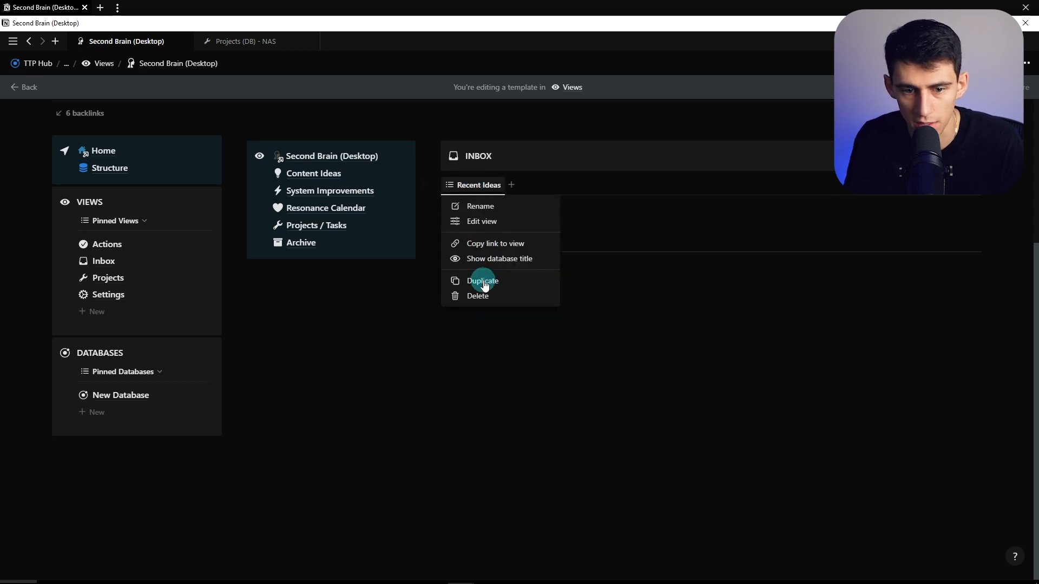
{"action": "left_click", "coordinate": [482, 281]}
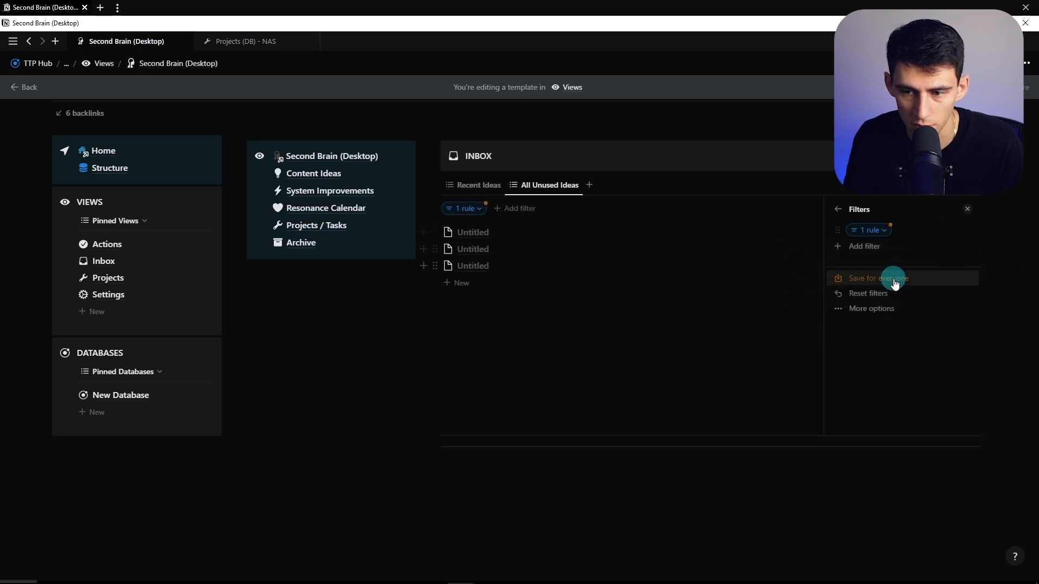
{"action": "left_click", "coordinate": [895, 278]}
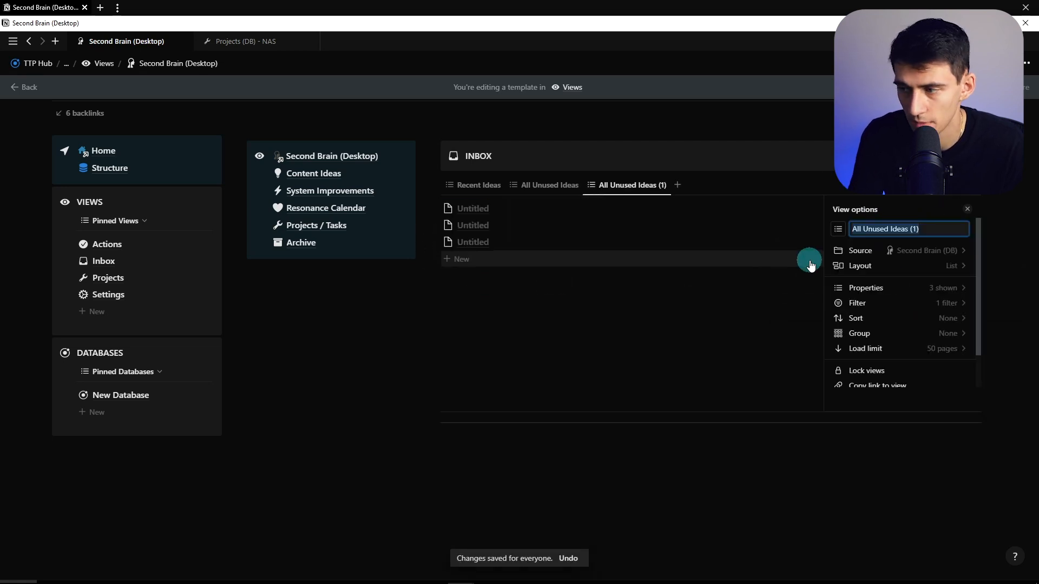
{"action": "left_click", "coordinate": [857, 303]}
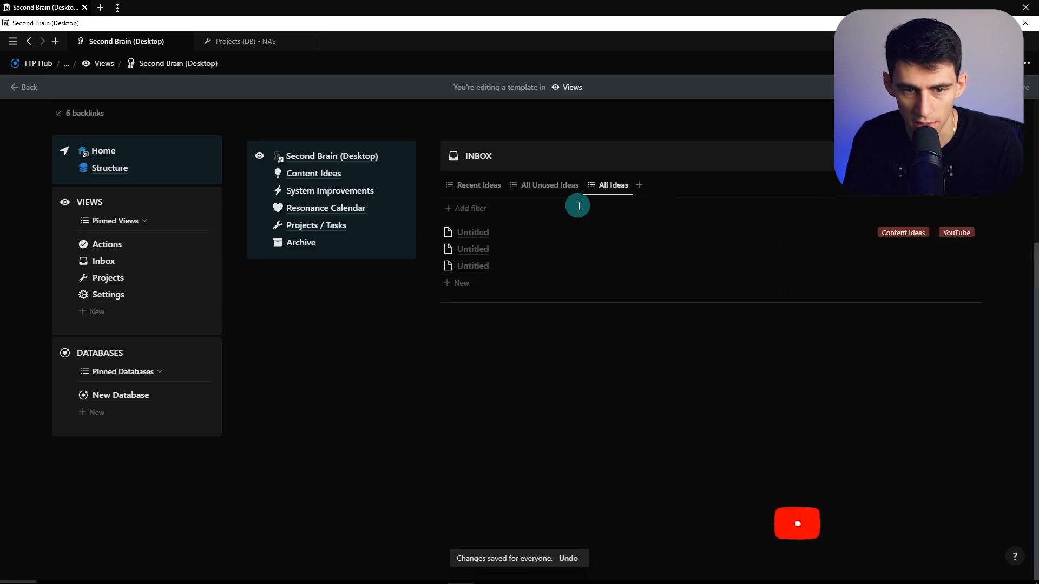
{"action": "left_click", "coordinate": [478, 185]}
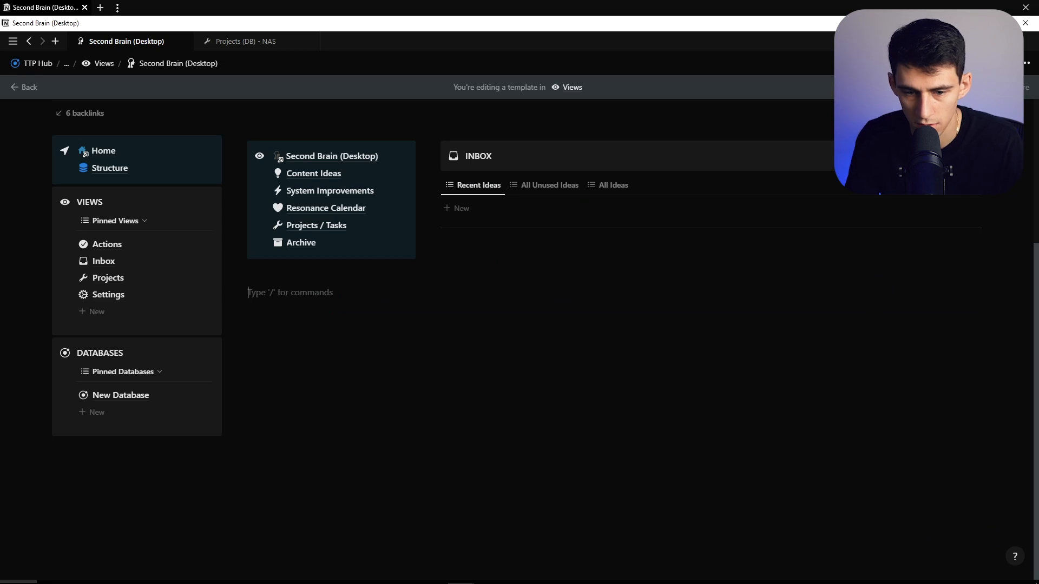
Create the IDEAS - SEARCH heading with a magnifier icon and a linked table showing Sub-Bucket.
{"action": "type", "text": "ID"}
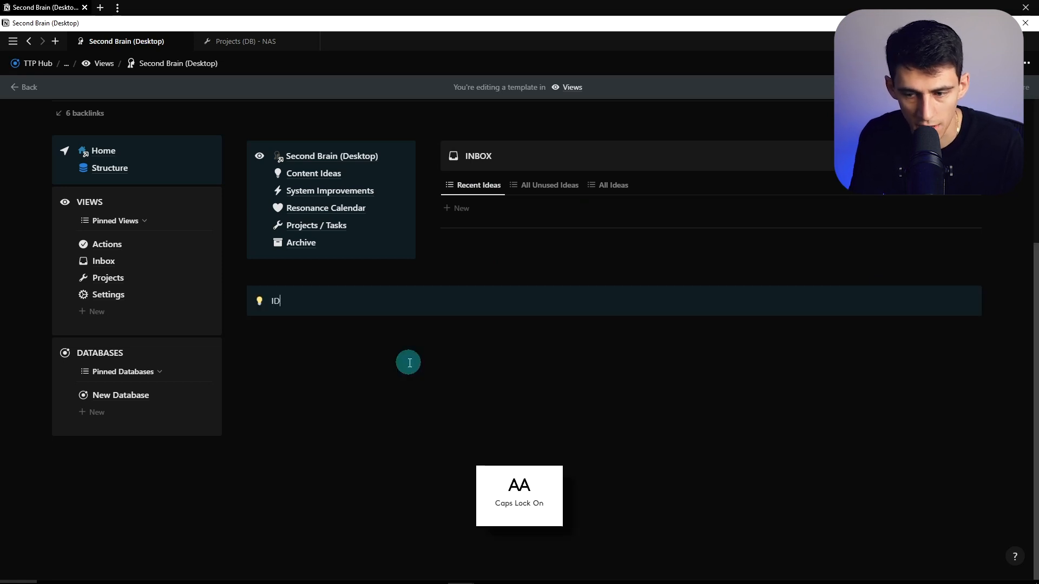
{"action": "scroll", "scroll_direction": "up", "scroll_amount": 3}
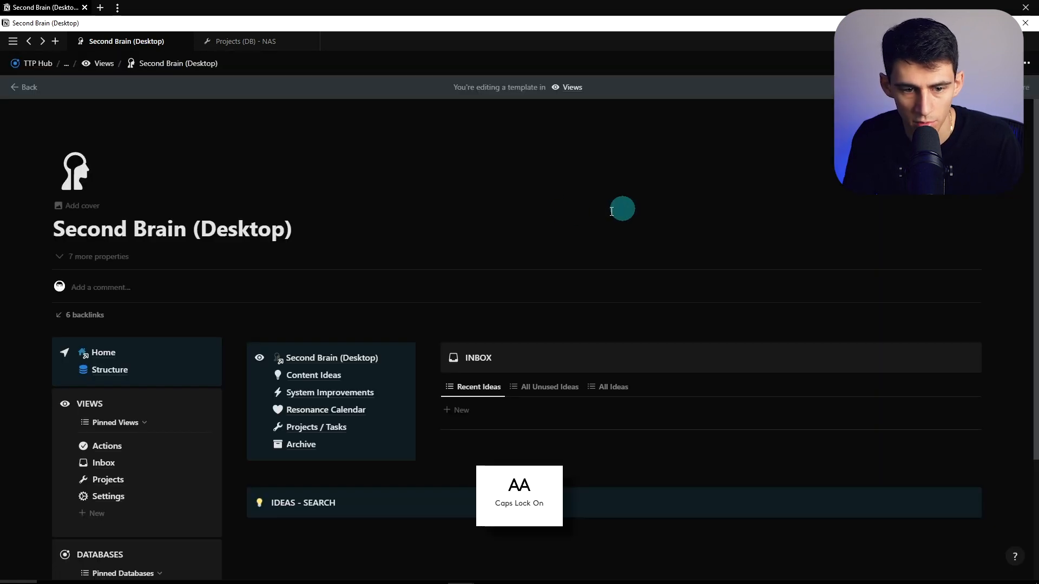
{"action": "left_click", "coordinate": [74, 168]}
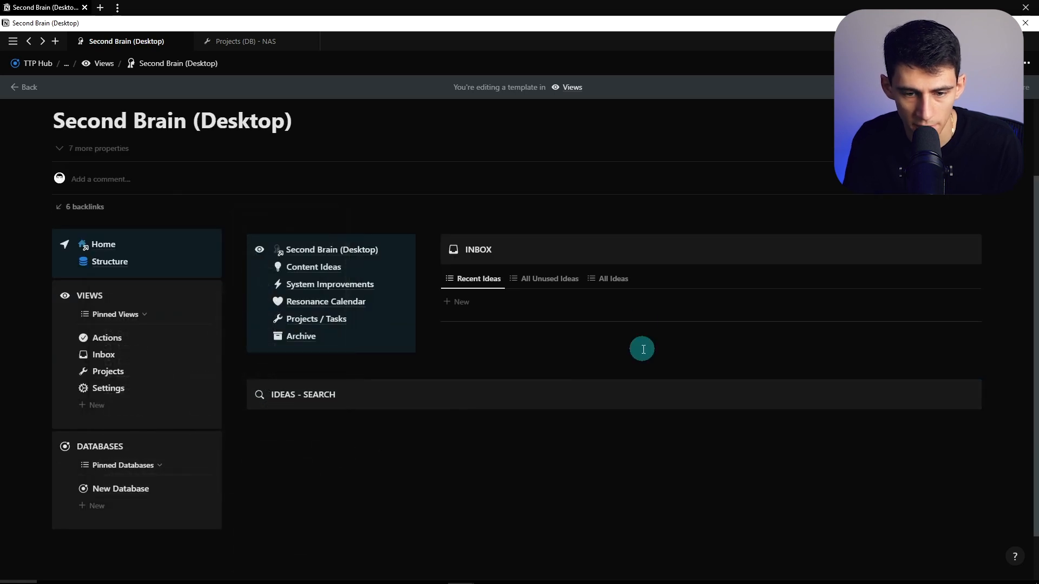
{"action": "mouse_move", "coordinate": [702, 274]}
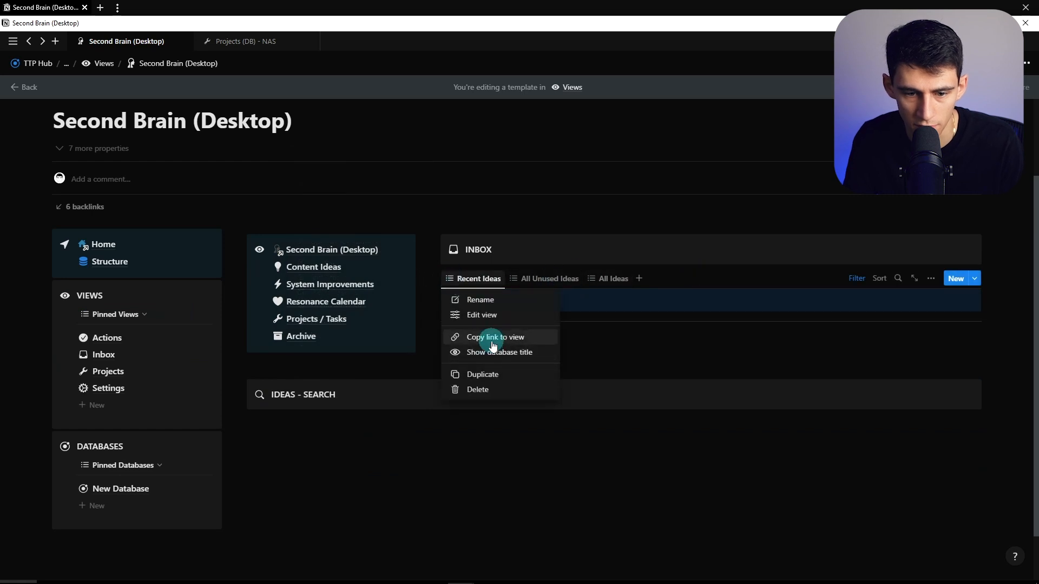
{"action": "left_click", "coordinate": [495, 336]}
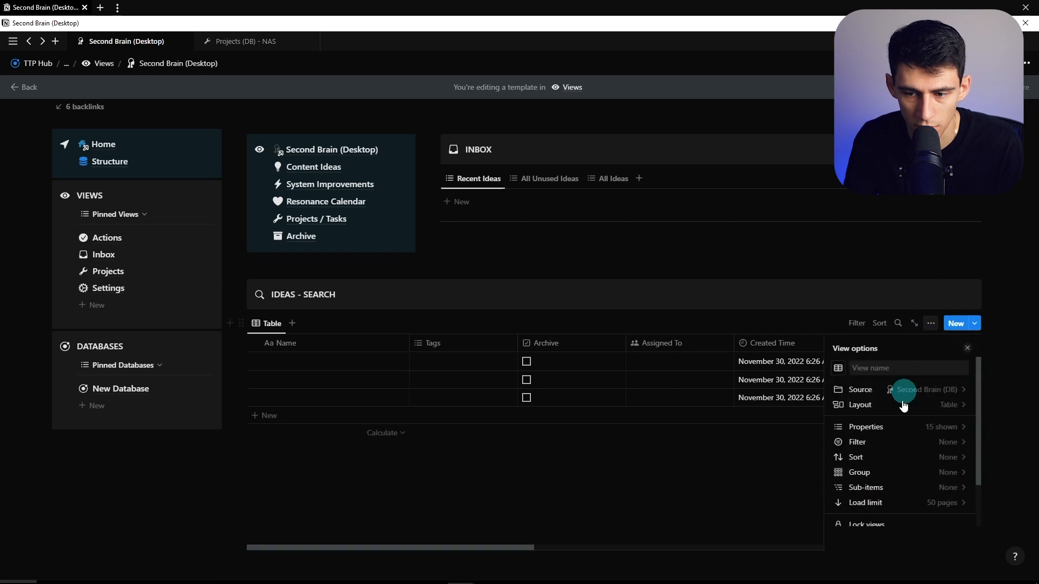
{"action": "left_click", "coordinate": [865, 427]}
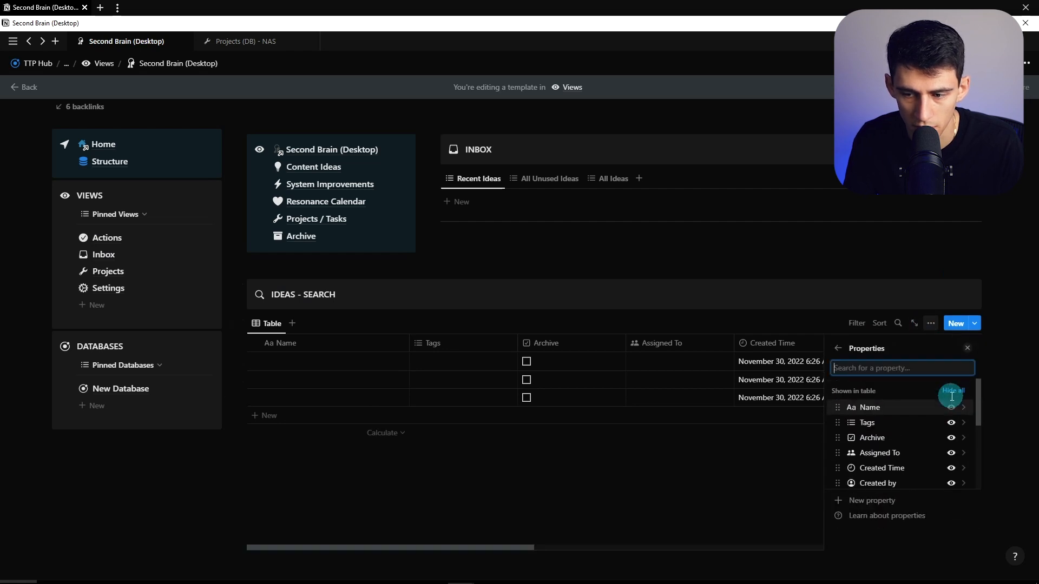
{"action": "type", "text": "SUB"}
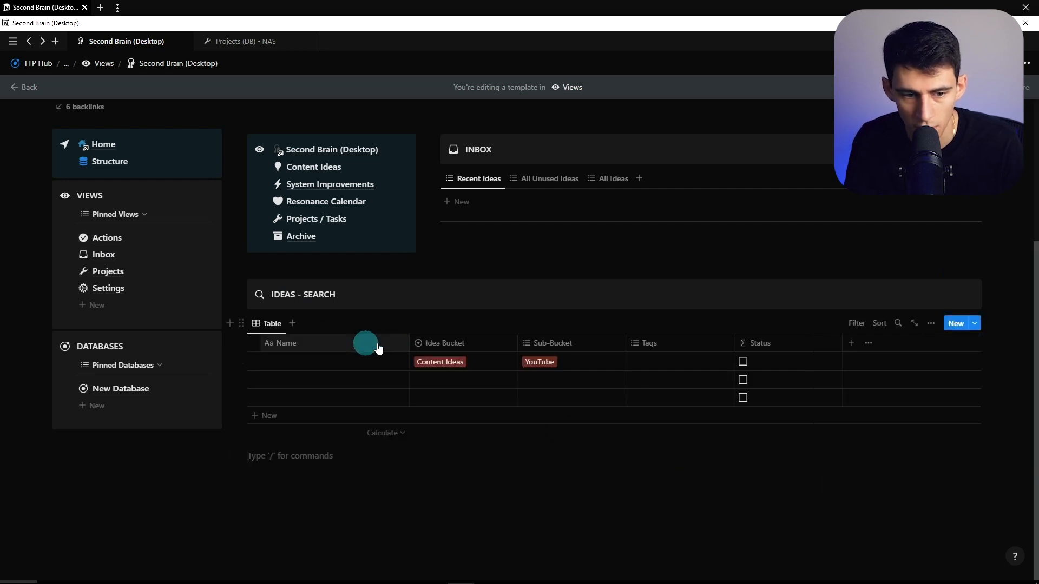
Rename the table view to Search and filter it by Name.
{"action": "left_click", "coordinate": [931, 324]}
{"action": "type", "text": "Search"}
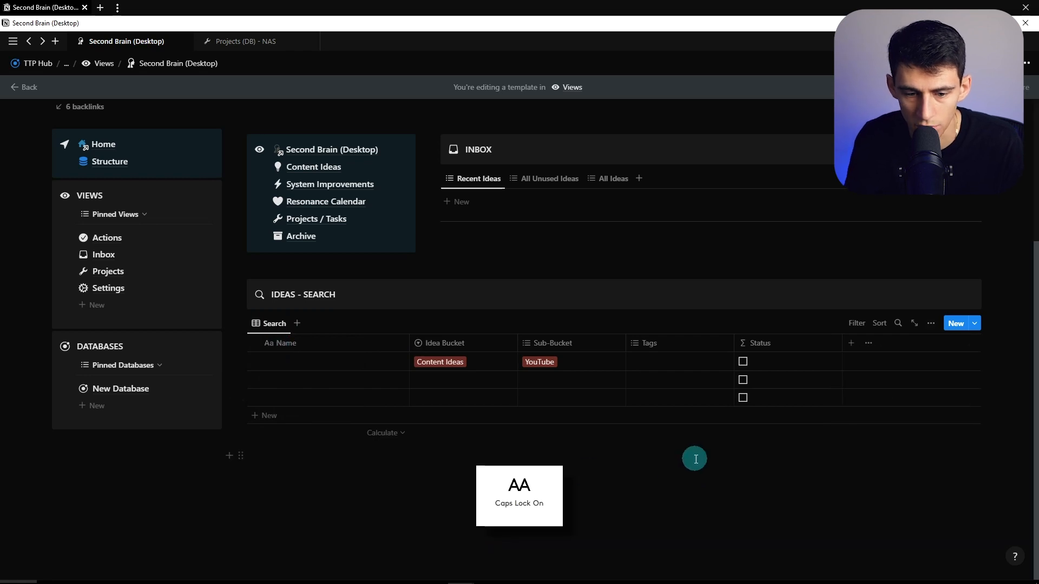
{"action": "left_click", "coordinate": [855, 323]}
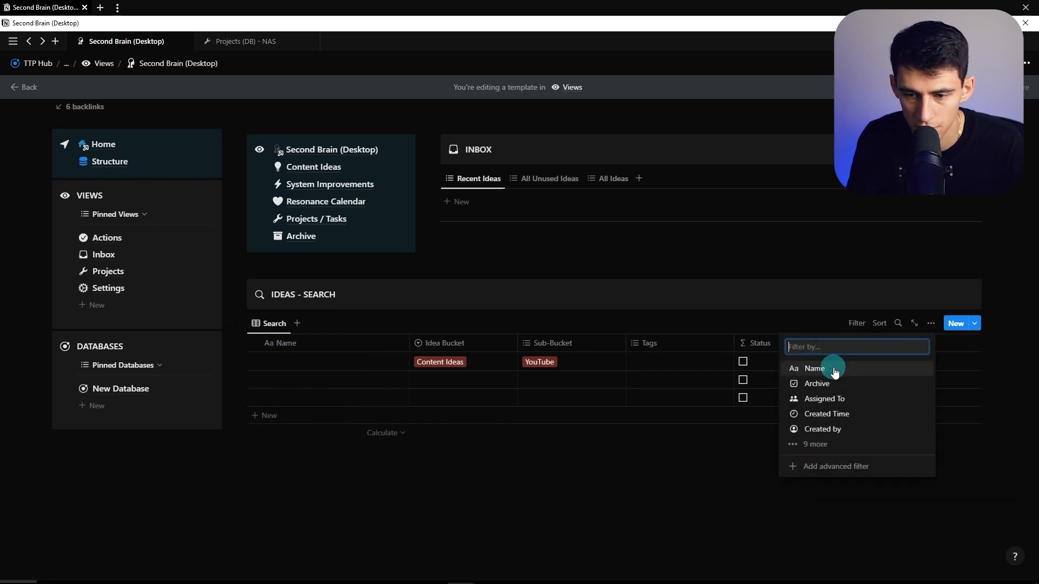
{"action": "left_click", "coordinate": [814, 368]}
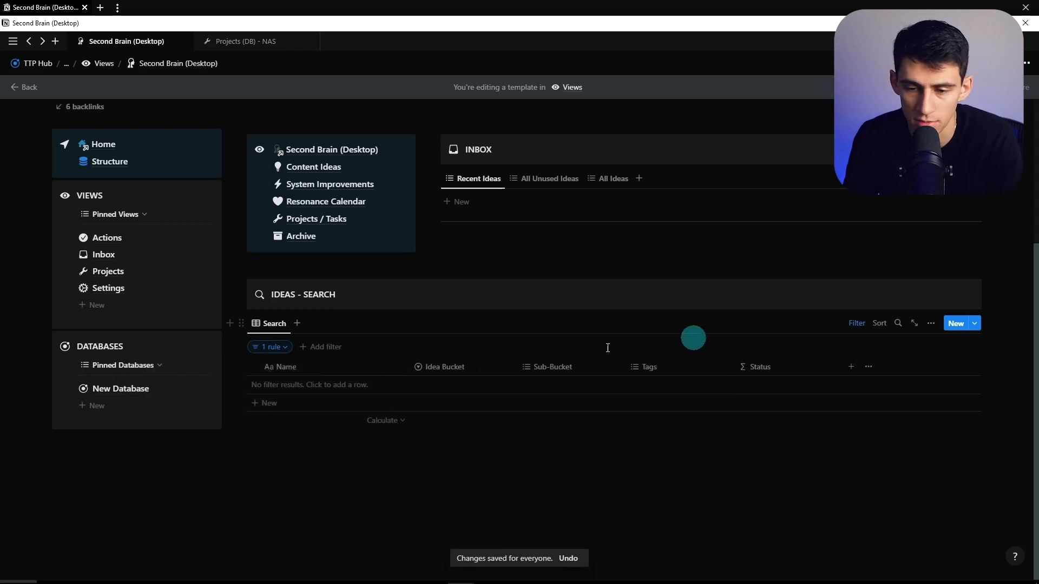
{"action": "left_click", "coordinate": [269, 346]}
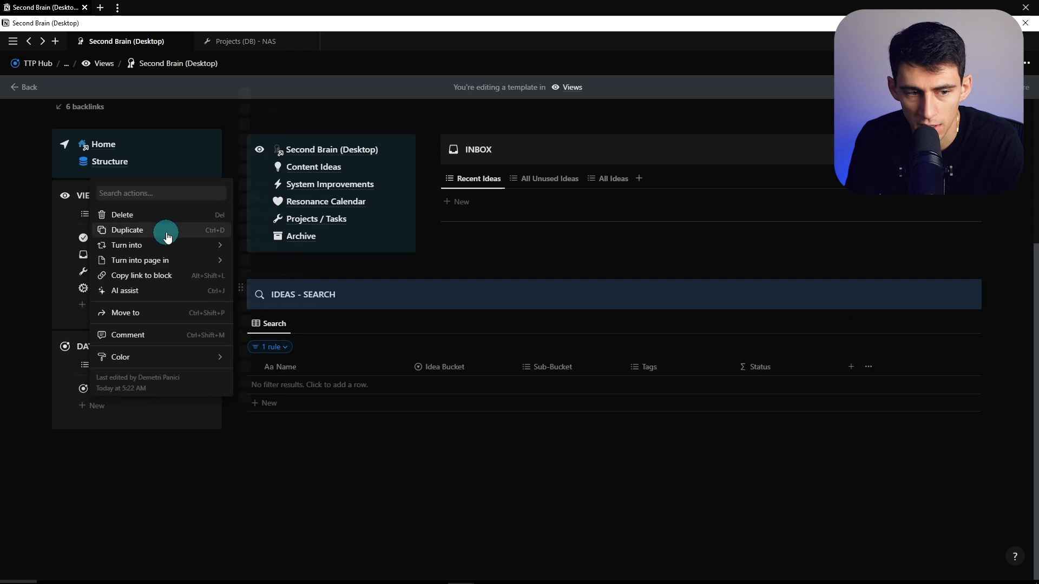
Duplicate the heading as OVERVIEW and position the INBOX block of recent ideas below it.
{"action": "left_click", "coordinate": [128, 230]}
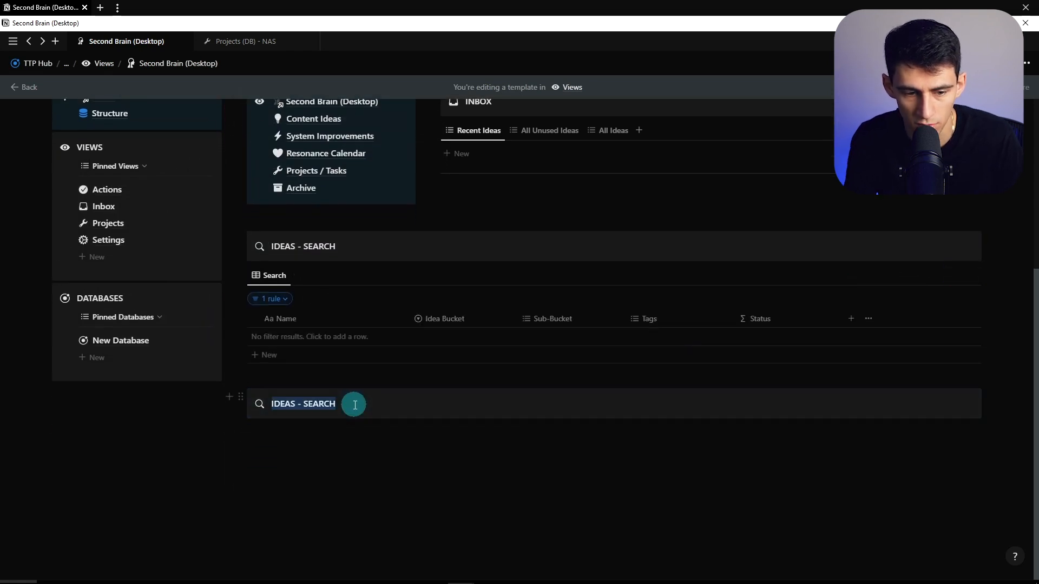
{"action": "left_click", "coordinate": [260, 404]}
{"action": "type", "text": "OVERVIEW"}
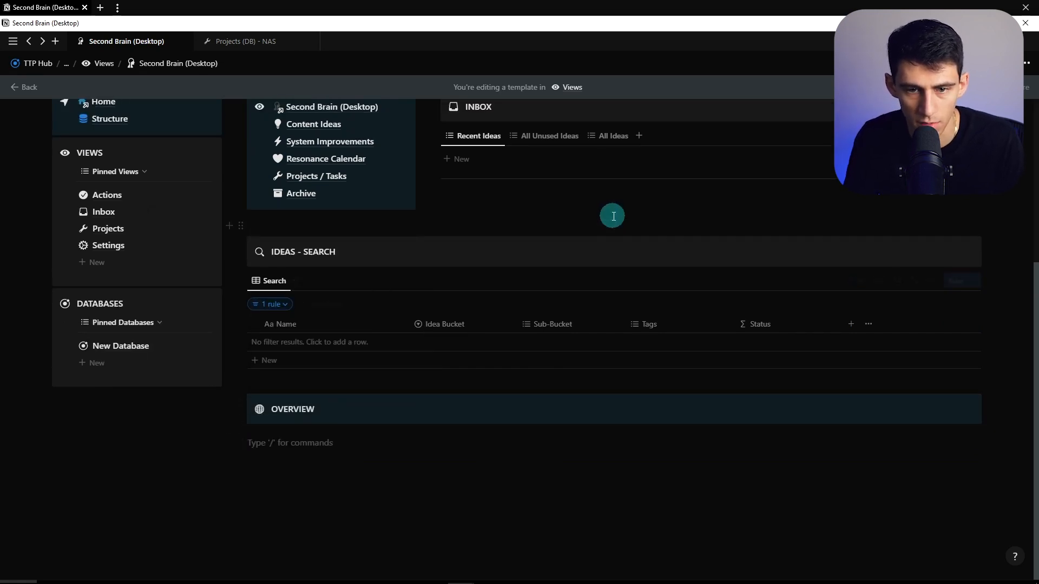
{"action": "scroll", "scroll_direction": "down", "scroll_amount": 3}
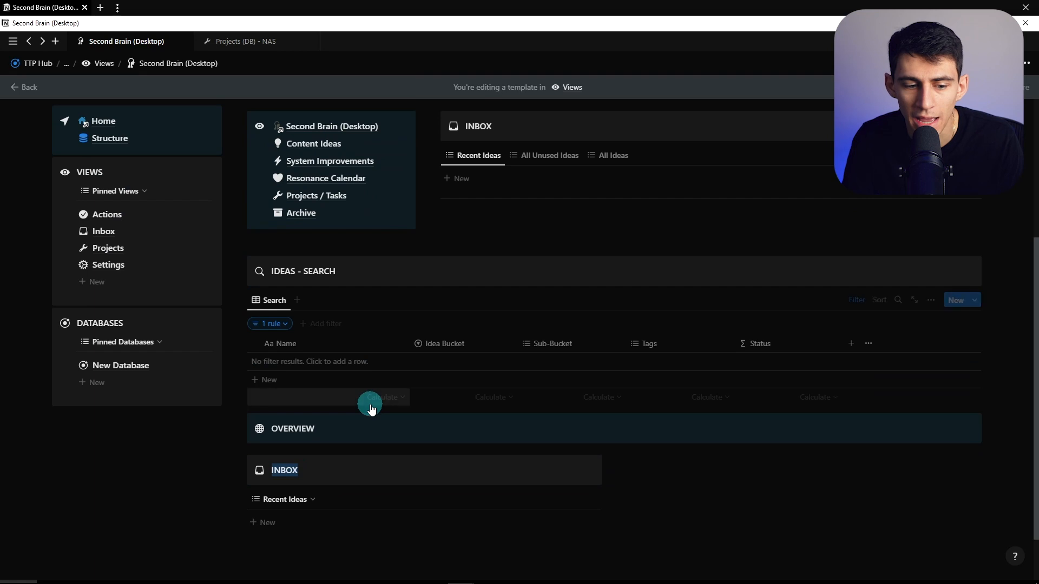
{"action": "scroll", "scroll_direction": "down", "scroll_amount": 3}
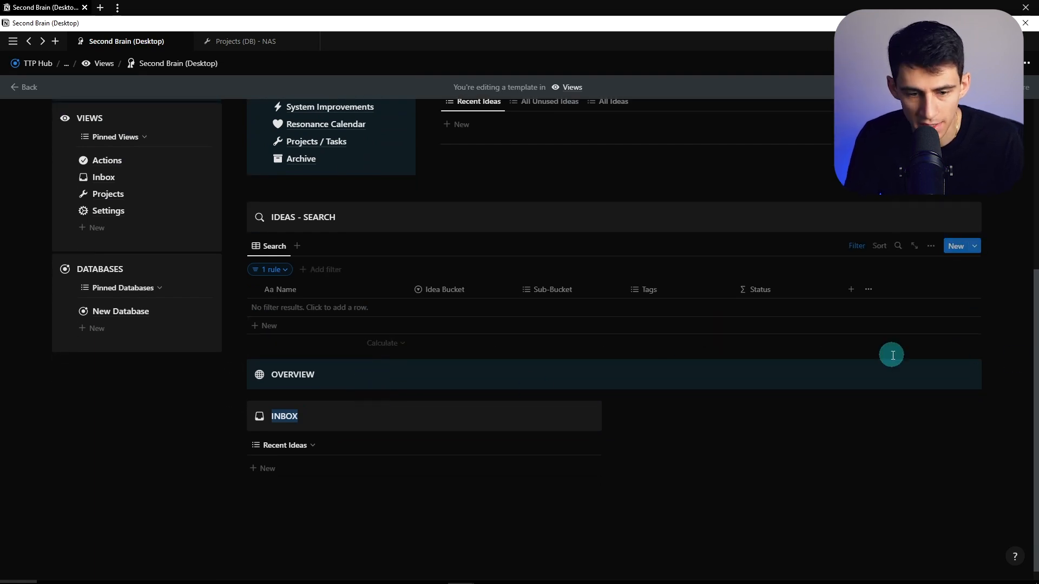
{"action": "scroll", "scroll_direction": "up", "scroll_amount": 3}
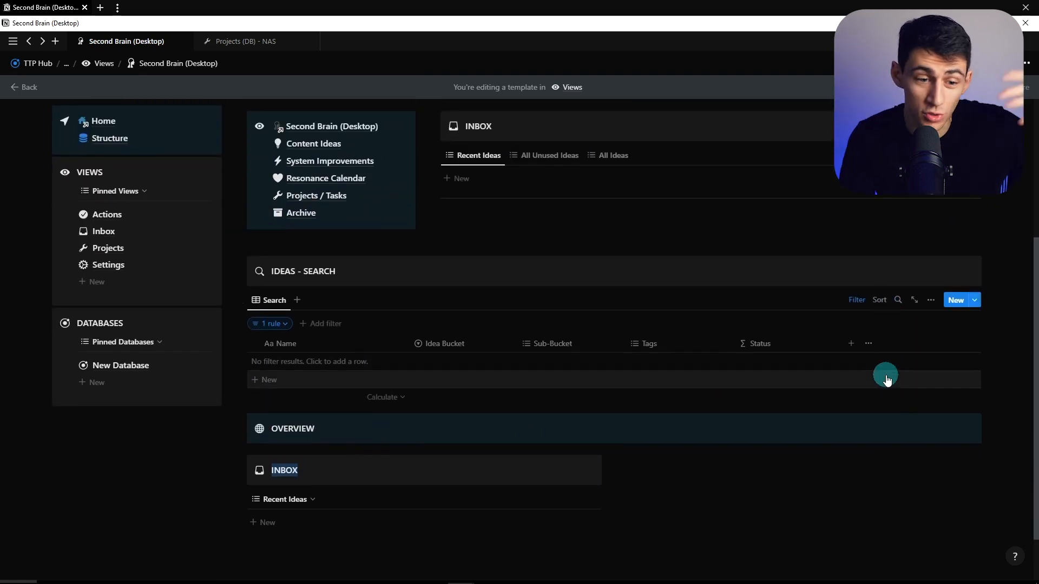
{"action": "scroll", "scroll_direction": "up", "scroll_amount": 3}
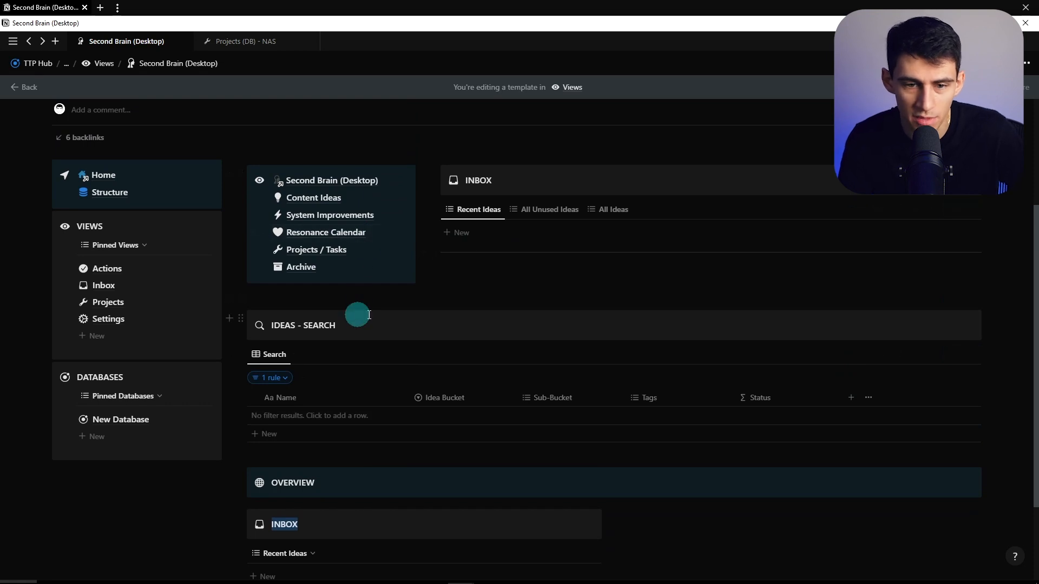
{"action": "scroll", "scroll_direction": "up", "scroll_amount": 3}
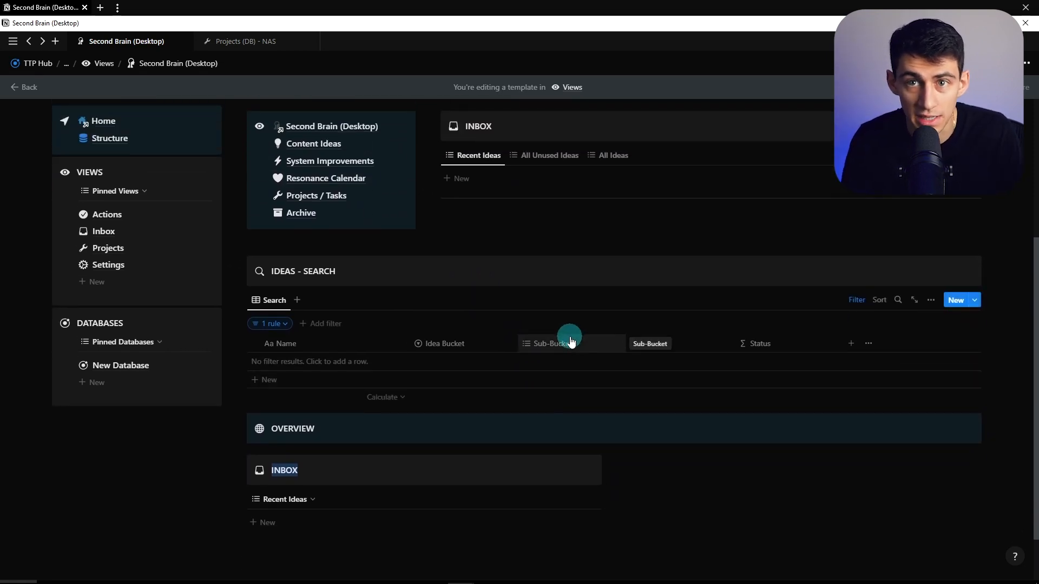
Filter the Content Ideas block to Idea Bucket is Content Ideas and save for everyone.
{"action": "scroll", "scroll_direction": "down", "scroll_amount": 3}
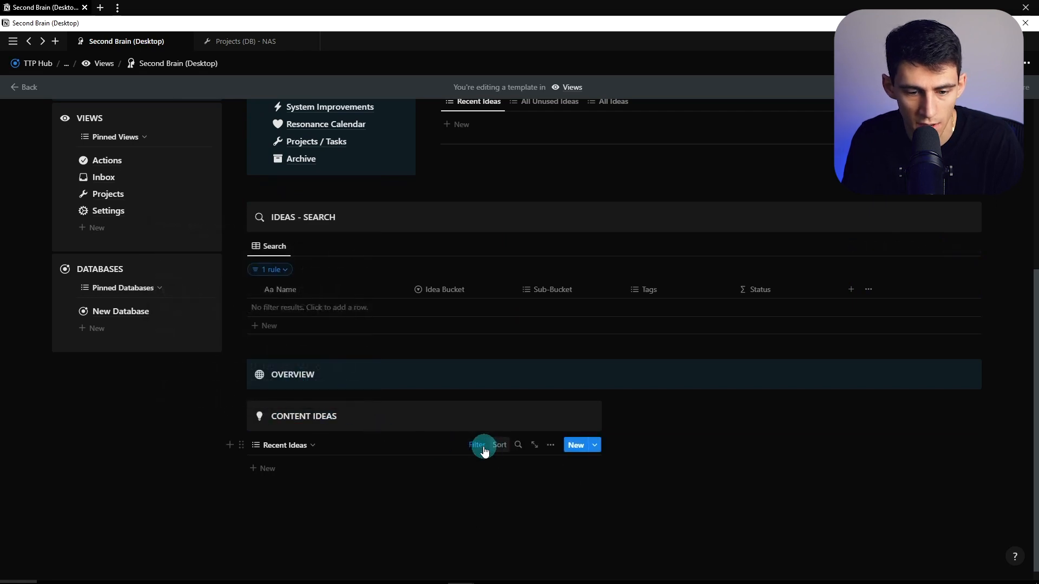
{"action": "left_click", "coordinate": [477, 445]}
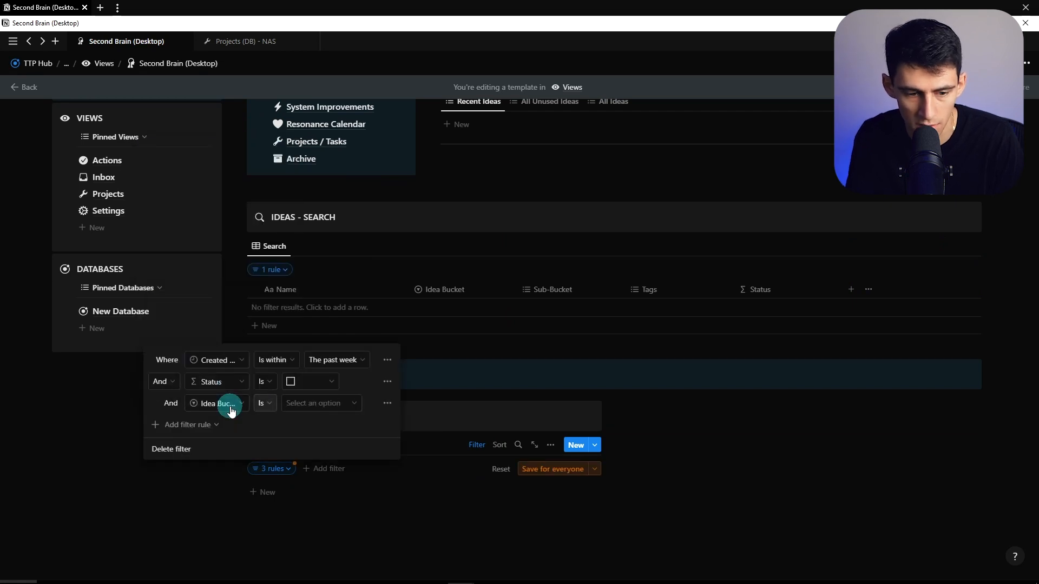
{"action": "left_click", "coordinate": [321, 403]}
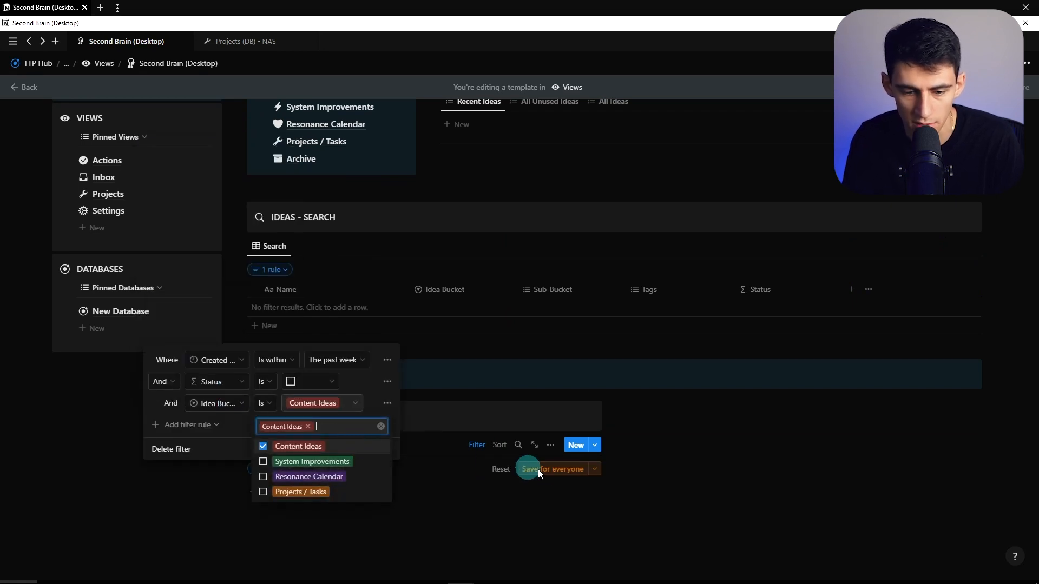
{"action": "left_click", "coordinate": [554, 469]}
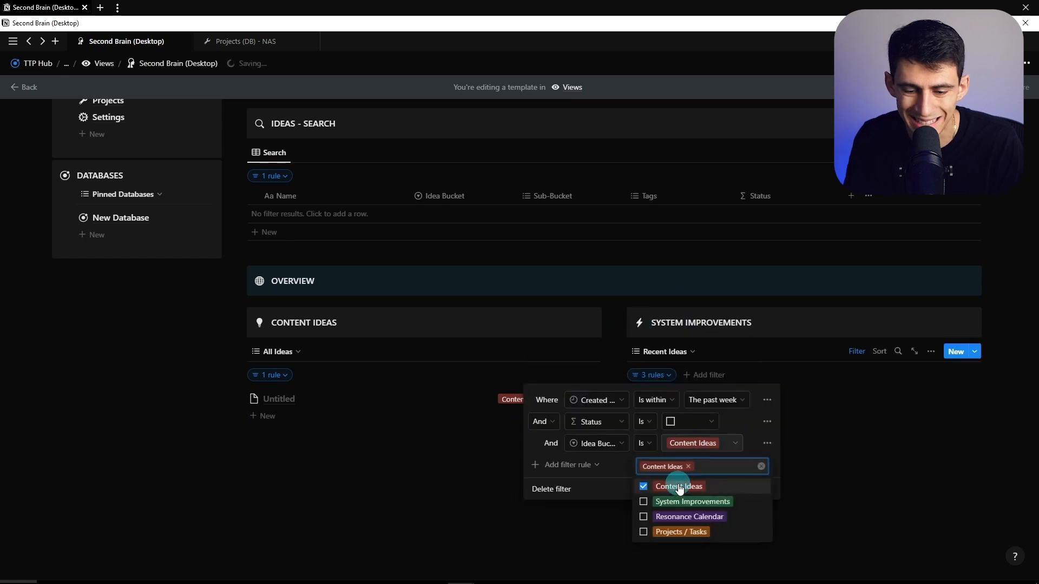
Switch the System Improvements block to All Ideas filtered to its bucket.
{"action": "left_click", "coordinate": [663, 351]}
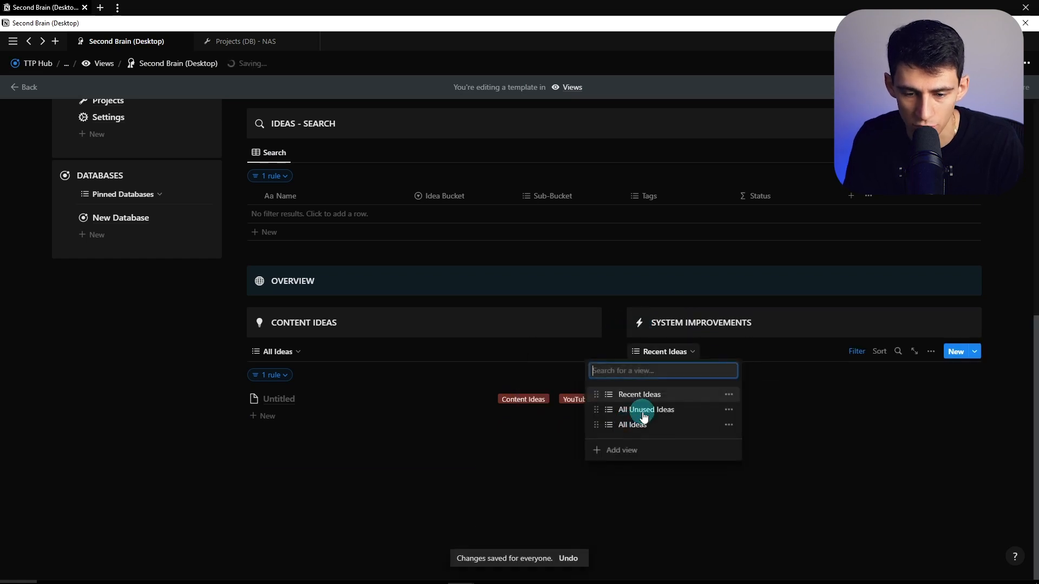
{"action": "left_click", "coordinate": [646, 409]}
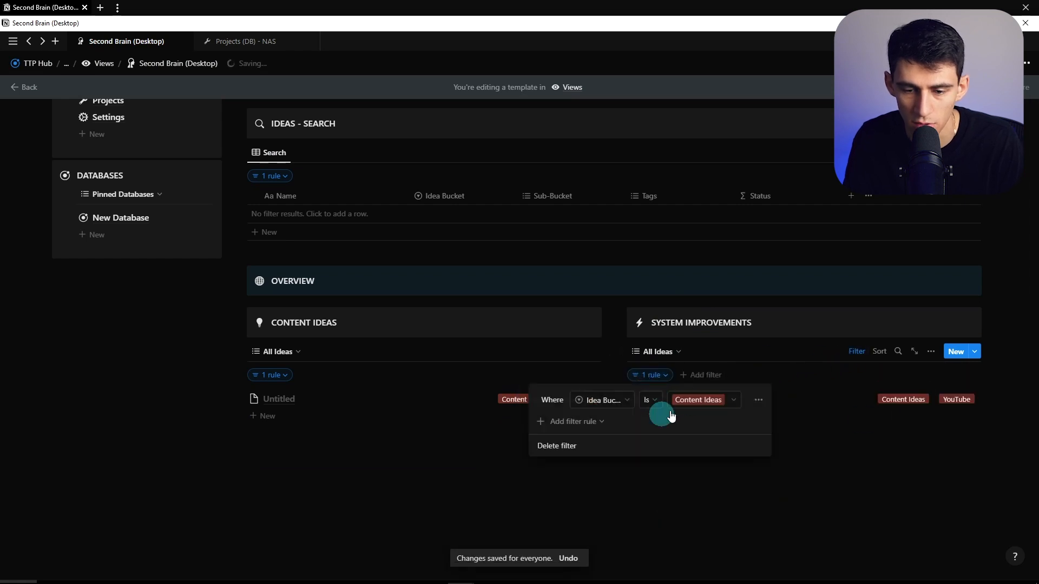
{"action": "left_click", "coordinate": [704, 399]}
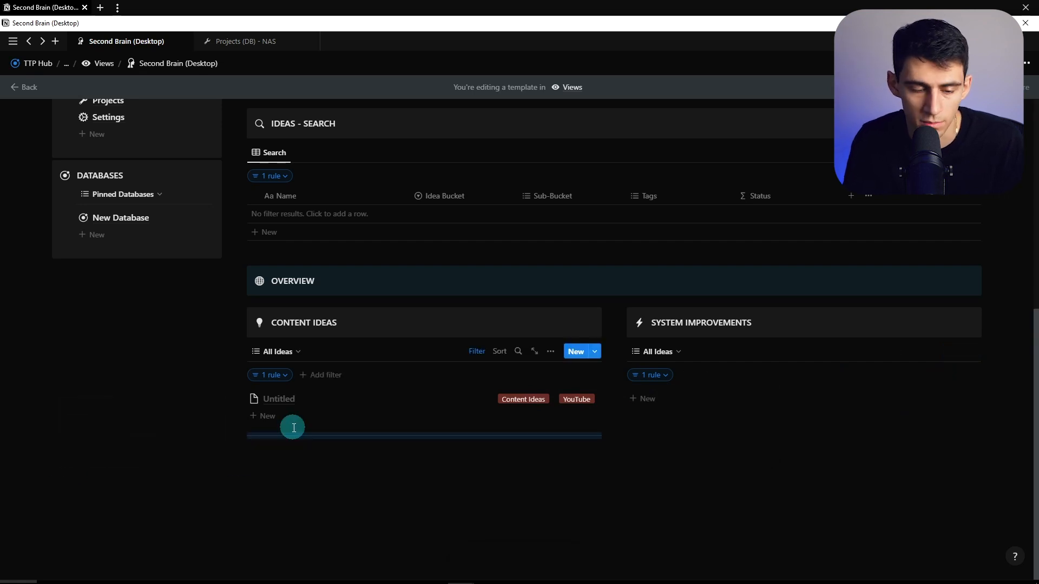
{"action": "mouse_move", "coordinate": [674, 418]}
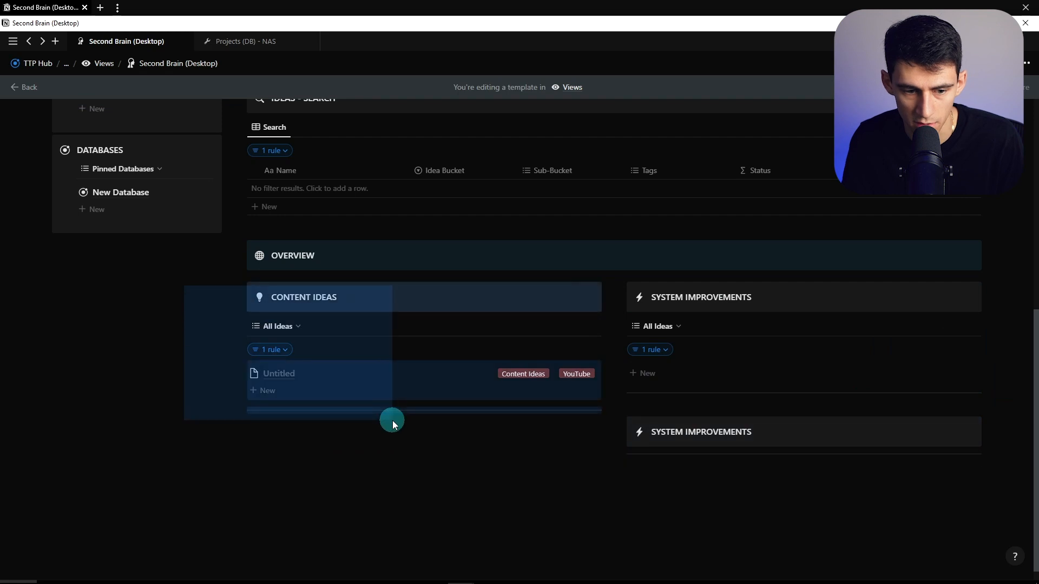
Filter the Resonance Calendar block to the Resonance Calendar bucket.
{"action": "scroll", "scroll_direction": "up", "scroll_amount": 3}
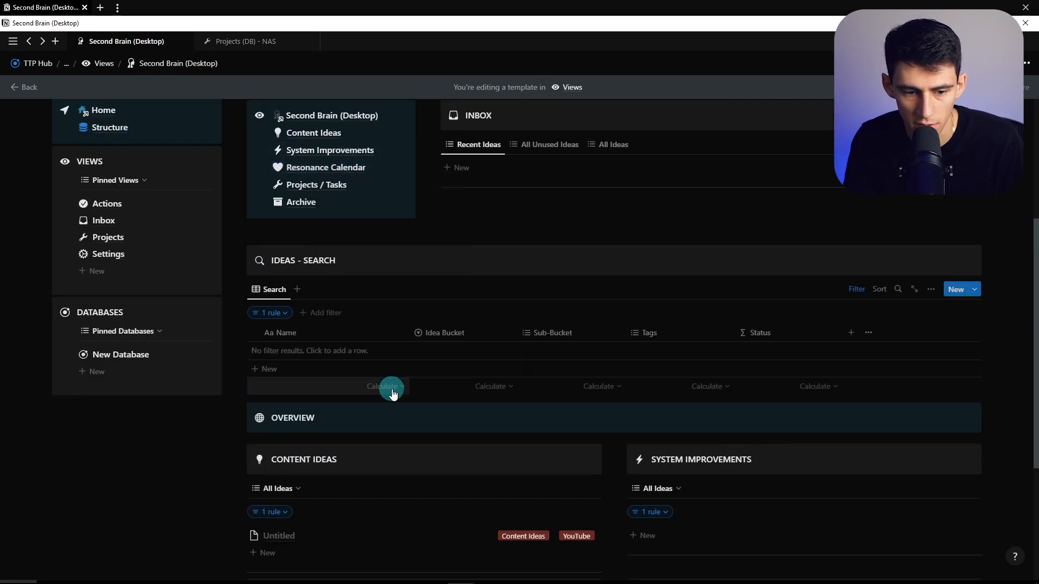
{"action": "scroll", "scroll_direction": "down", "scroll_amount": 3}
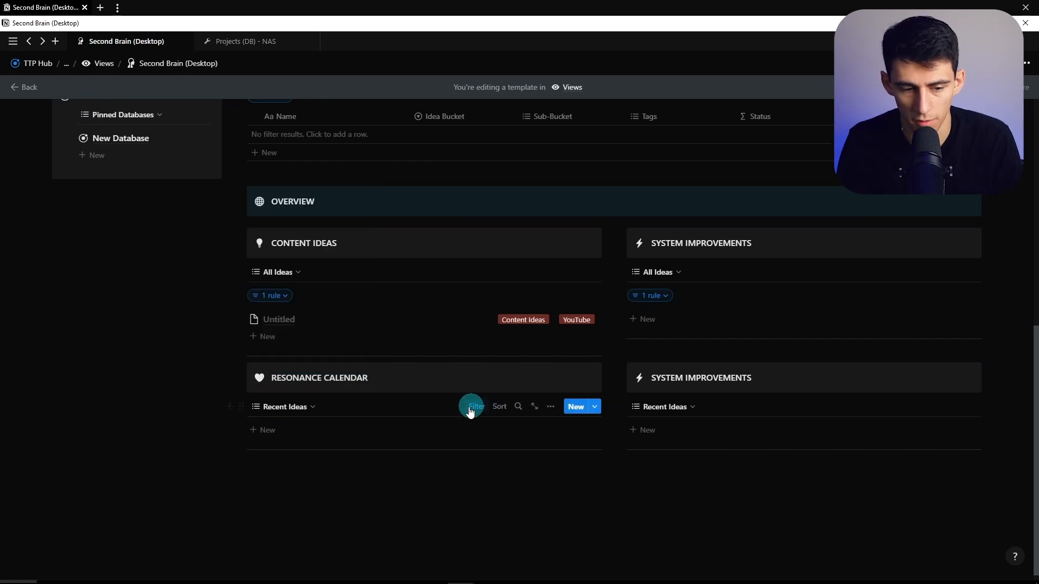
{"action": "left_click", "coordinate": [476, 406]}
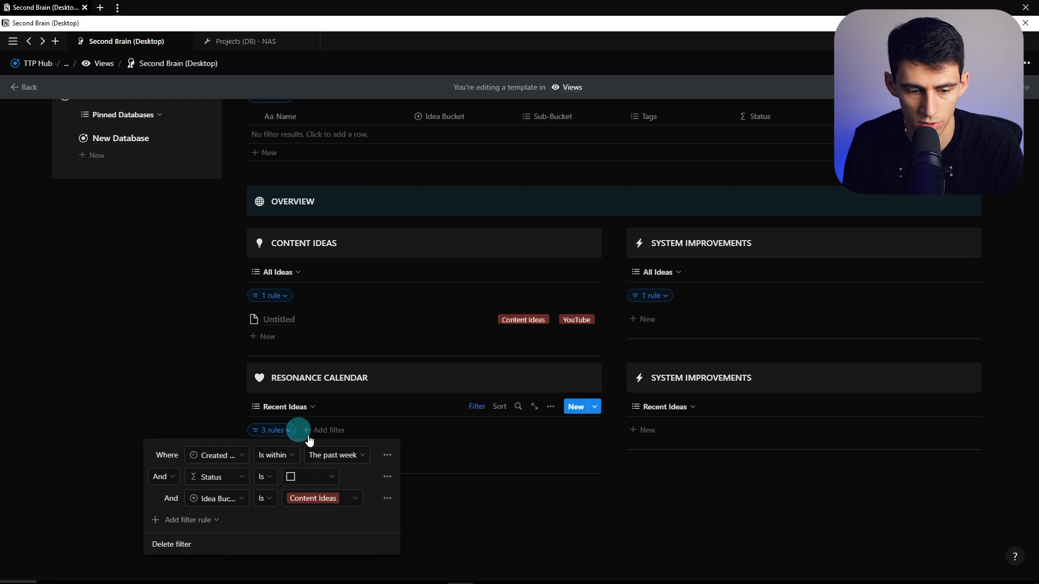
{"action": "left_click", "coordinate": [323, 498]}
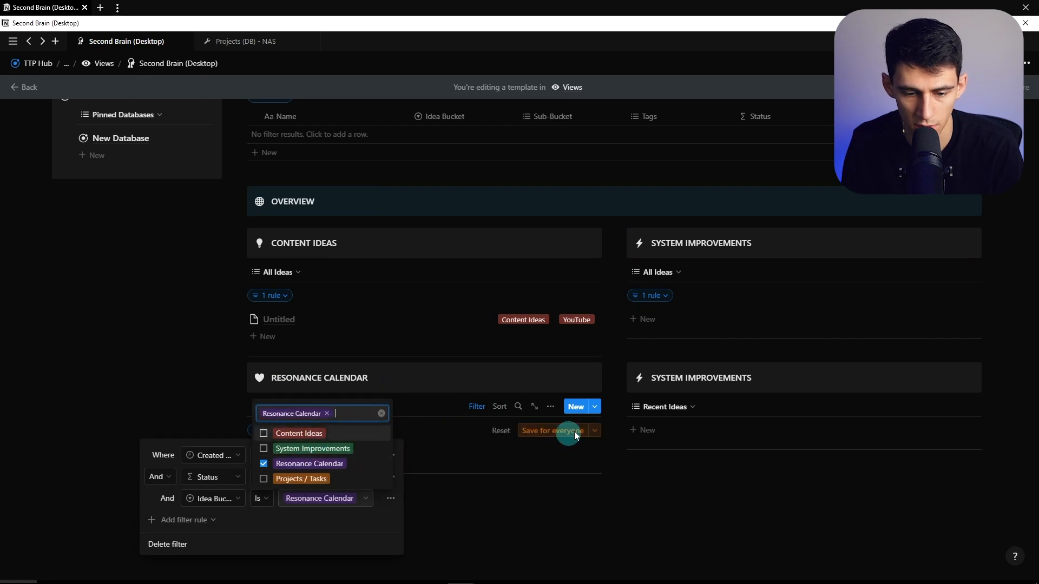
Switch the Projects / Tasks block to All Unused Ideas and adjust its filter rules.
{"action": "left_click", "coordinate": [552, 431]}
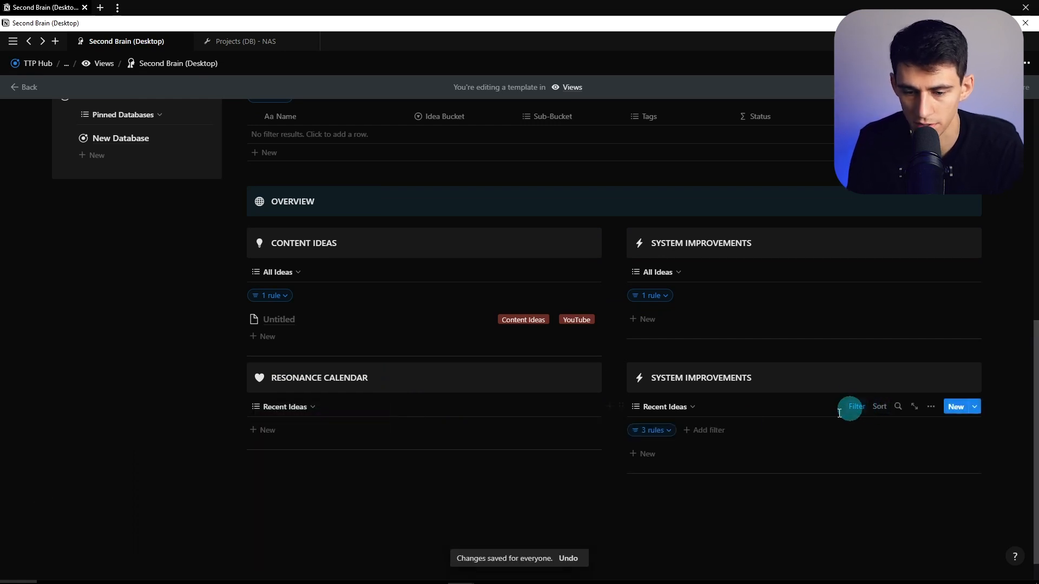
{"action": "left_click", "coordinate": [664, 407]}
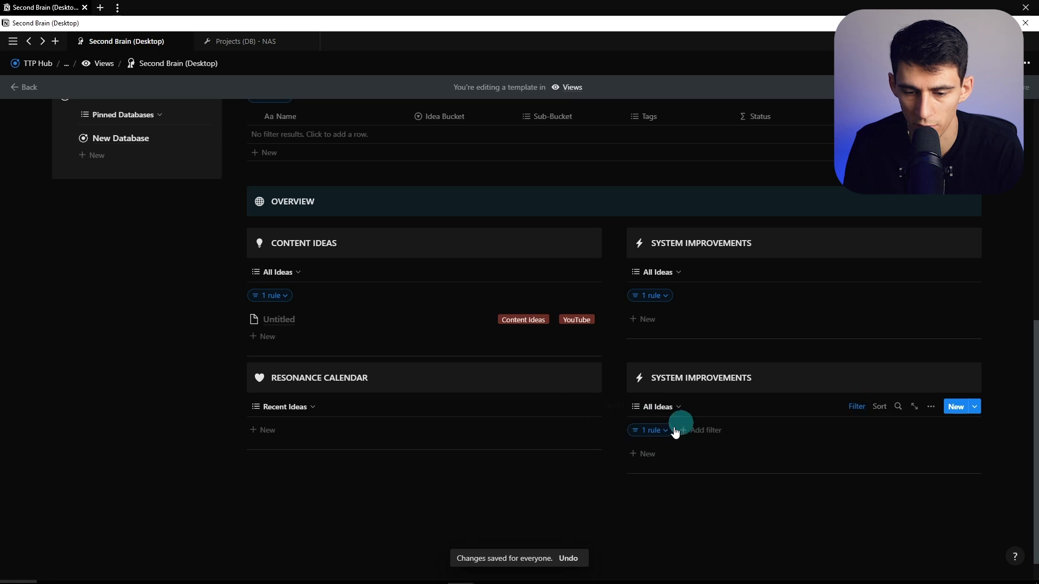
{"action": "left_click", "coordinate": [650, 430]}
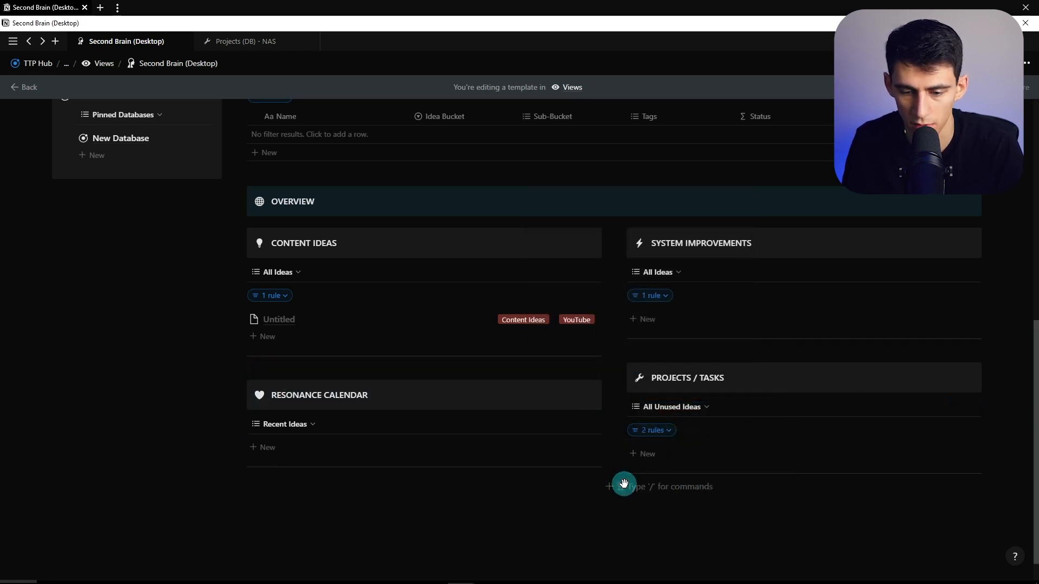
Visit the Content Ideas, System Improvements and Projects / Tasks pages from the nav block.
{"action": "scroll", "scroll_direction": "up", "scroll_amount": 3}
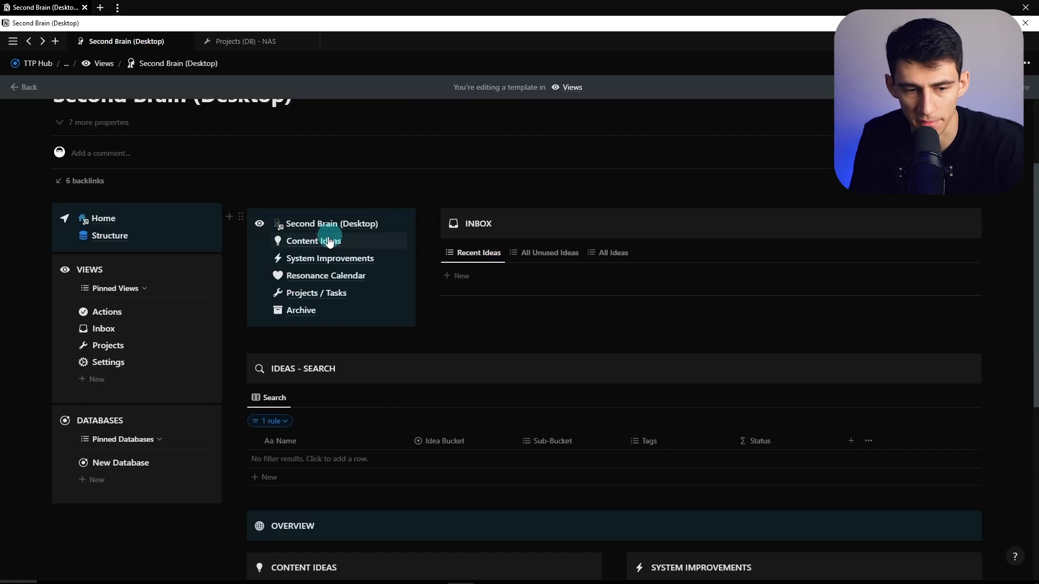
{"action": "scroll", "scroll_direction": "up", "scroll_amount": 3}
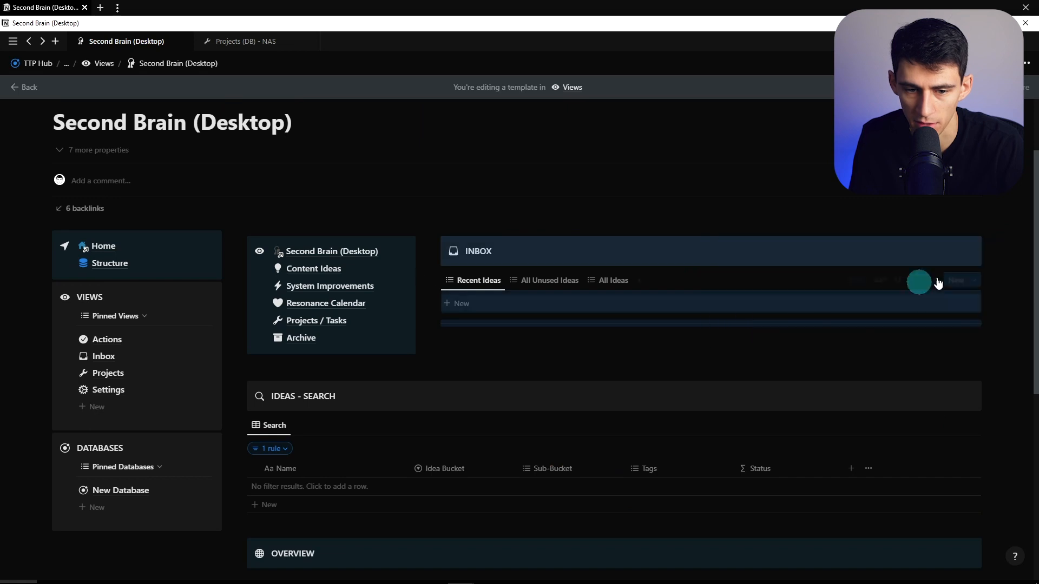
{"action": "left_click", "coordinate": [313, 269]}
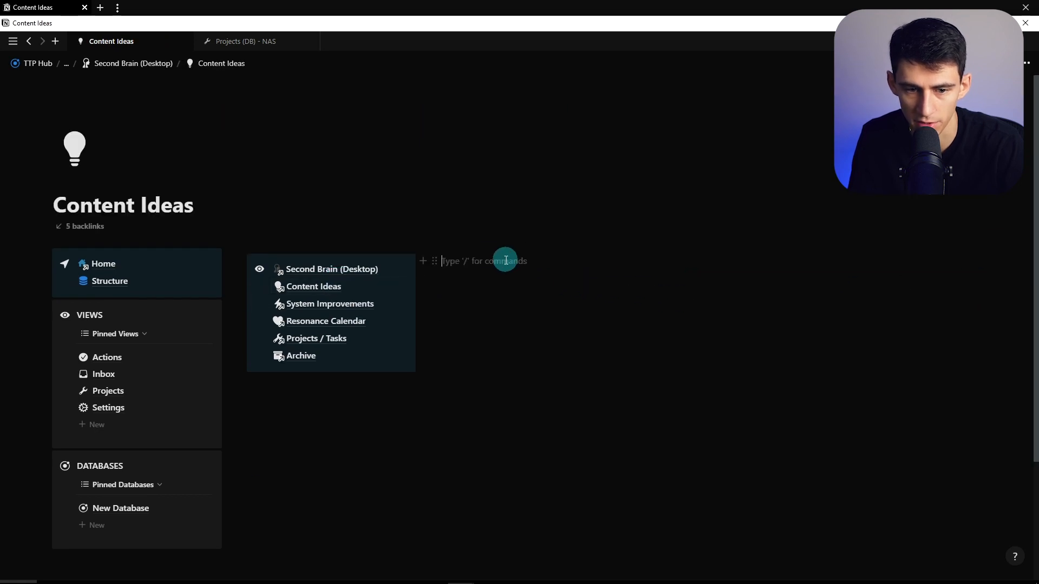
{"action": "left_click", "coordinate": [329, 303]}
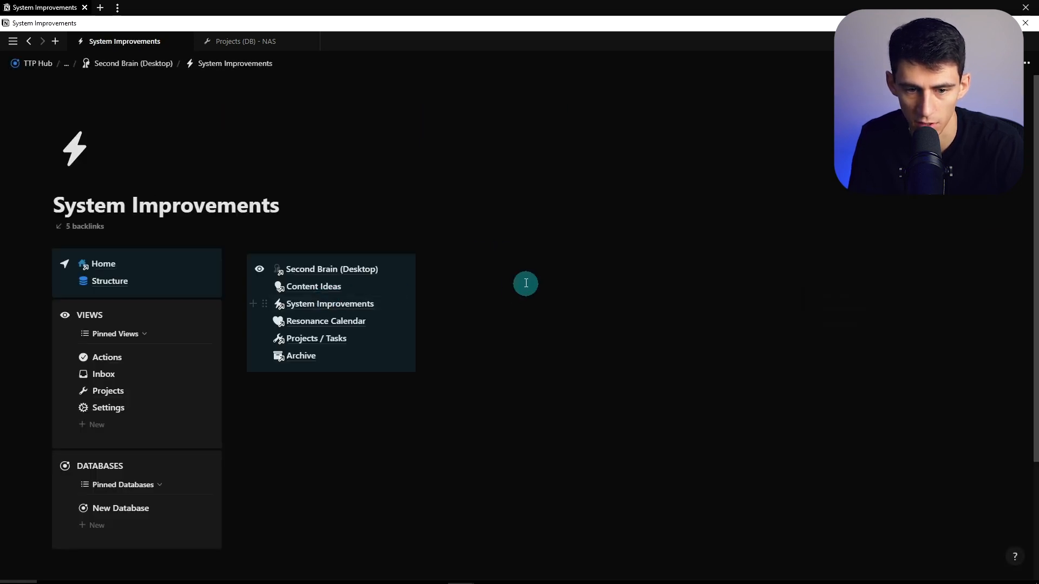
{"action": "left_click", "coordinate": [316, 338]}
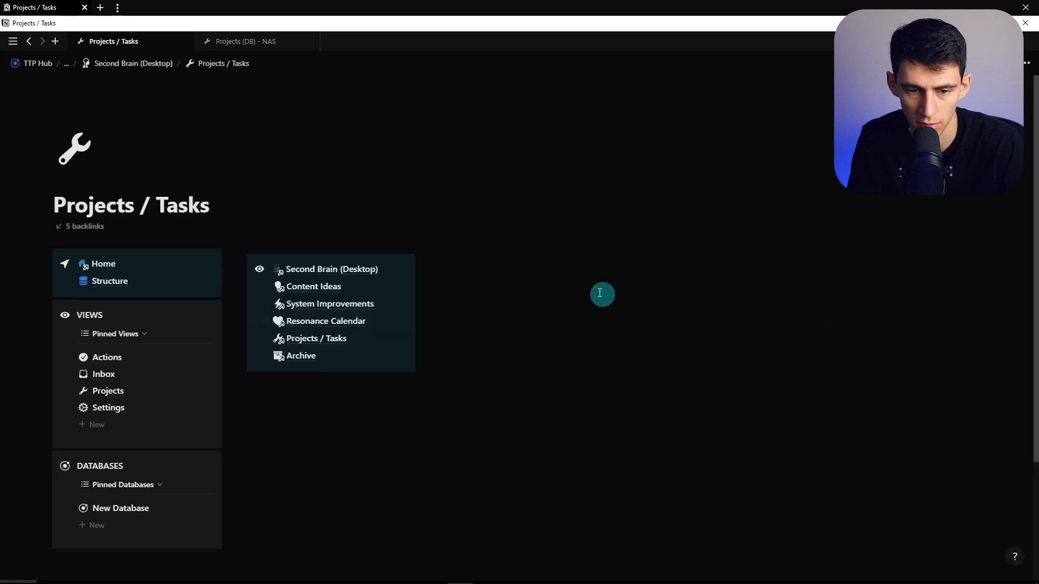
{"action": "left_click", "coordinate": [331, 270]}
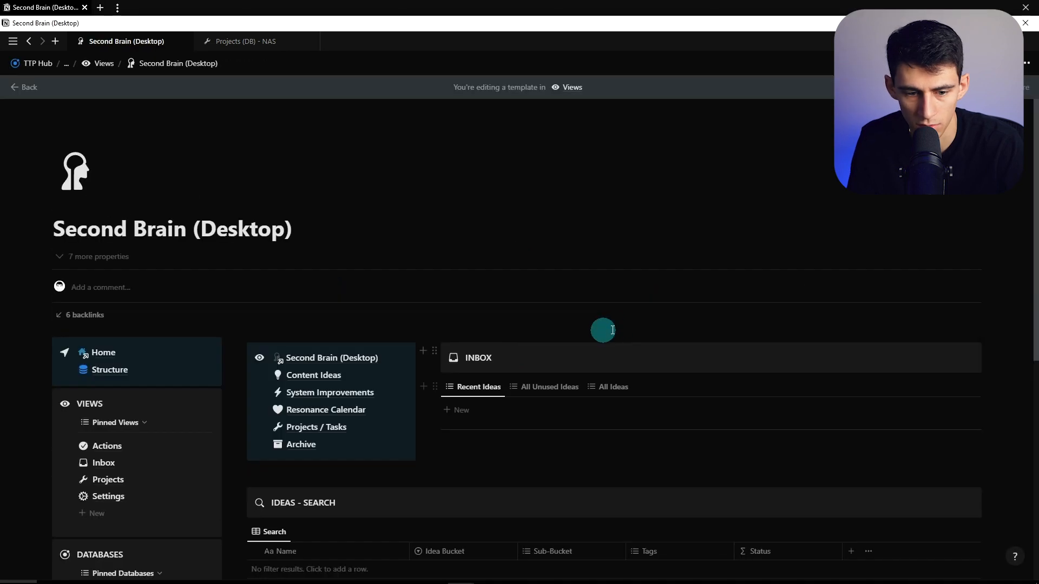
Copy the Inbox and Ideas - Search blocks and paste them onto the Archive page.
{"action": "scroll", "scroll_direction": "down", "scroll_amount": 3}
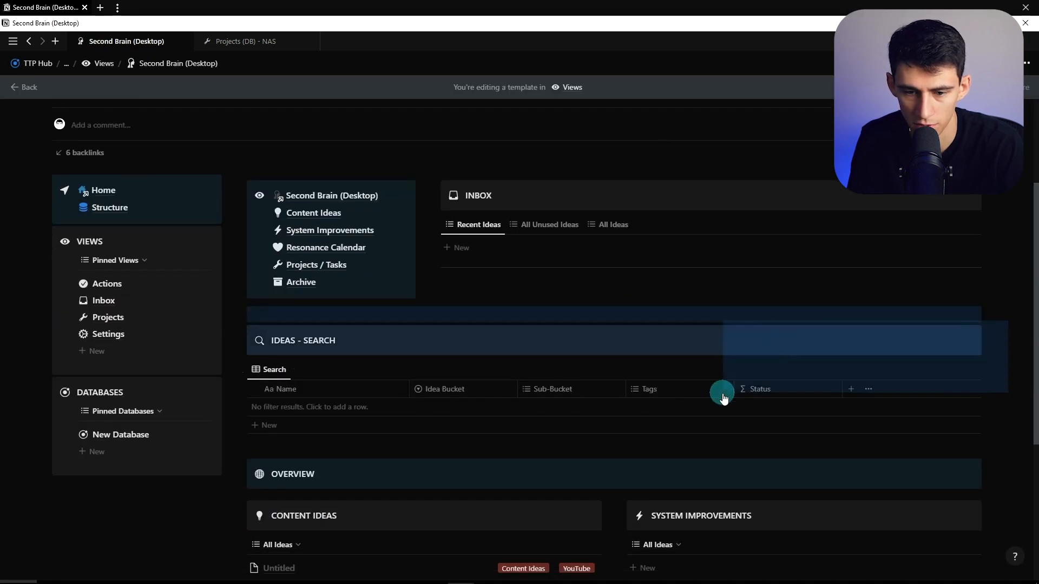
{"action": "left_click", "coordinate": [300, 281]}
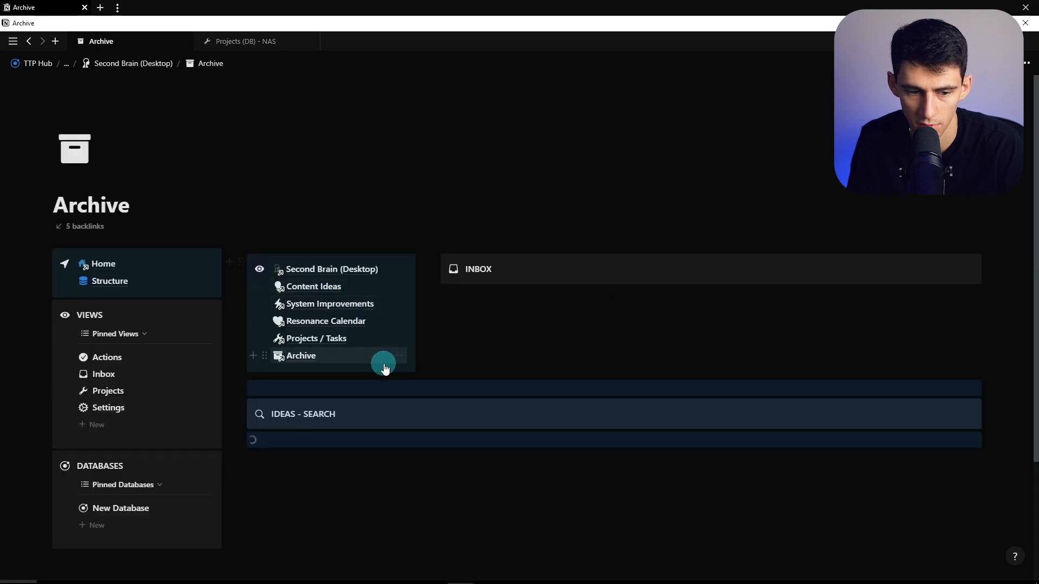
{"action": "left_click", "coordinate": [331, 270]}
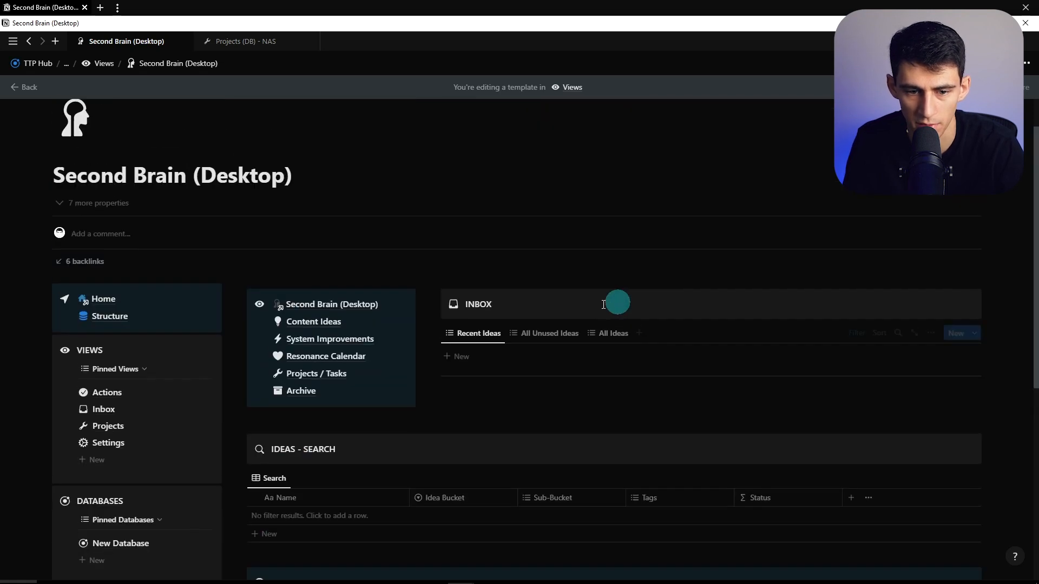
Paste the Inbox section into the Content Ideas and System Improvements pages, then check Archive.
{"action": "left_click", "coordinate": [313, 322]}
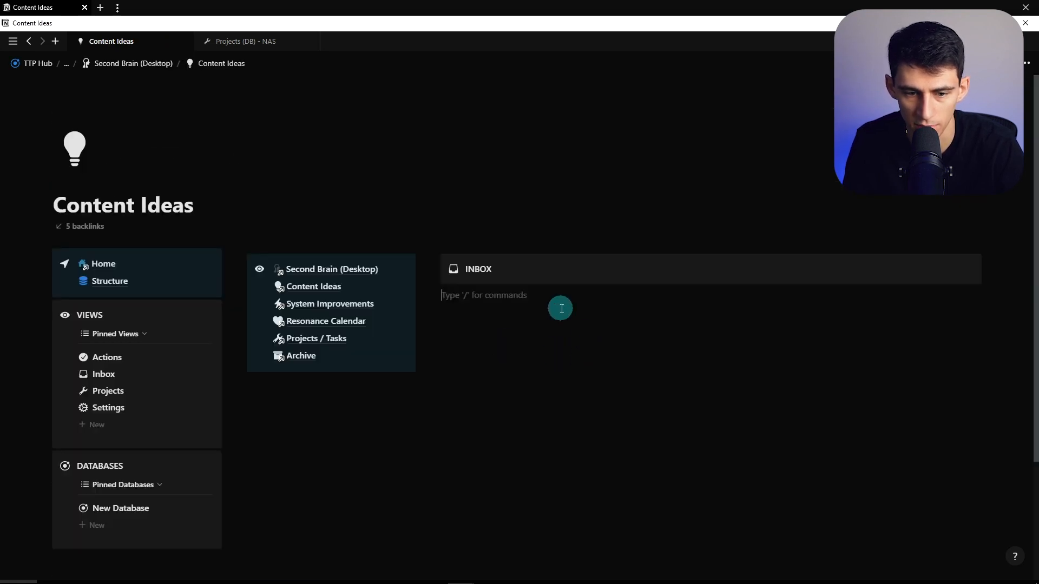
{"action": "left_click", "coordinate": [331, 269]}
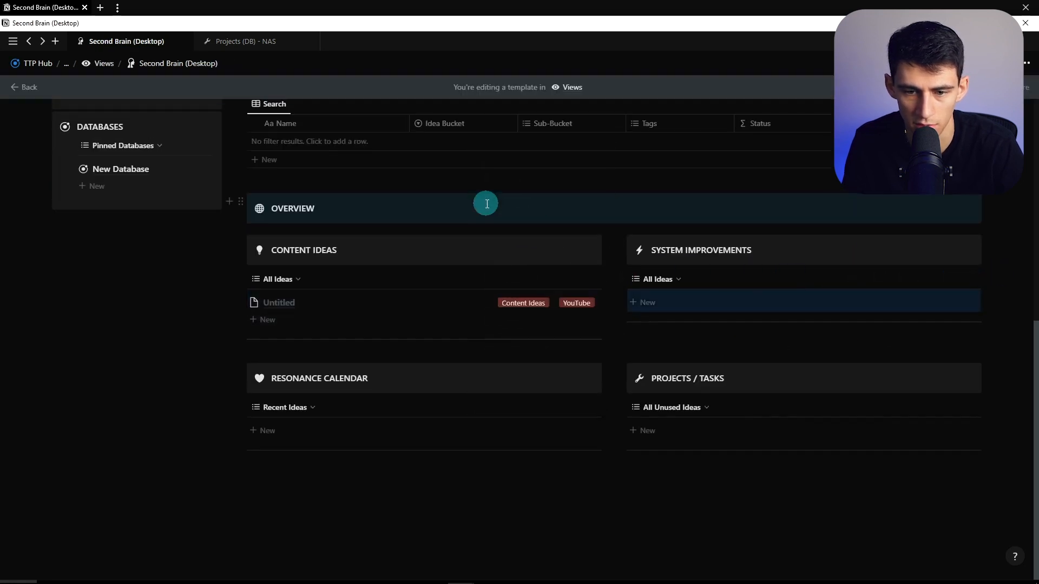
{"action": "left_click", "coordinate": [700, 250]}
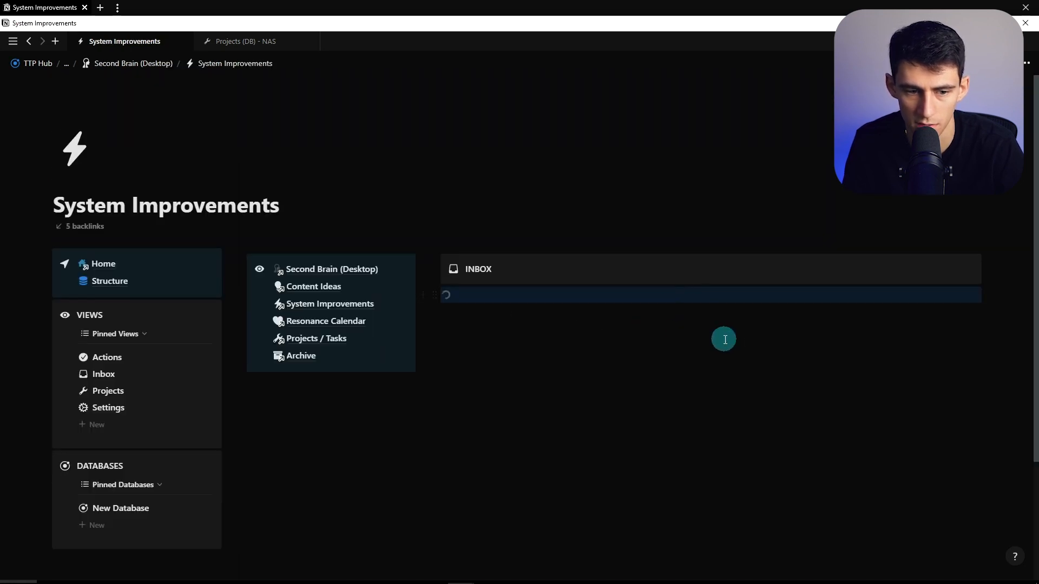
{"action": "left_click", "coordinate": [331, 269]}
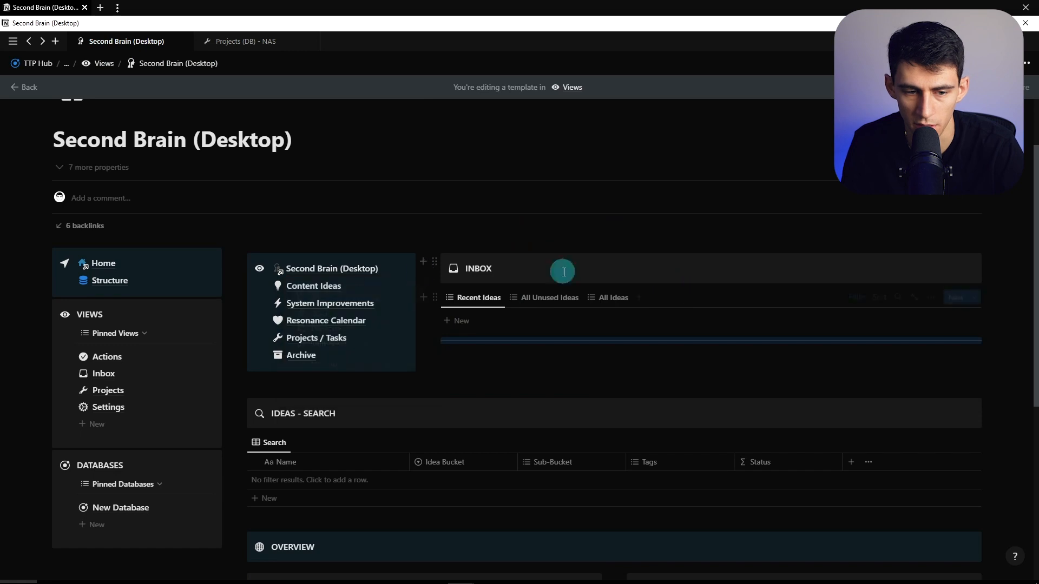
{"action": "left_click", "coordinate": [314, 286]}
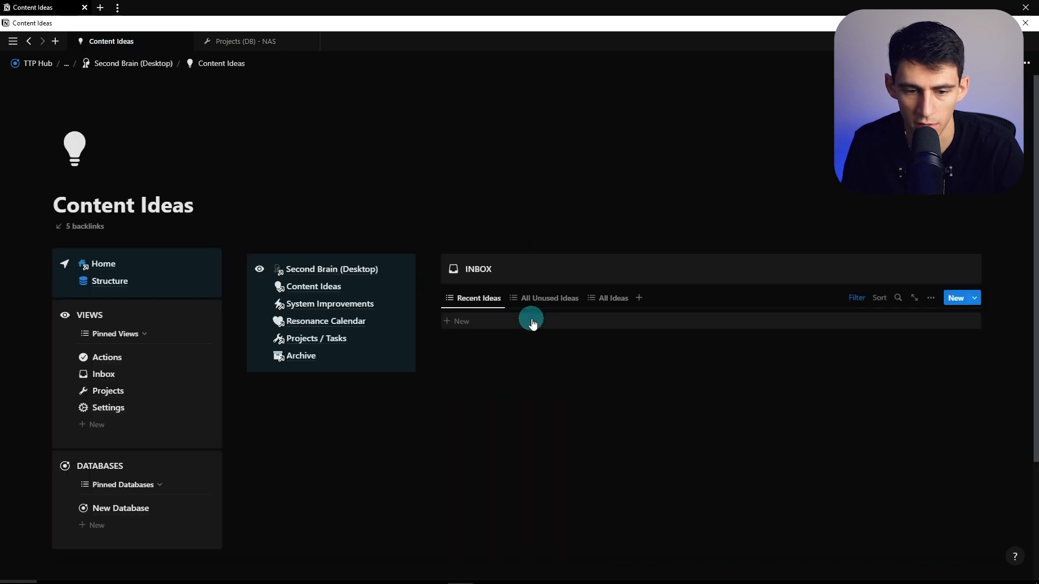
{"action": "left_click", "coordinate": [329, 303]}
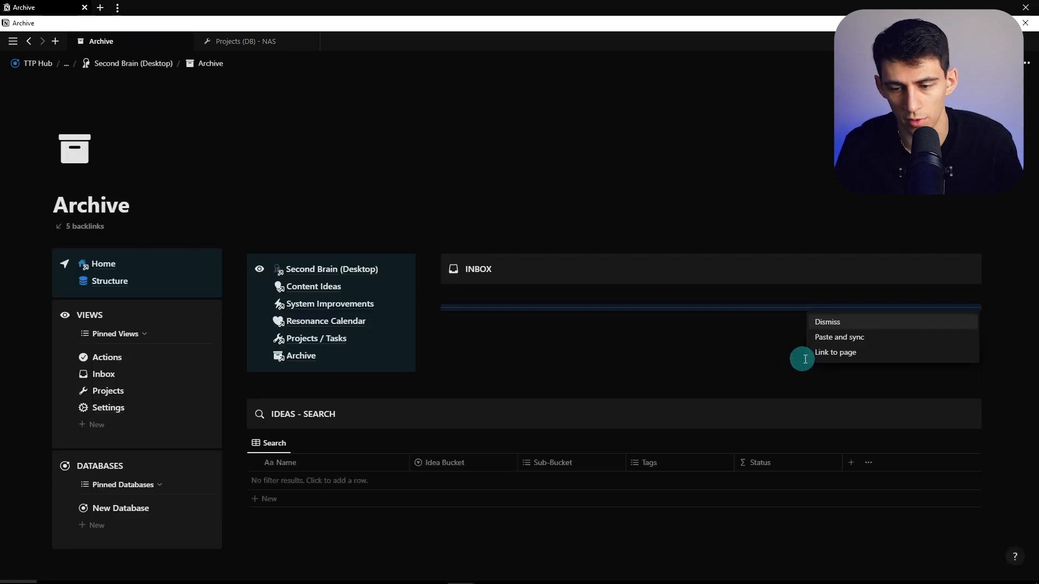
Dismiss the paste choices and return to the Archive page via Second Brain, reaching the Recent Ideas view options.
{"action": "left_click", "coordinate": [825, 322]}
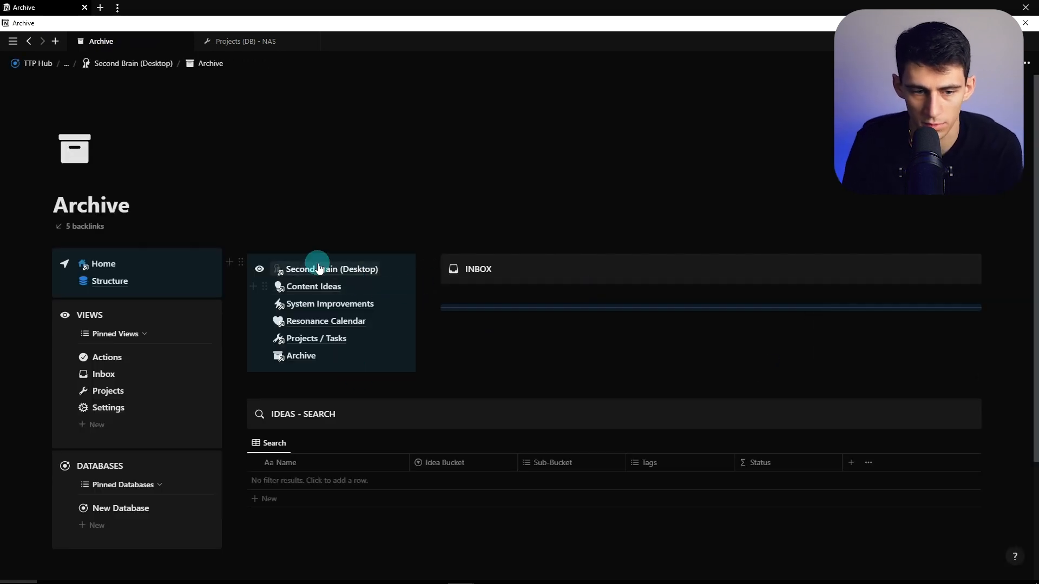
{"action": "left_click", "coordinate": [333, 269]}
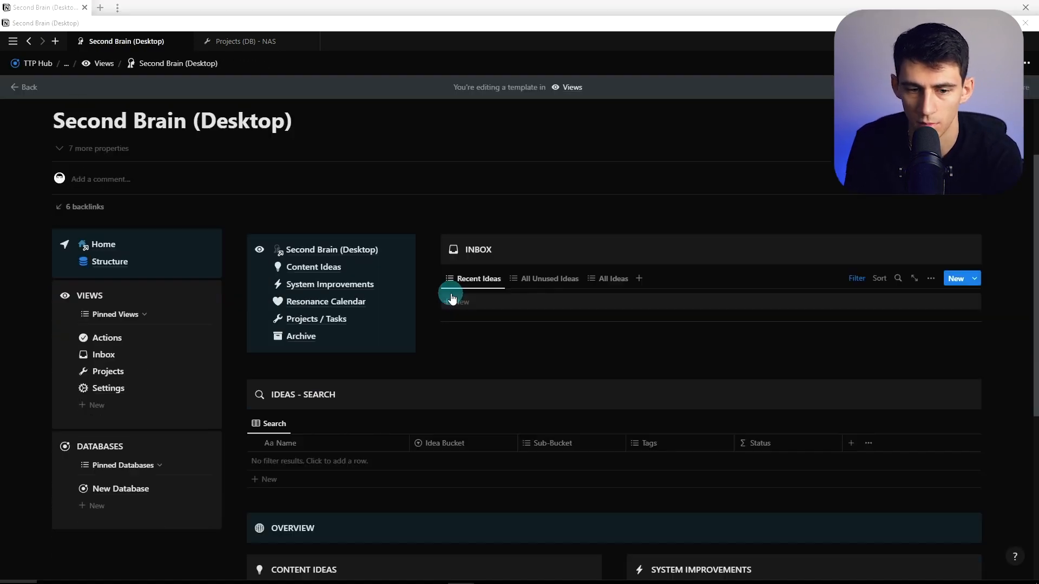
{"action": "mouse_move", "coordinate": [359, 346]}
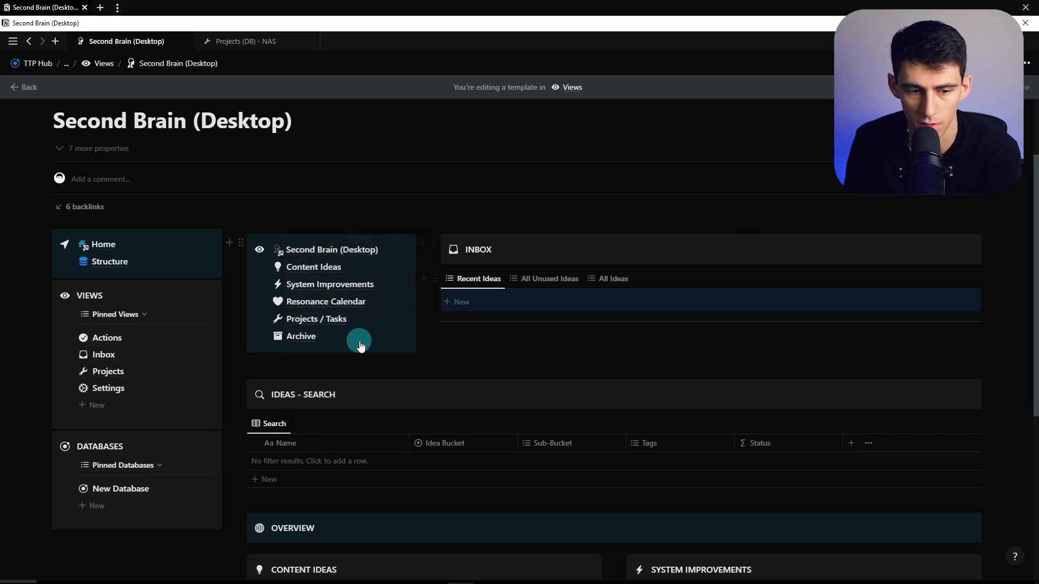
{"action": "left_click", "coordinate": [301, 335]}
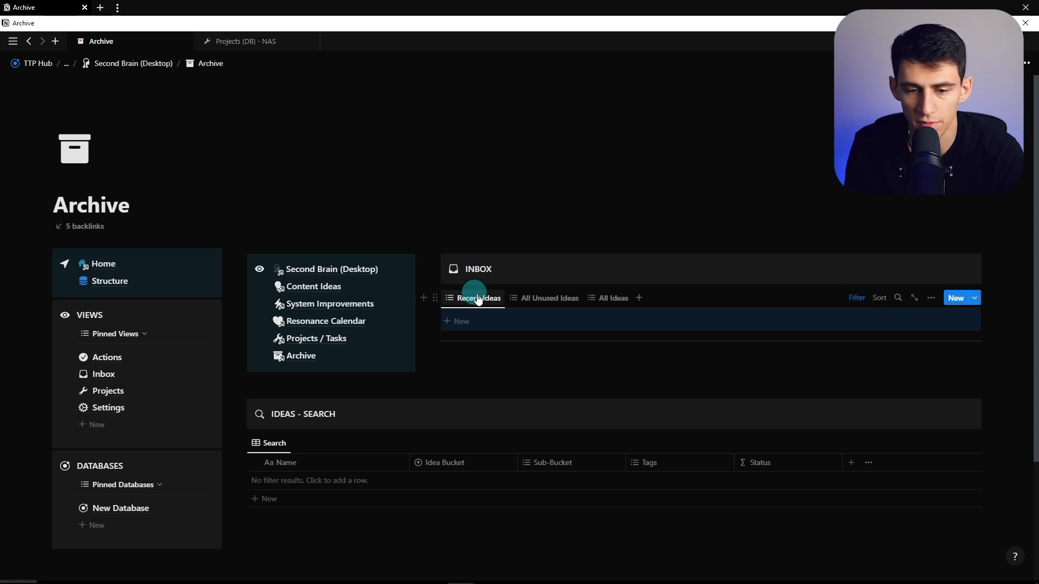
{"action": "mouse_move", "coordinate": [490, 305]}
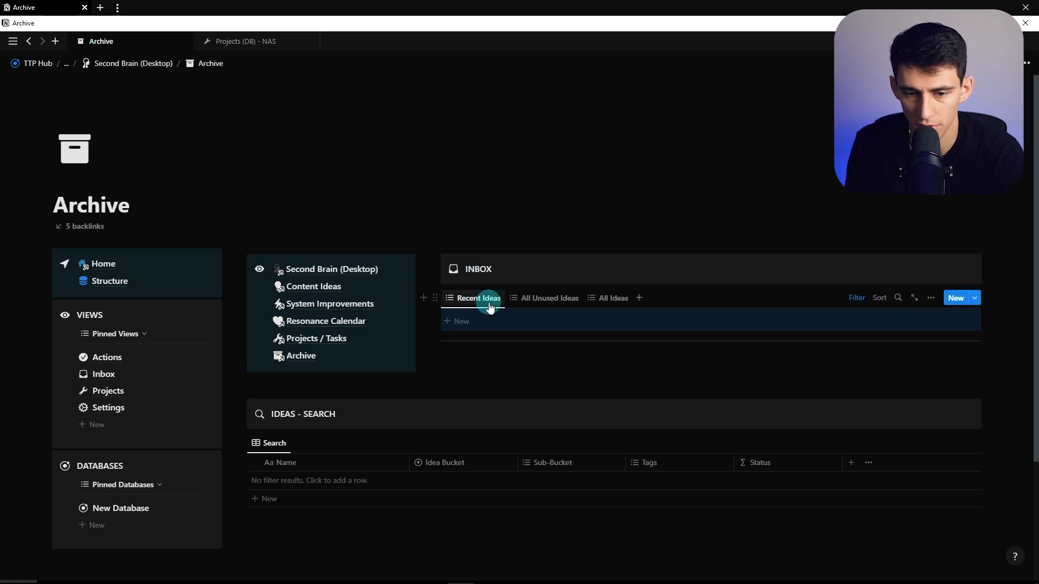
{"action": "left_click", "coordinate": [477, 409]}
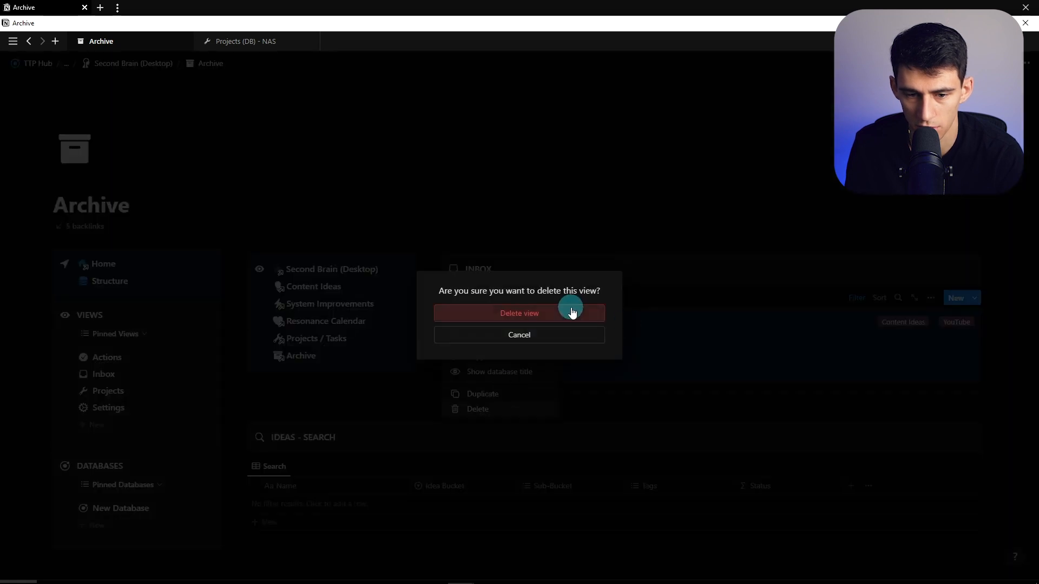
Delete the extra view, add another archive view and rename the System Improvements view.
{"action": "left_click", "coordinate": [519, 314]}
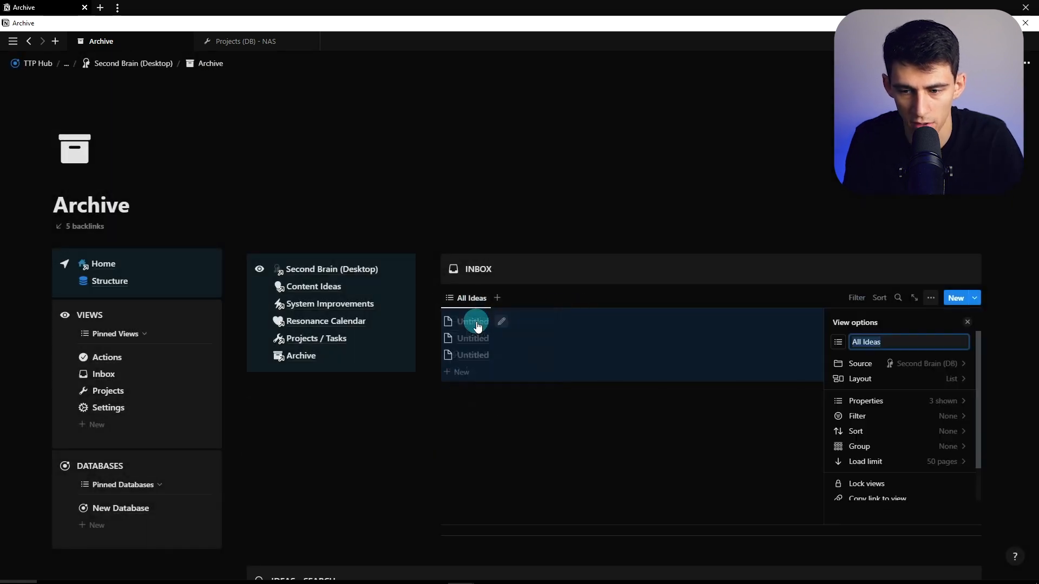
{"action": "left_click", "coordinate": [858, 415]}
{"action": "type", "text": "Re"}
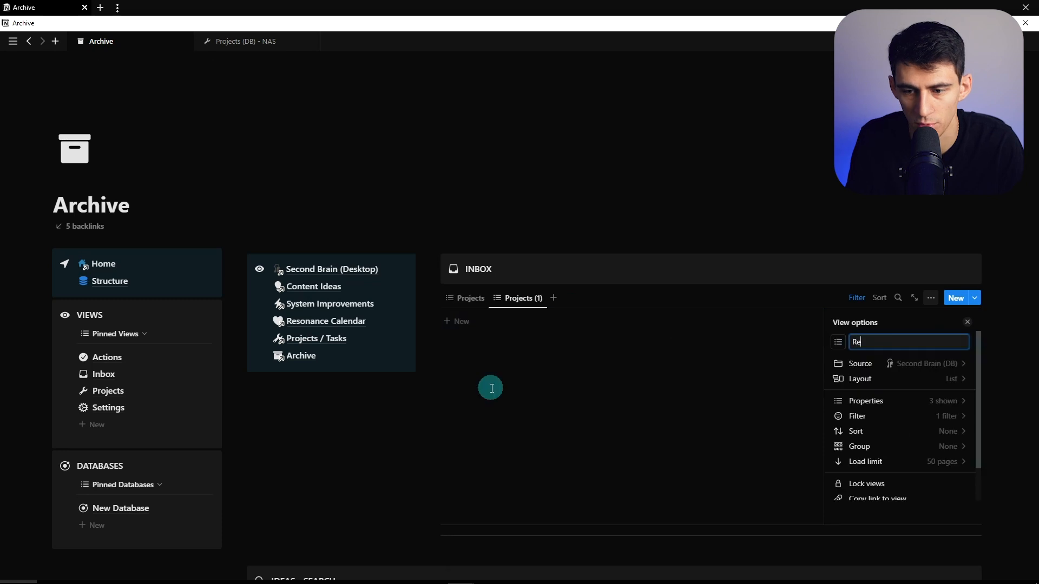
{"action": "left_click", "coordinate": [857, 416]}
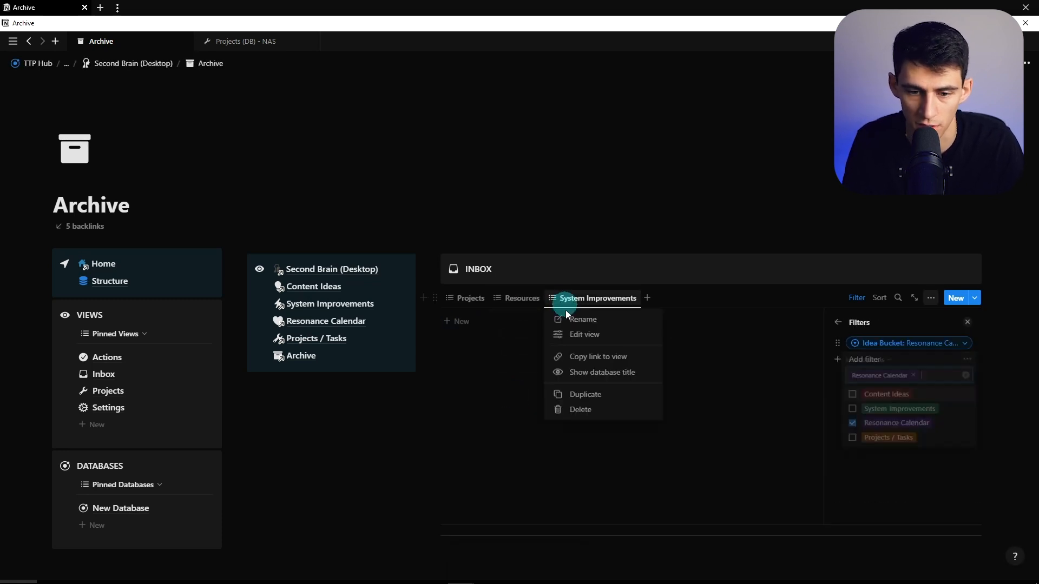
{"action": "left_click", "coordinate": [580, 318]}
{"action": "type", "text": "All Ideas"}
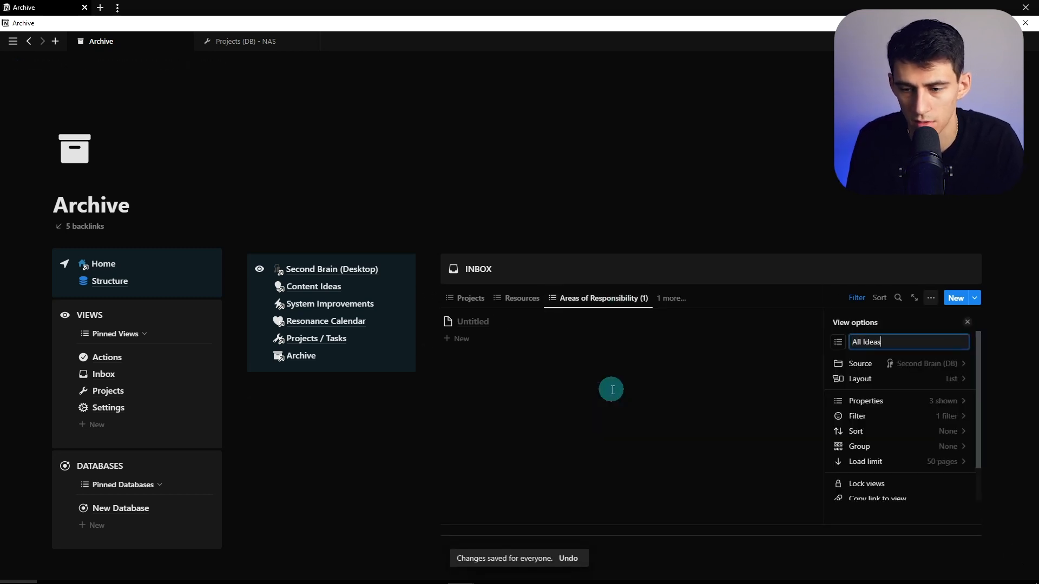
Search 'stat' in the view's Properties to locate the Status properties for hiding.
{"action": "left_click", "coordinate": [866, 400]}
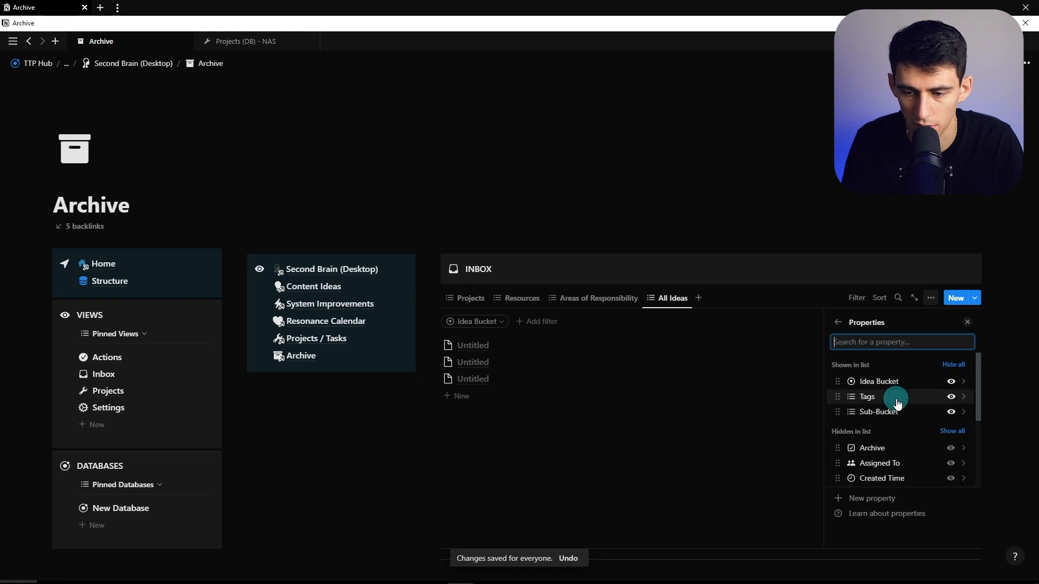
{"action": "type", "text": "stat"}
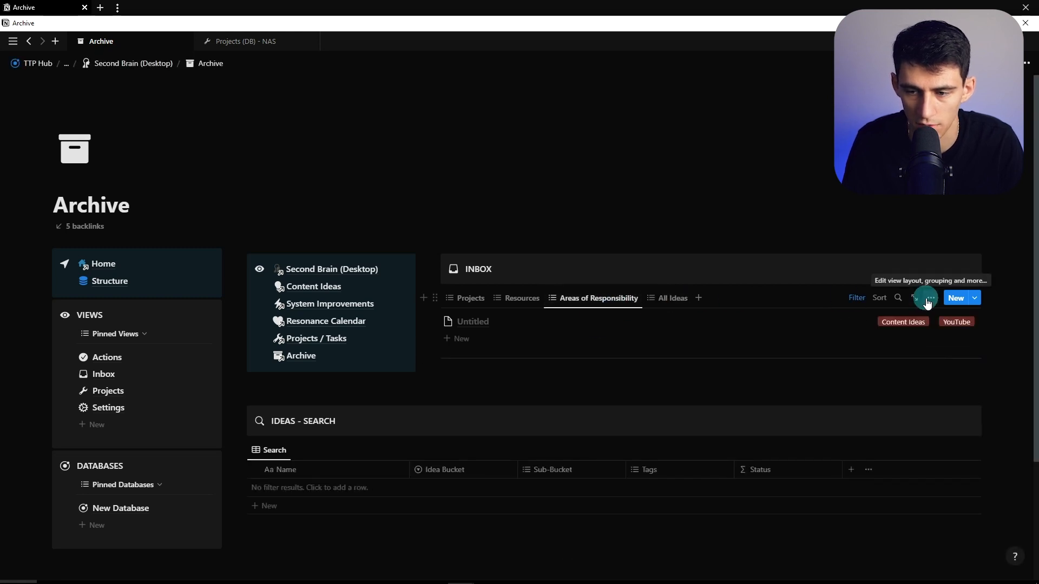
{"action": "left_click", "coordinate": [926, 297]}
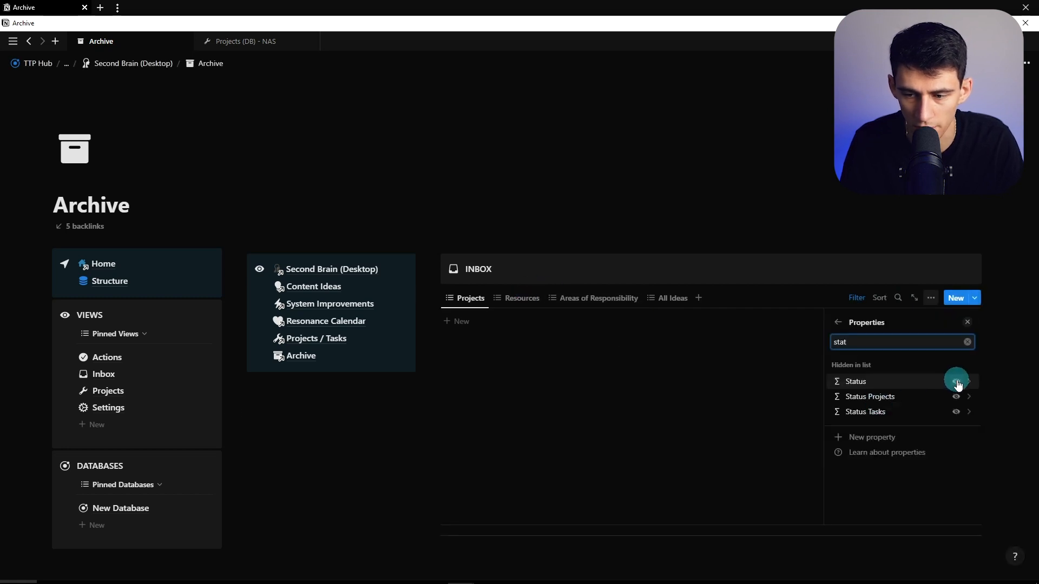
Hide Status, retitle the copied inbox block YOUTUBE and give it a video icon.
{"action": "left_click", "coordinate": [313, 286]}
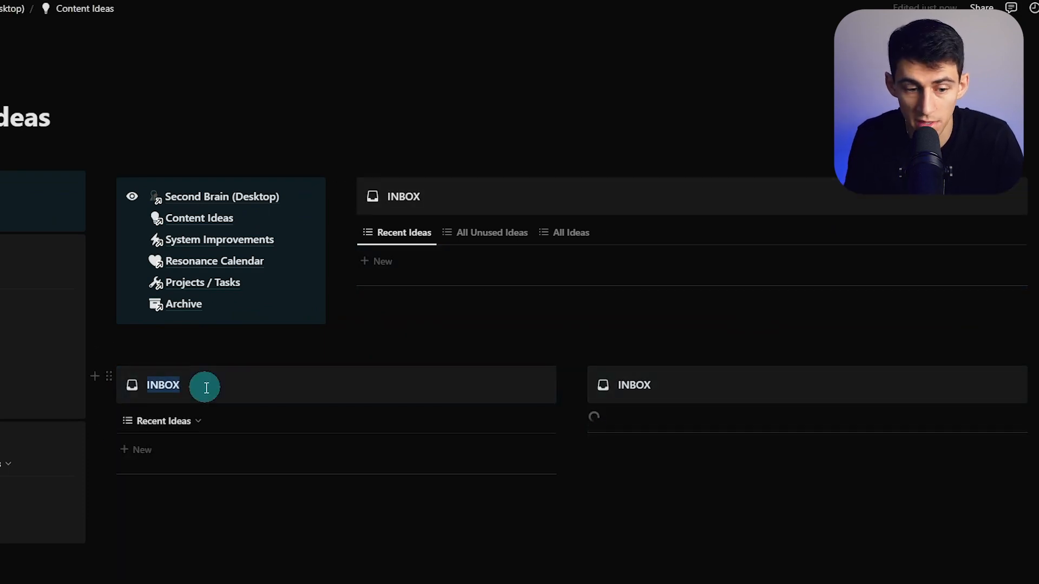
{"action": "type", "text": "YOUTUBE"}
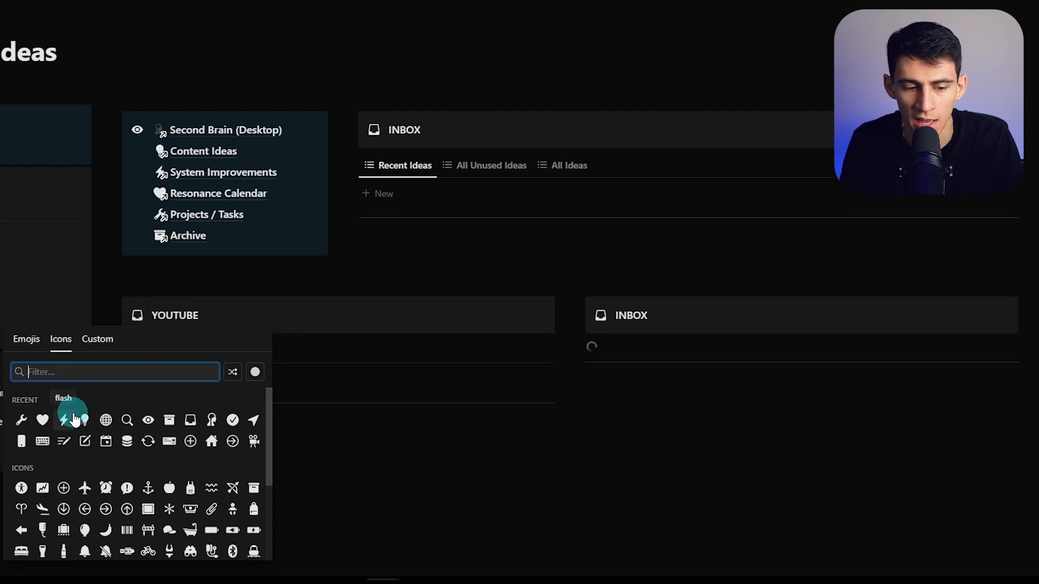
{"action": "type", "text": "video"}
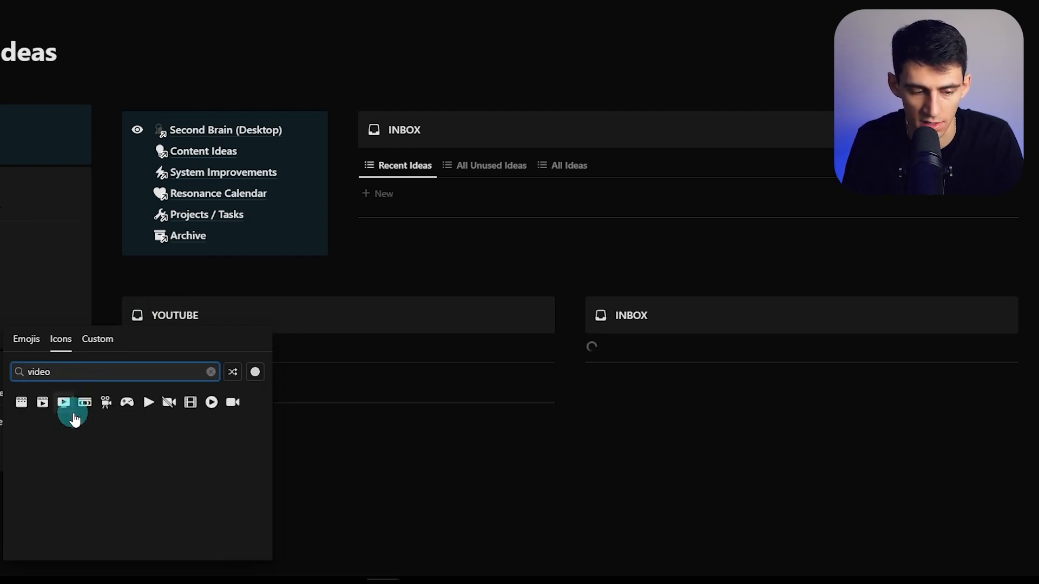
{"action": "left_click", "coordinate": [64, 402]}
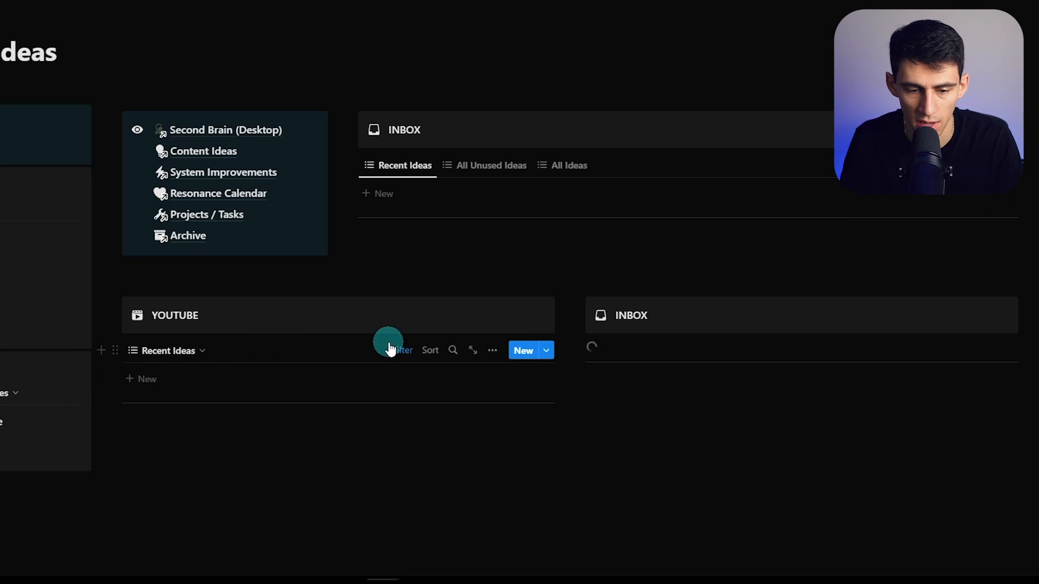
Switch the YOUTUBE view's filter rule to Sub-Bucket and move to the All Unused Ideas view.
{"action": "left_click", "coordinate": [402, 350]}
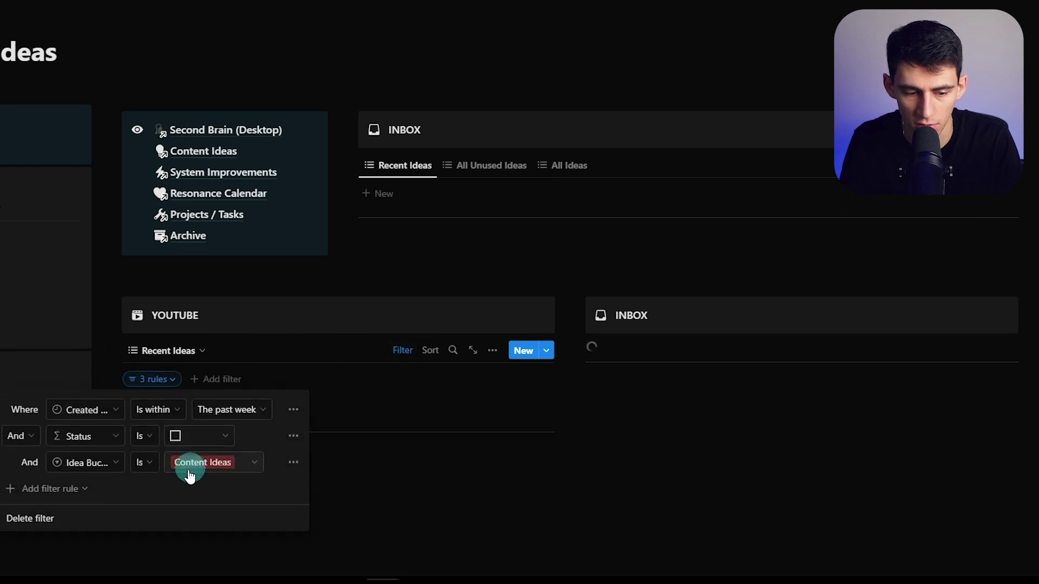
{"action": "left_click", "coordinate": [84, 462]}
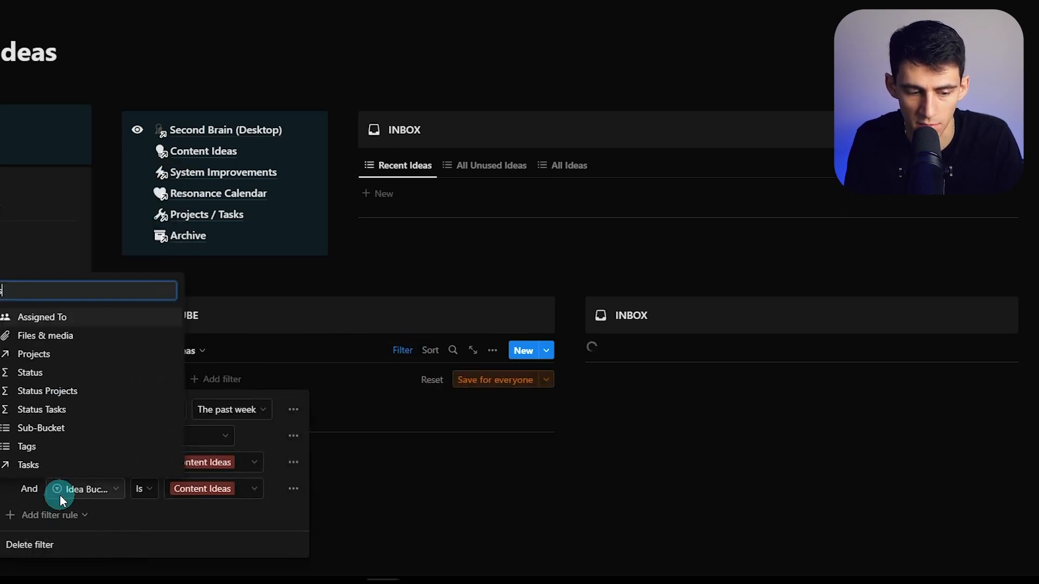
{"action": "left_click", "coordinate": [42, 428]}
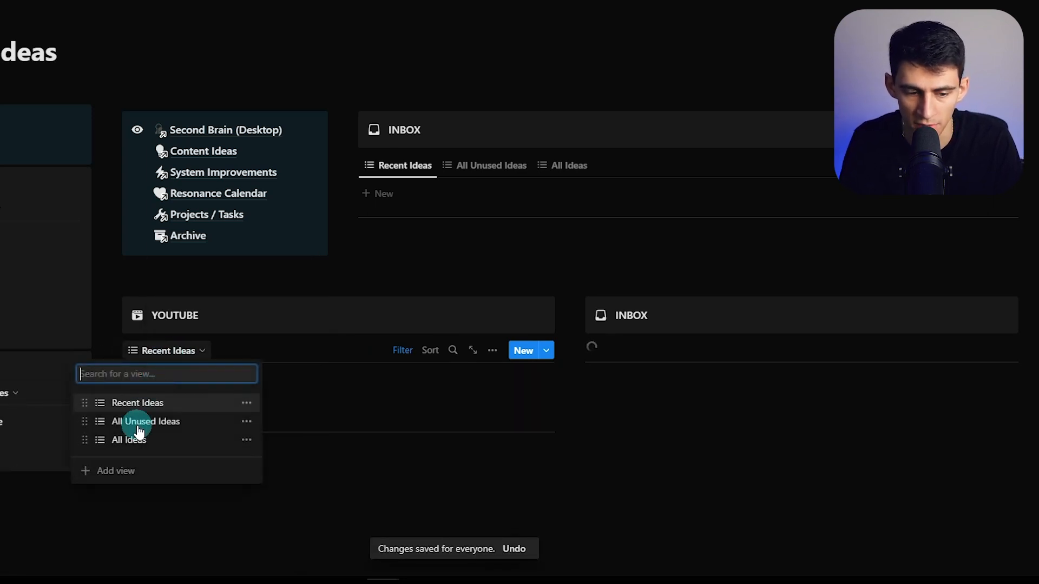
{"action": "left_click", "coordinate": [144, 421]}
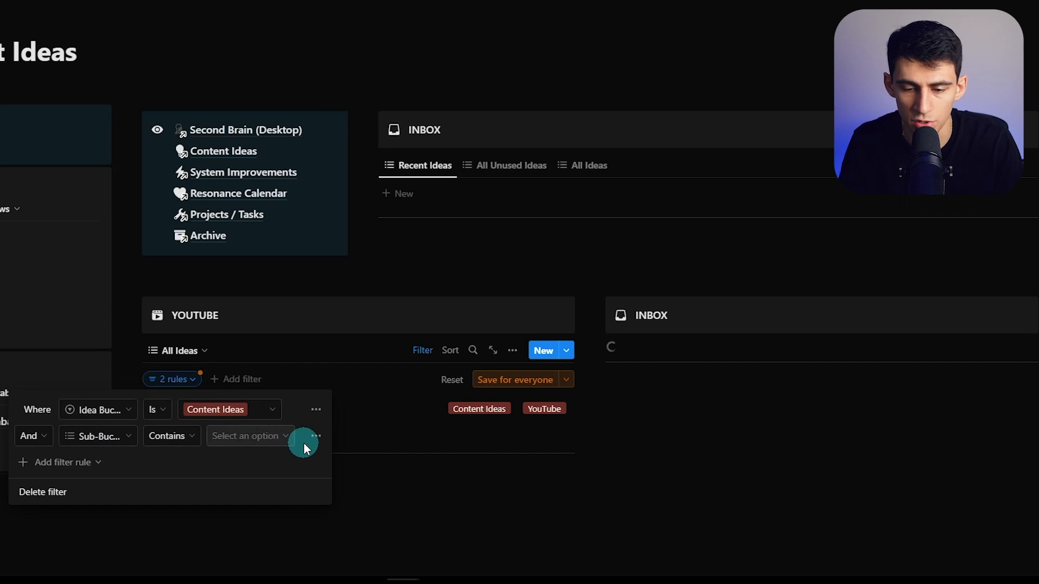
Set the rule to Sub-Bucket contains YouTube and hide the Idea Bucket property.
{"action": "left_click", "coordinate": [249, 436]}
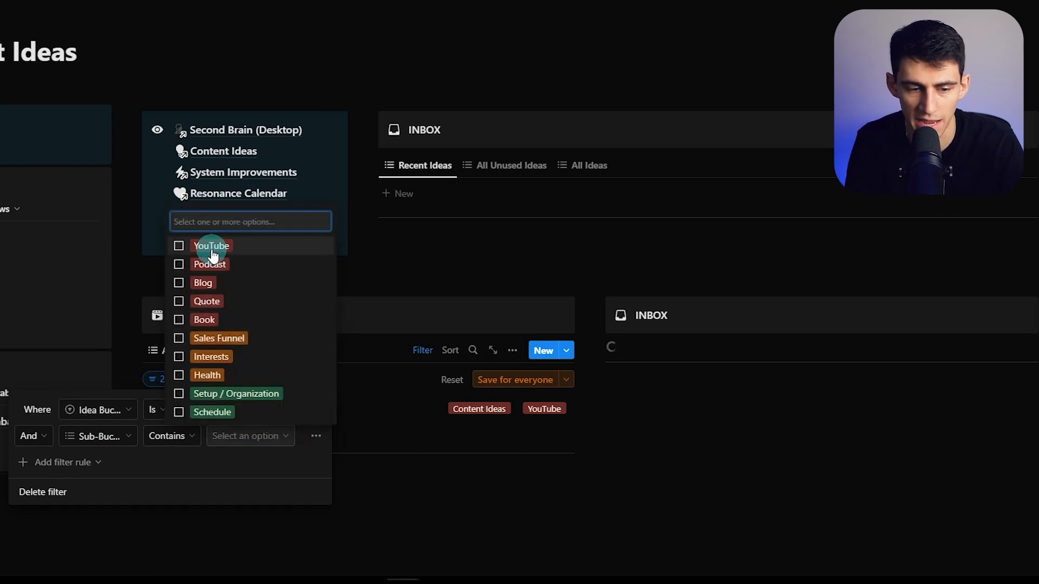
{"action": "left_click", "coordinate": [211, 246]}
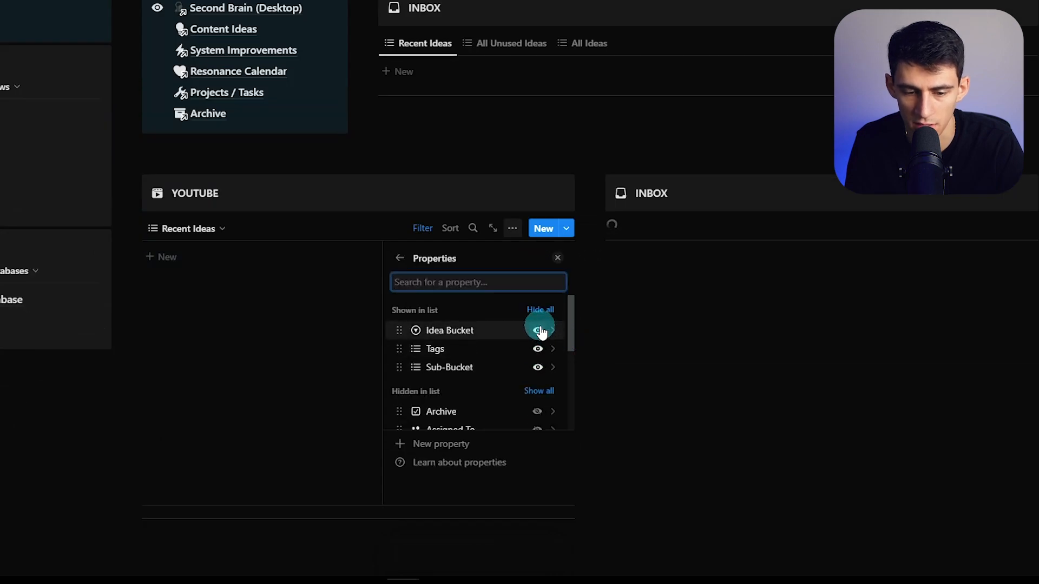
{"action": "left_click", "coordinate": [539, 330]}
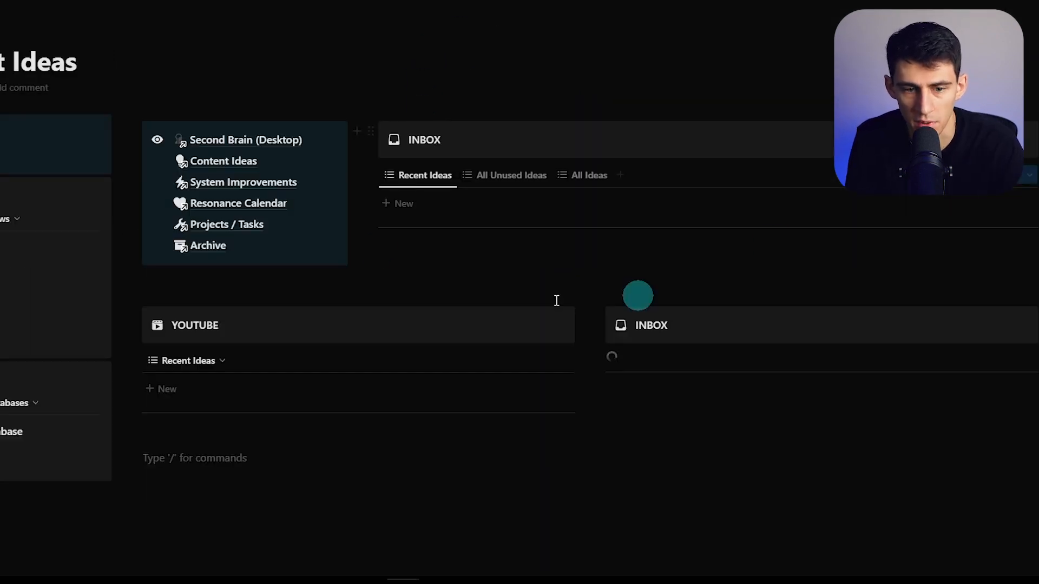
{"action": "mouse_move", "coordinate": [206, 325]}
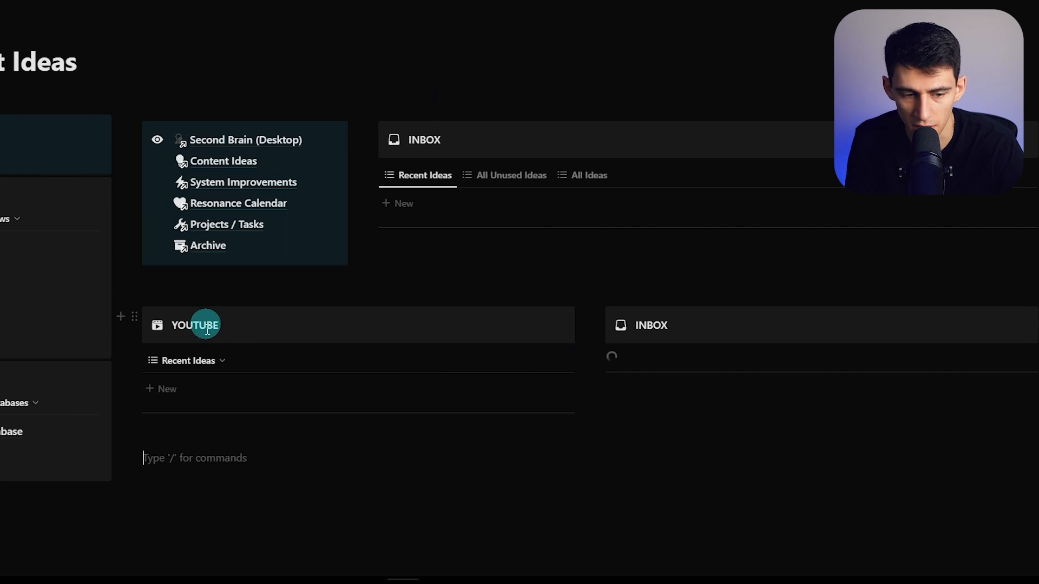
Set up the PODCAST block from the inbox copy and open its view's Sub-Bucket filter value.
{"action": "right_click", "coordinate": [195, 325]}
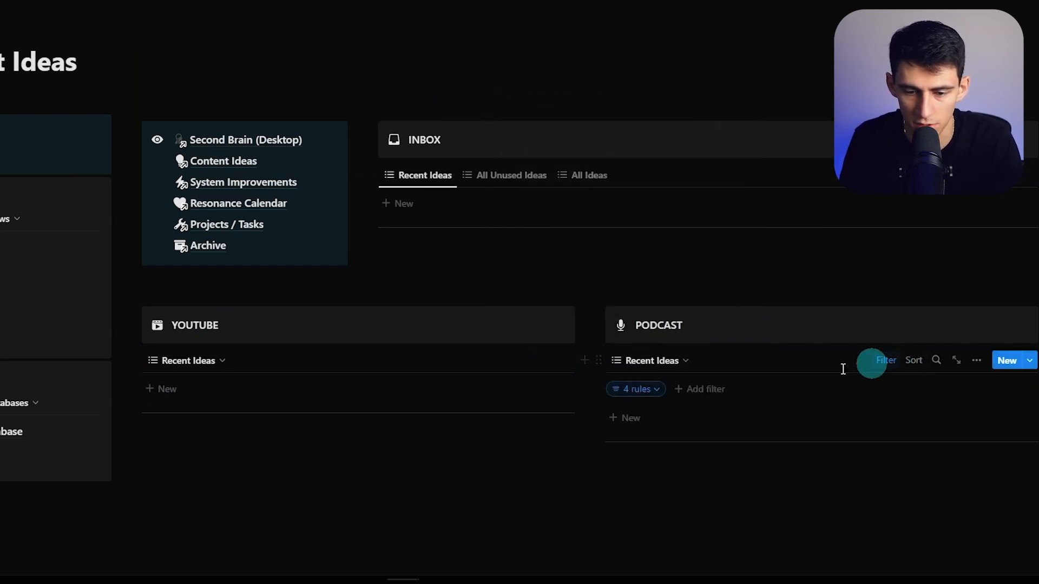
{"action": "left_click", "coordinate": [634, 389]}
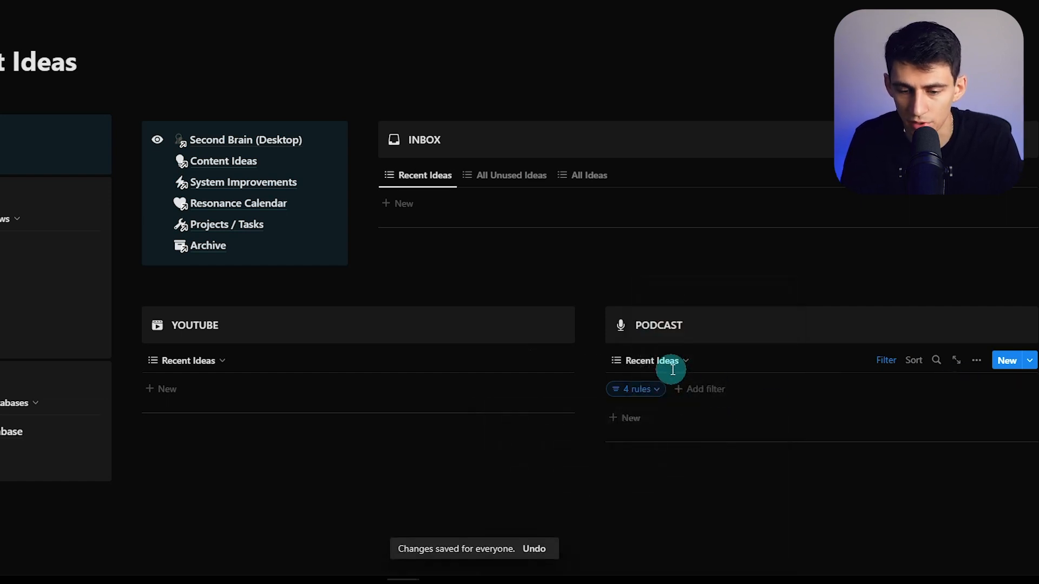
{"action": "left_click", "coordinate": [634, 388]}
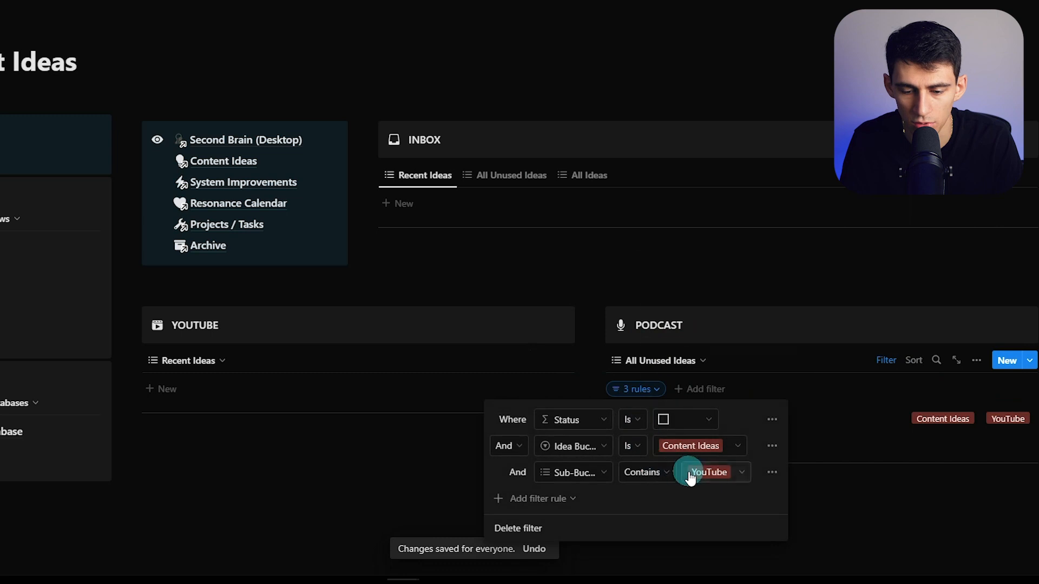
{"action": "left_click", "coordinate": [710, 472]}
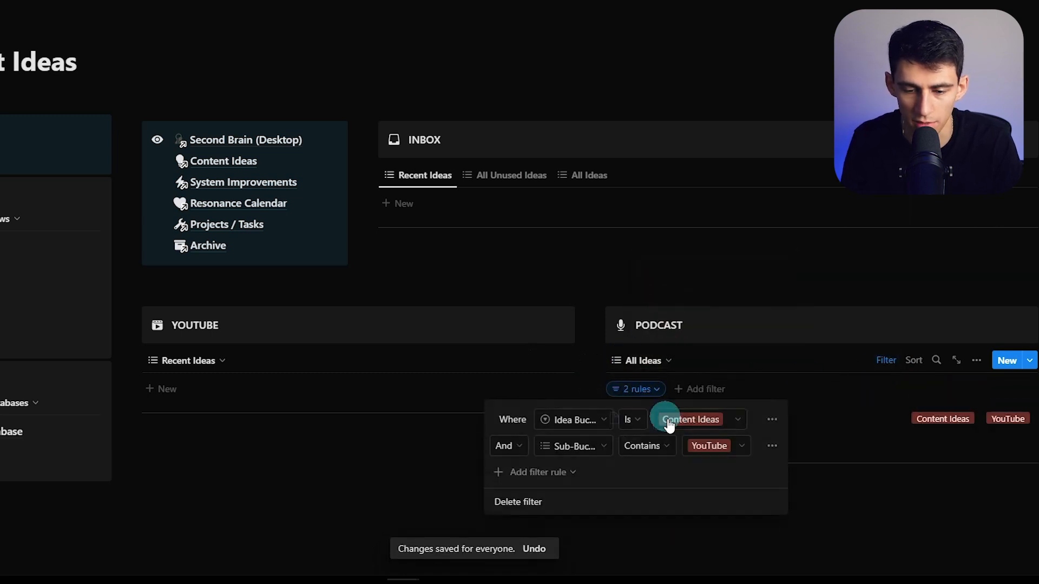
Filter to Sub-Bucket contains Podcast, save for everyone and return to Recent Ideas.
{"action": "left_click", "coordinate": [692, 420]}
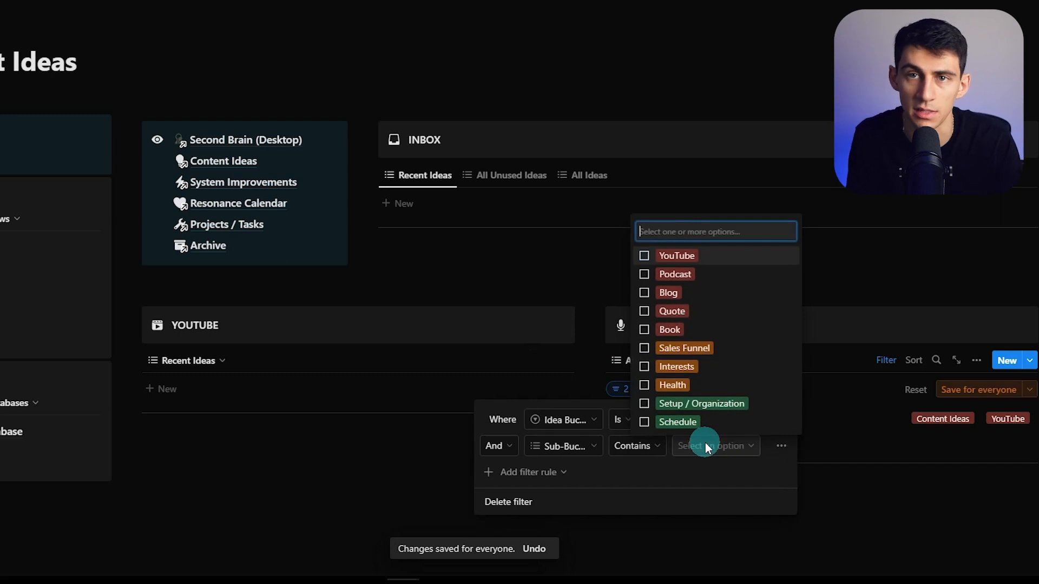
{"action": "left_click", "coordinate": [674, 274]}
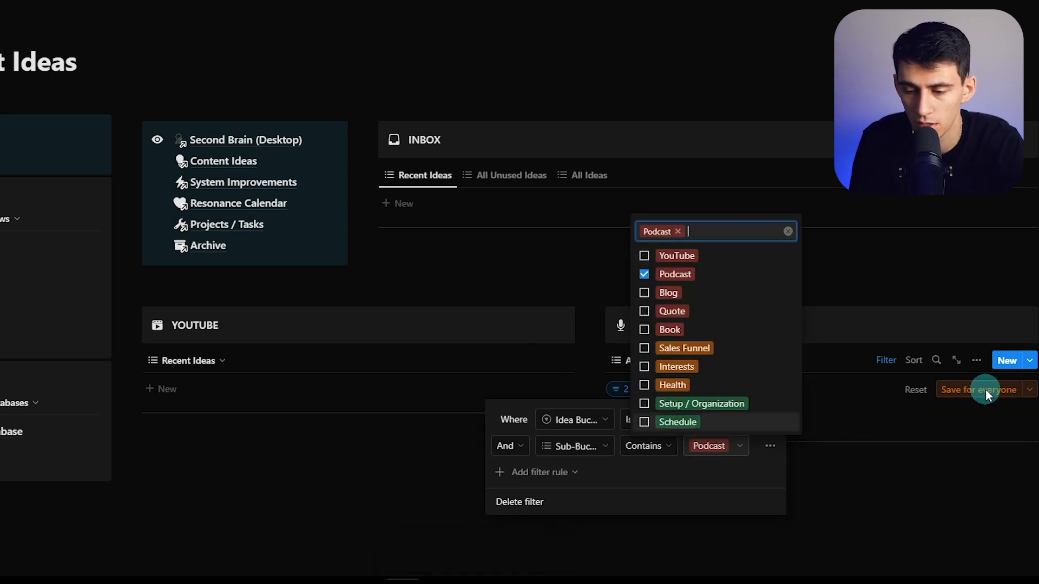
{"action": "left_click", "coordinate": [979, 390]}
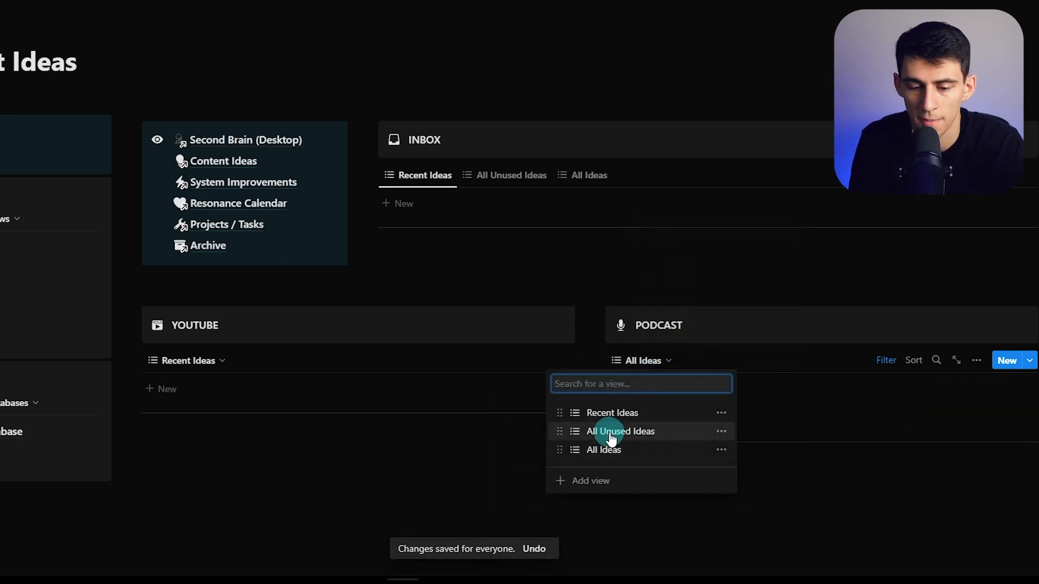
{"action": "mouse_move", "coordinate": [624, 452]}
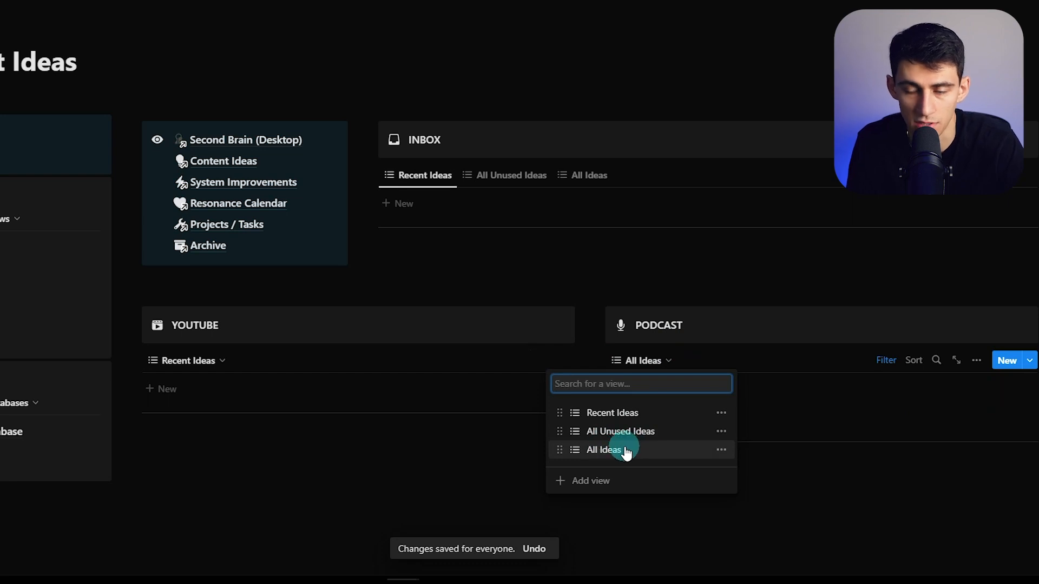
{"action": "mouse_move", "coordinate": [589, 412]}
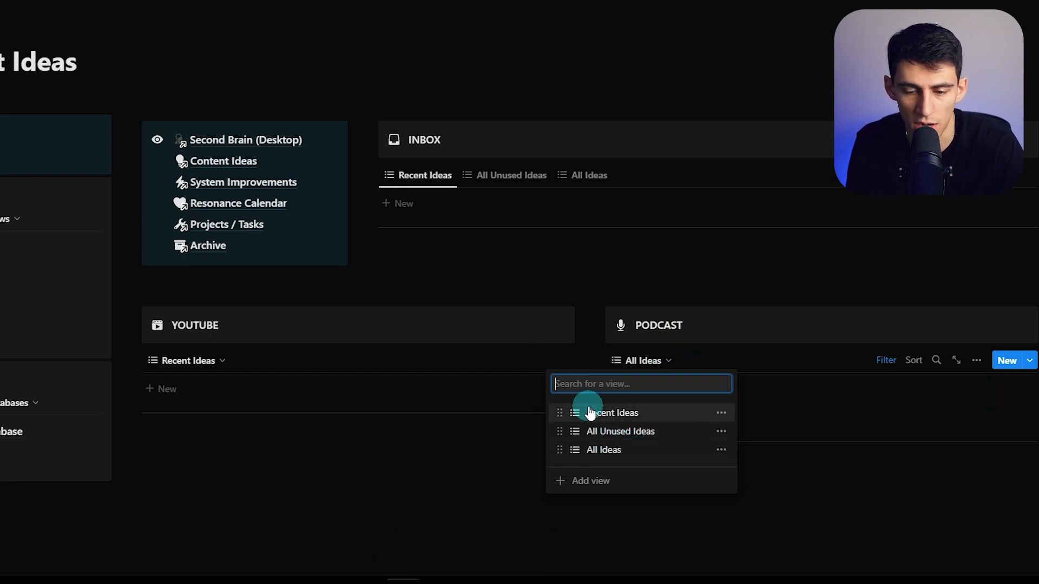
{"action": "left_click", "coordinate": [610, 412]}
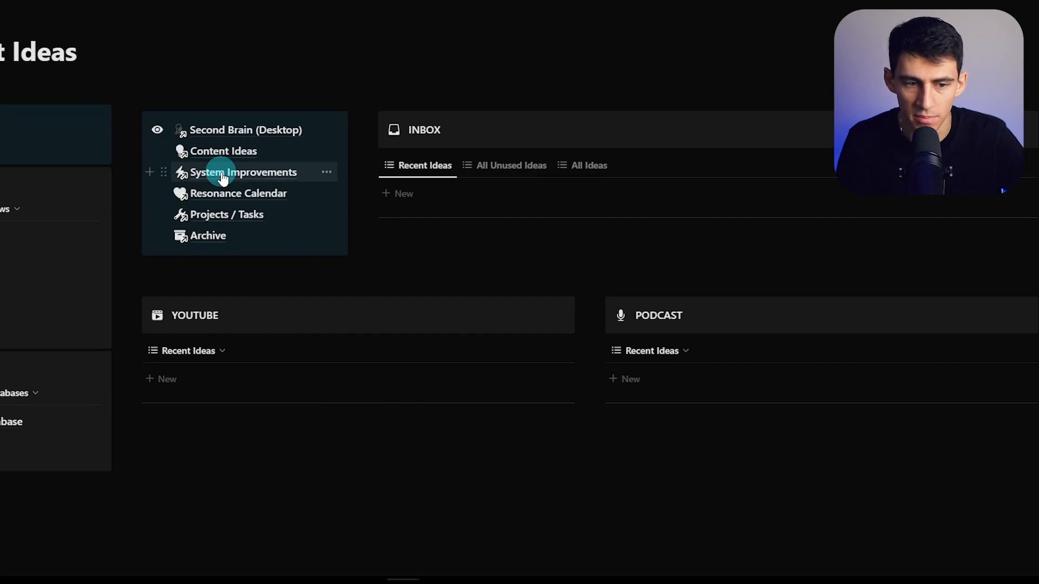
{"action": "mouse_move", "coordinate": [251, 214]}
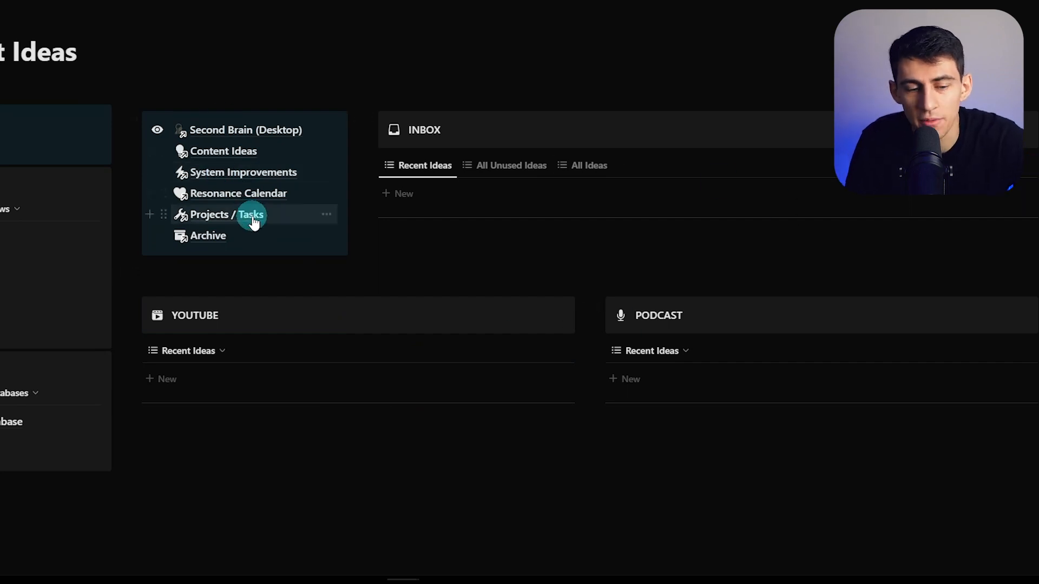
{"action": "mouse_move", "coordinate": [252, 172]}
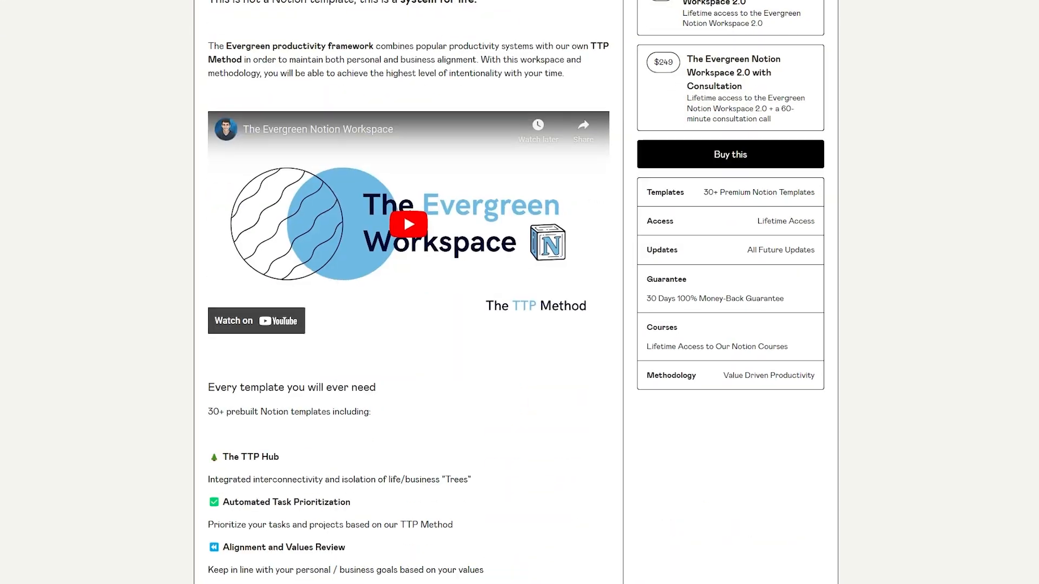
{"action": "scroll", "scroll_direction": "down", "scroll_amount": 3}
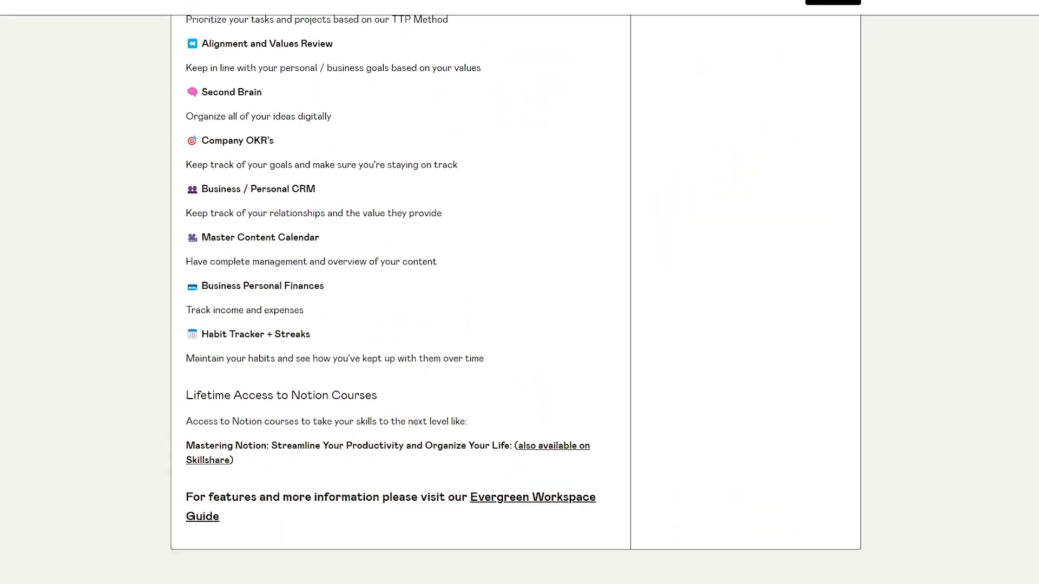